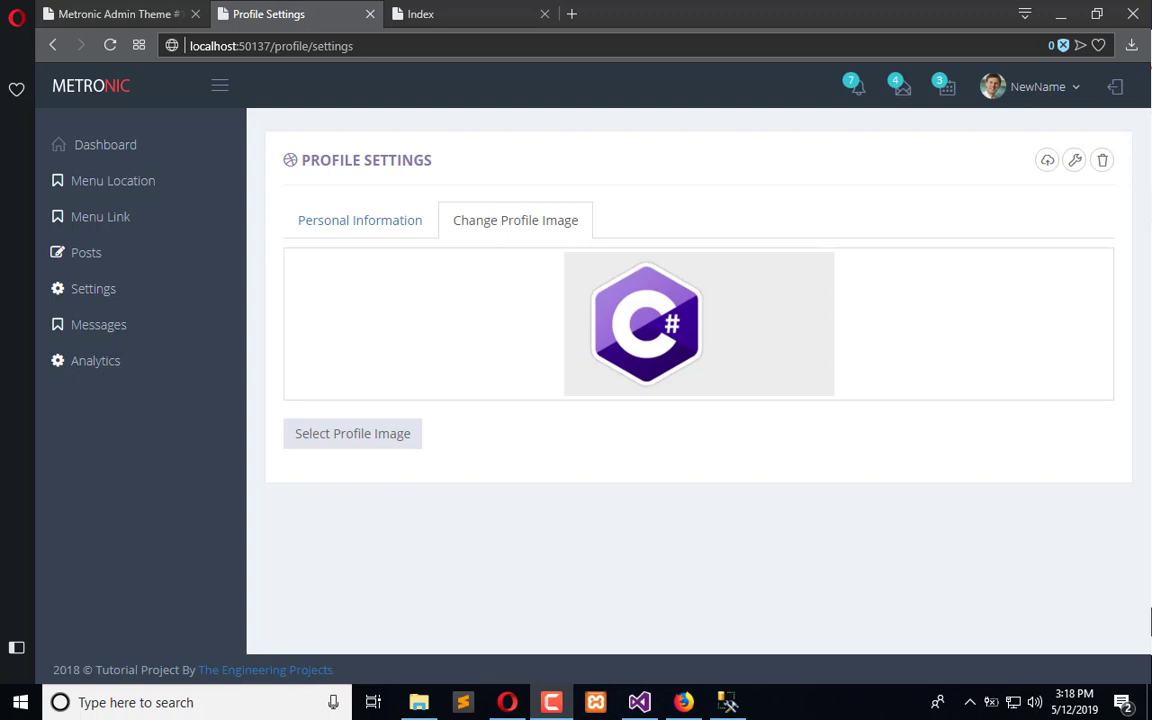
pyautogui.moveTo(420, 442)
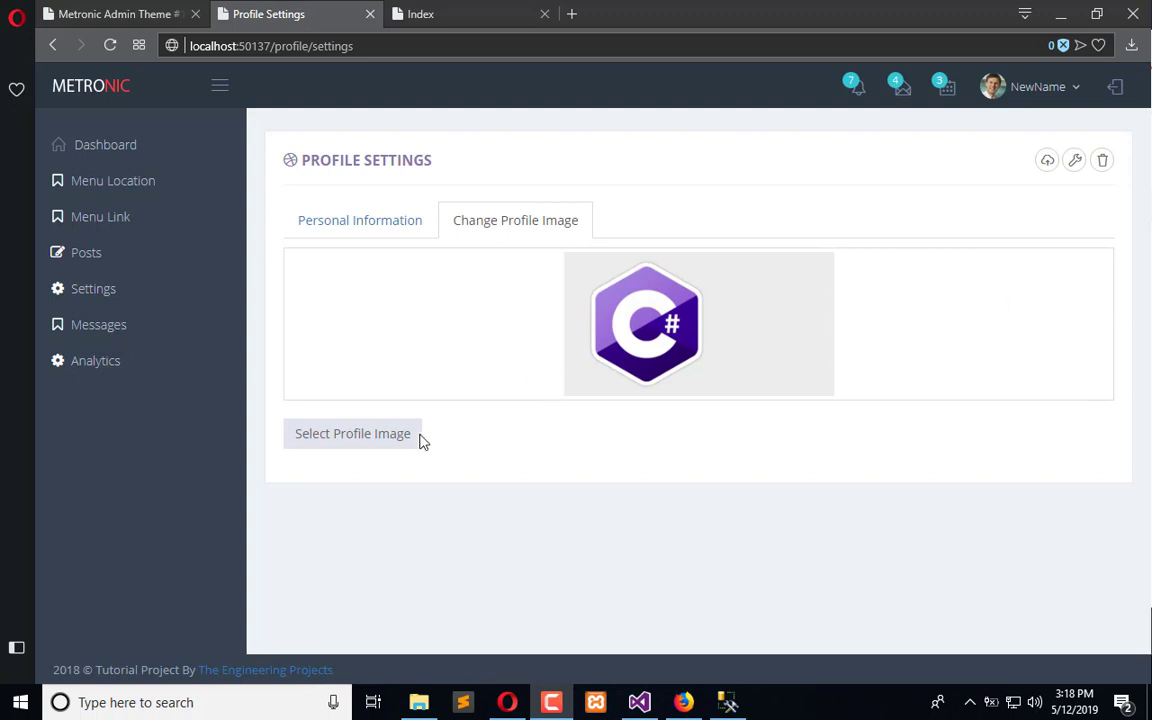
pyautogui.moveTo(352, 432)
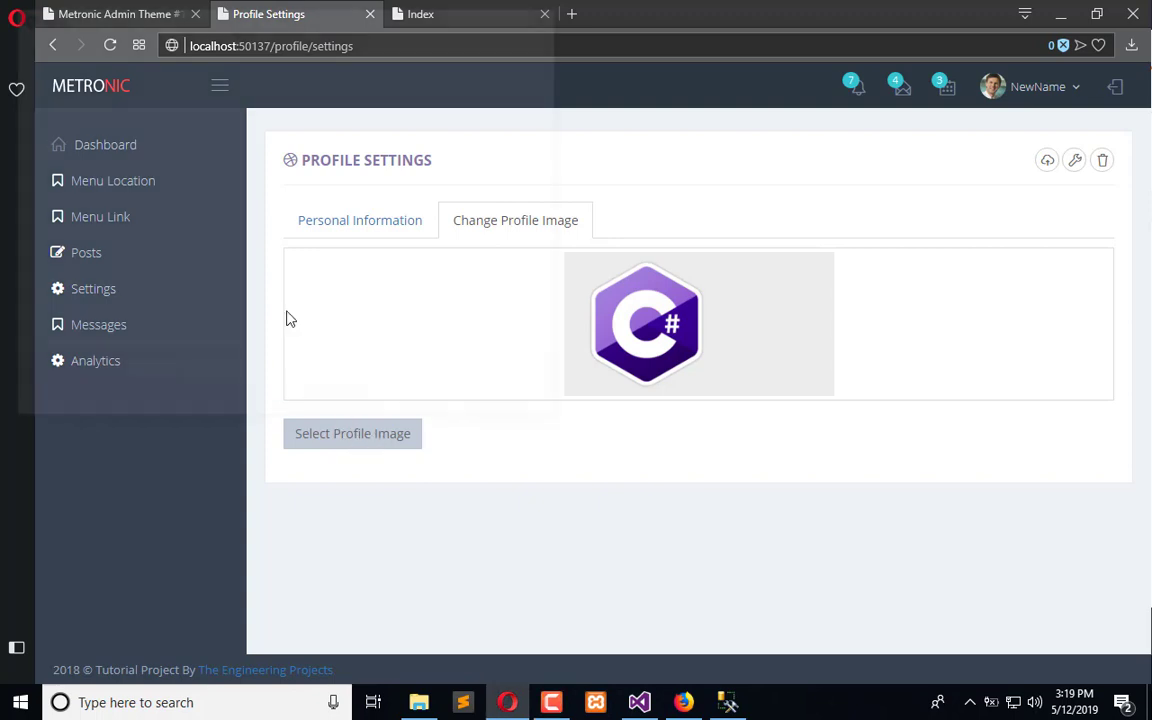
pyautogui.moveTo(770, 312)
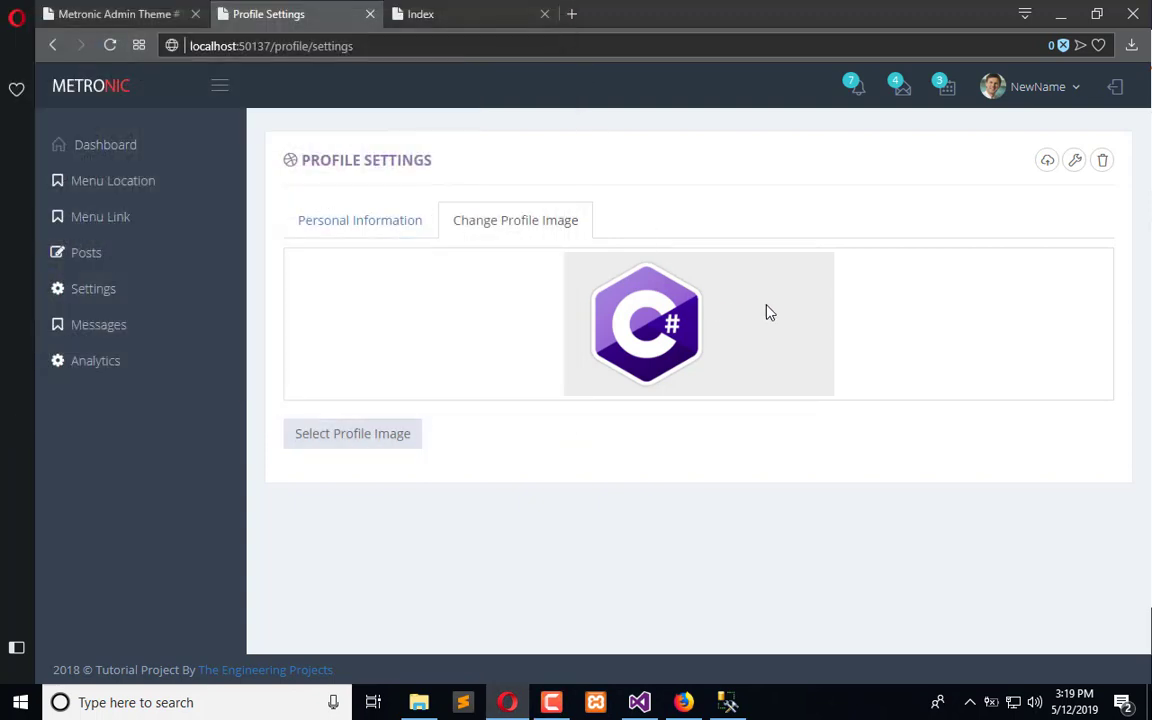
pyautogui.moveTo(920, 414)
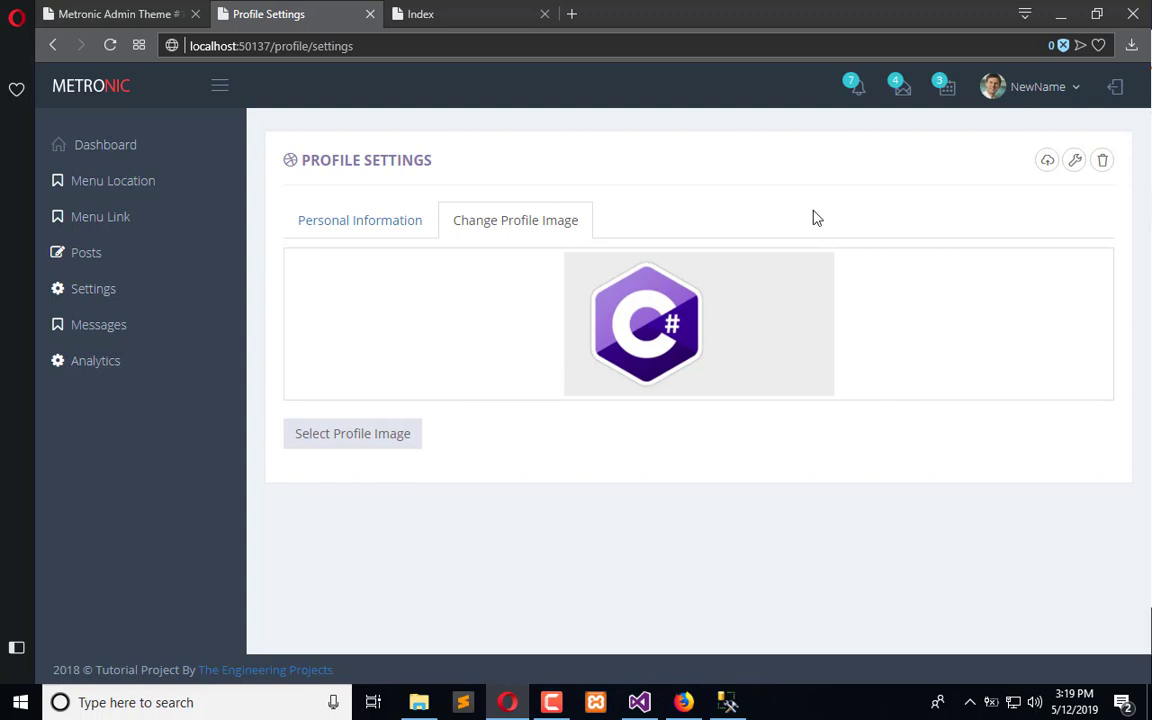
pyautogui.moveTo(990, 314)
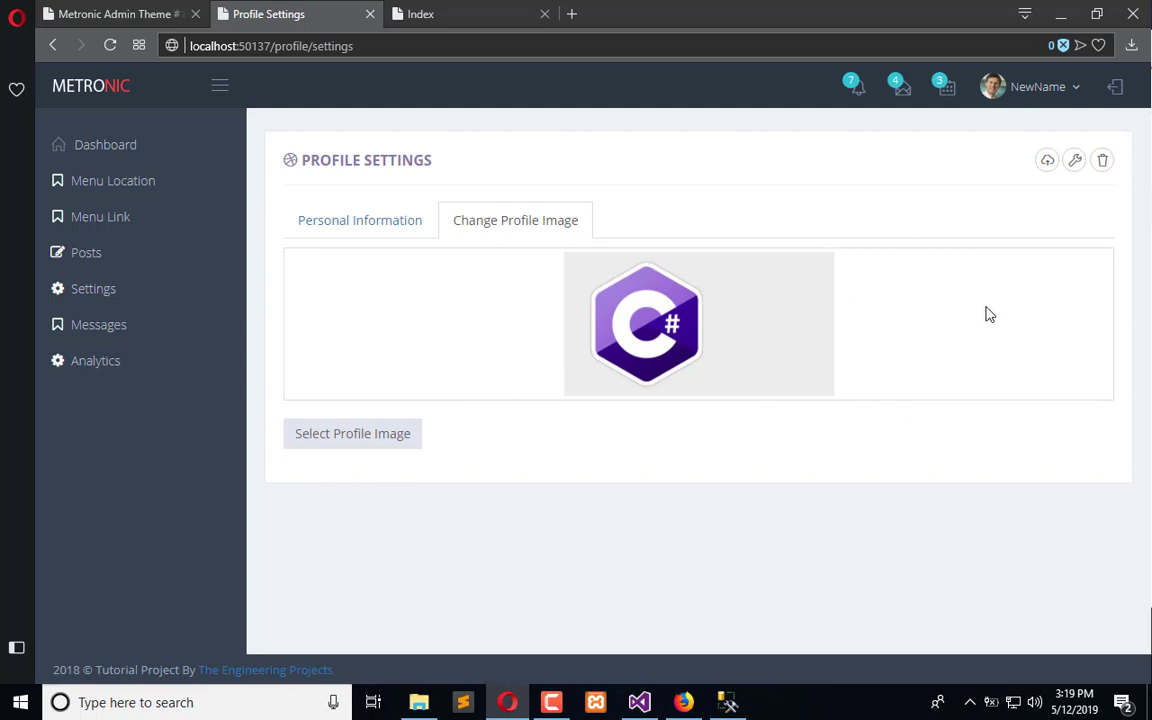
pyautogui.moveTo(518, 458)
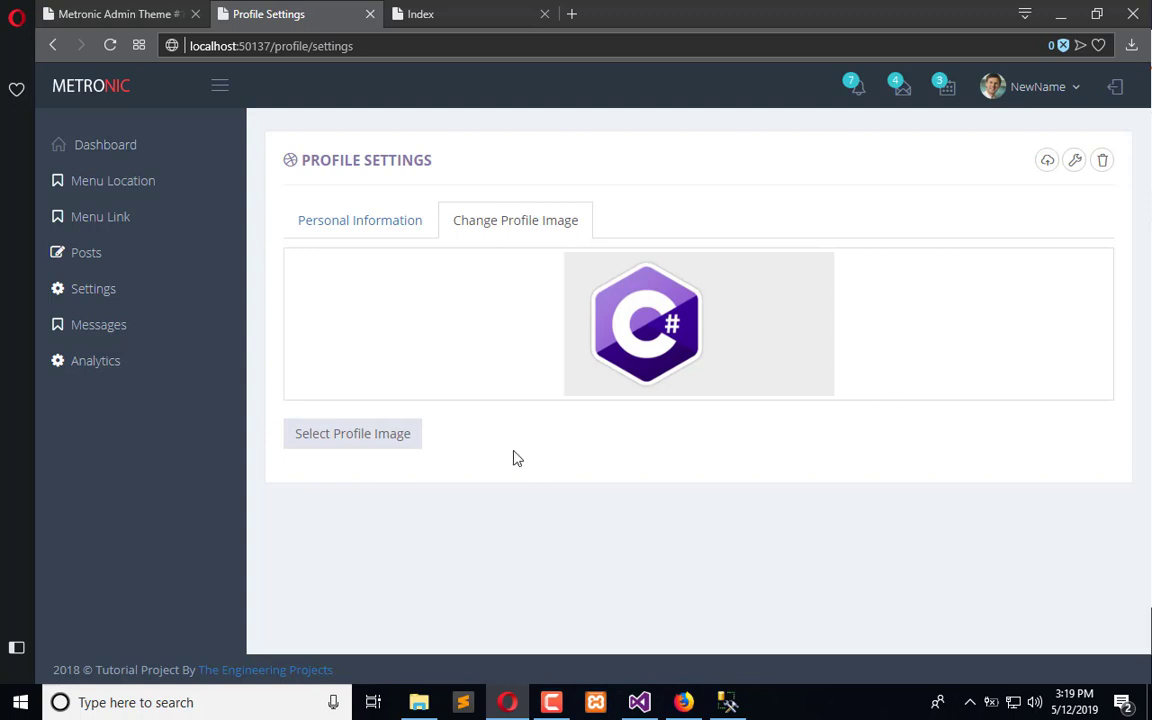
pyautogui.moveTo(440, 434)
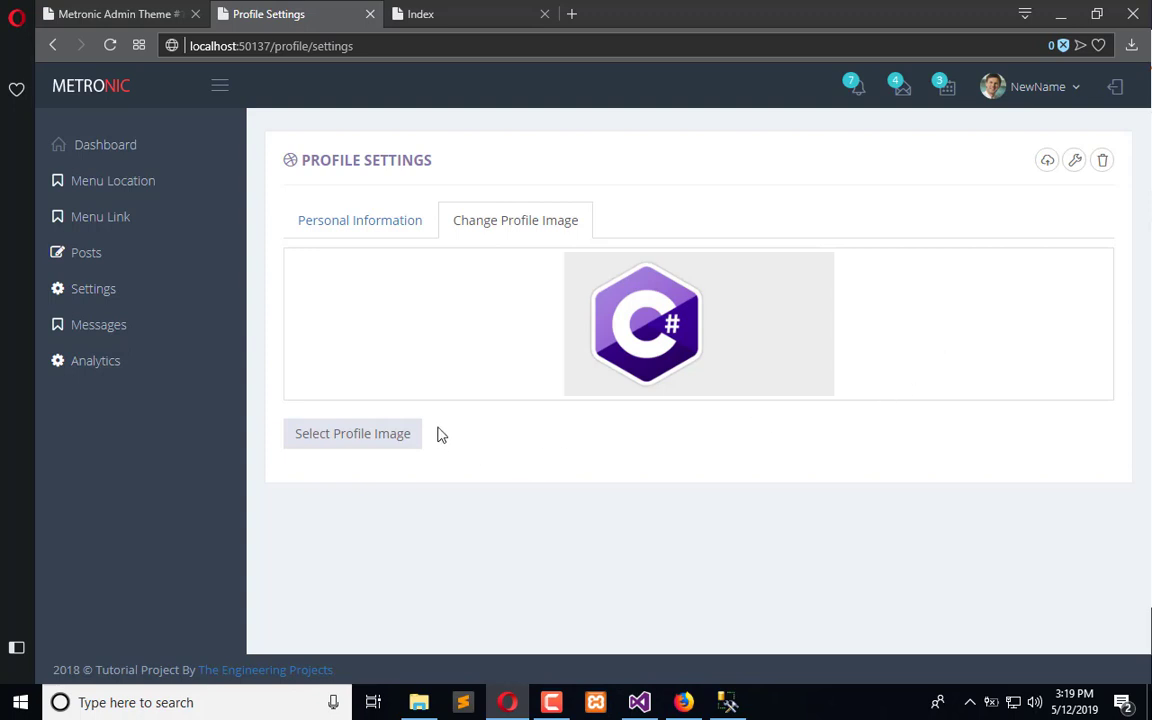
pyautogui.moveTo(460, 458)
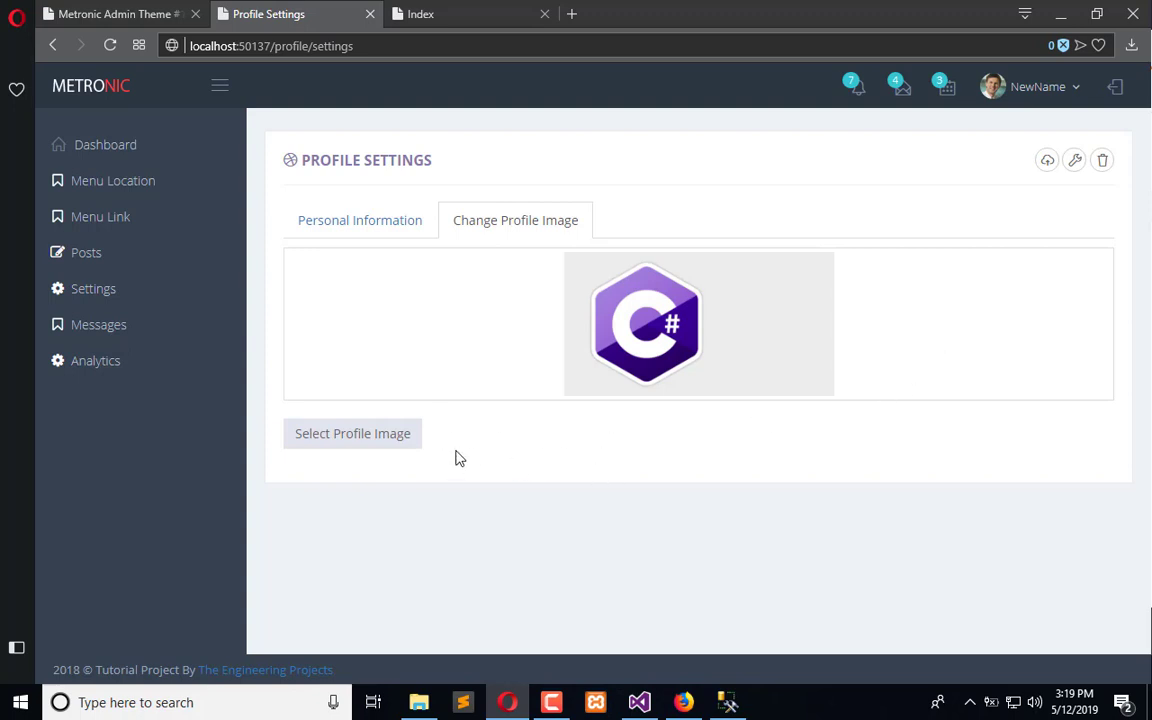
pyautogui.moveTo(736, 292)
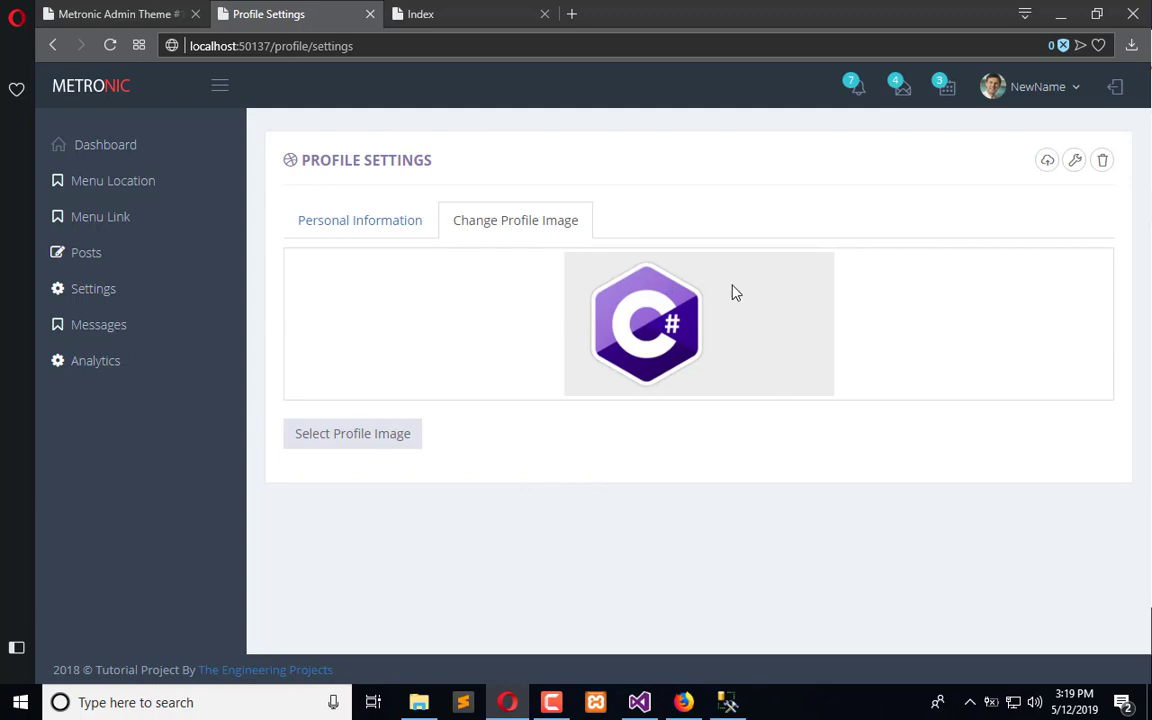
pyautogui.moveTo(940, 308)
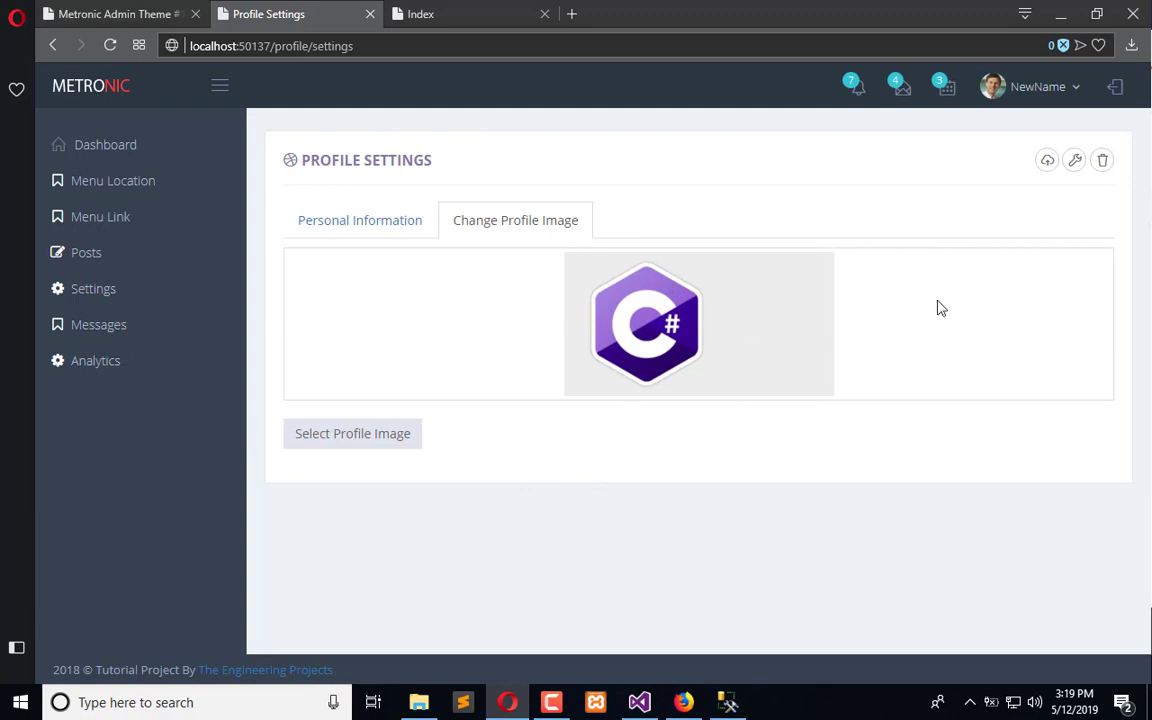
# Add a div with a <button class="btn green">Upload</button> after the Profile_Image file input in settings.cshtml
pyautogui.click(640, 700)
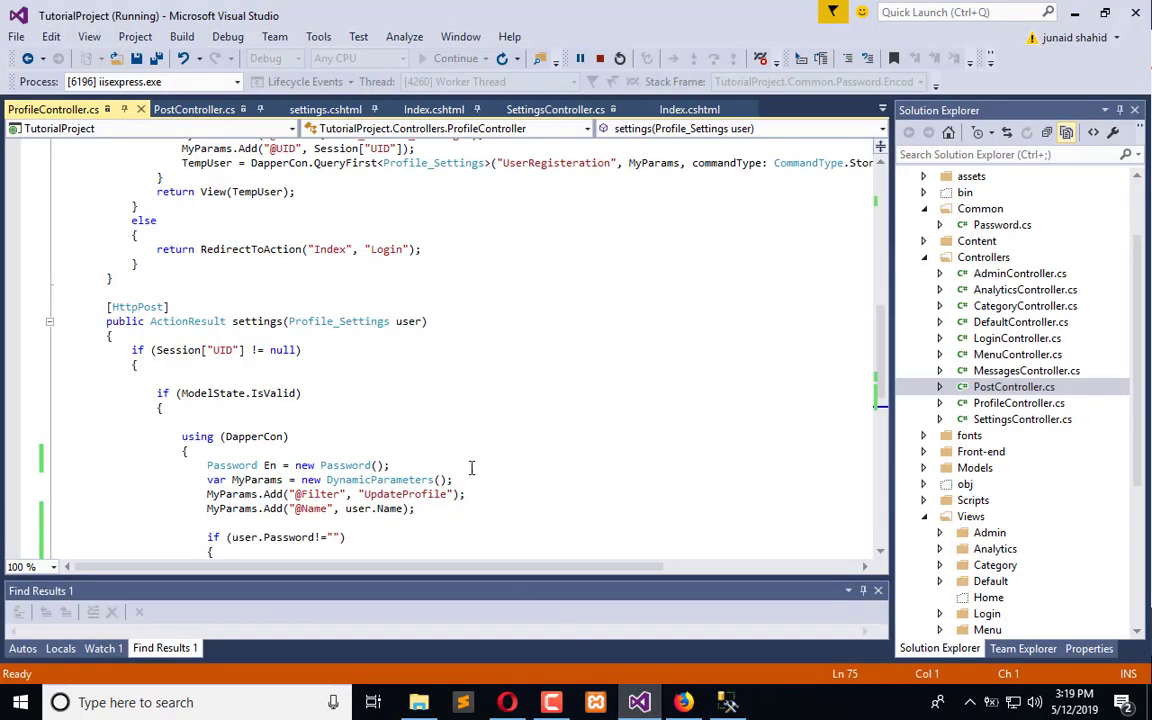
pyautogui.click(324, 108)
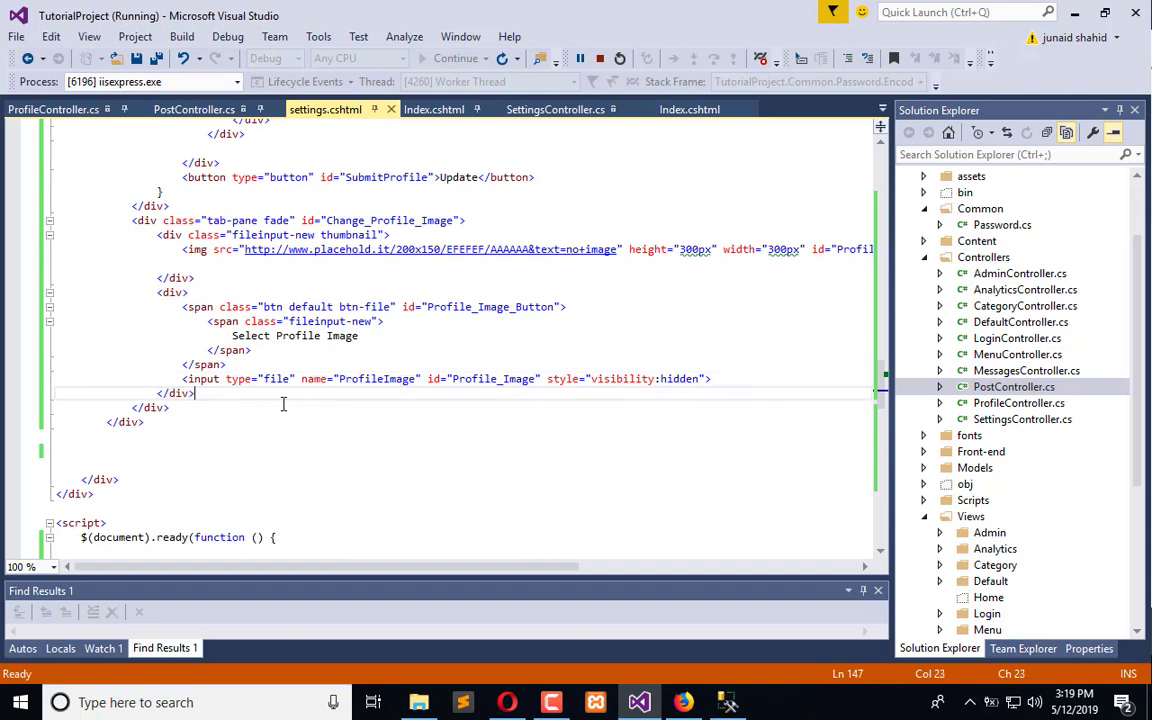
pyautogui.write('<div>')
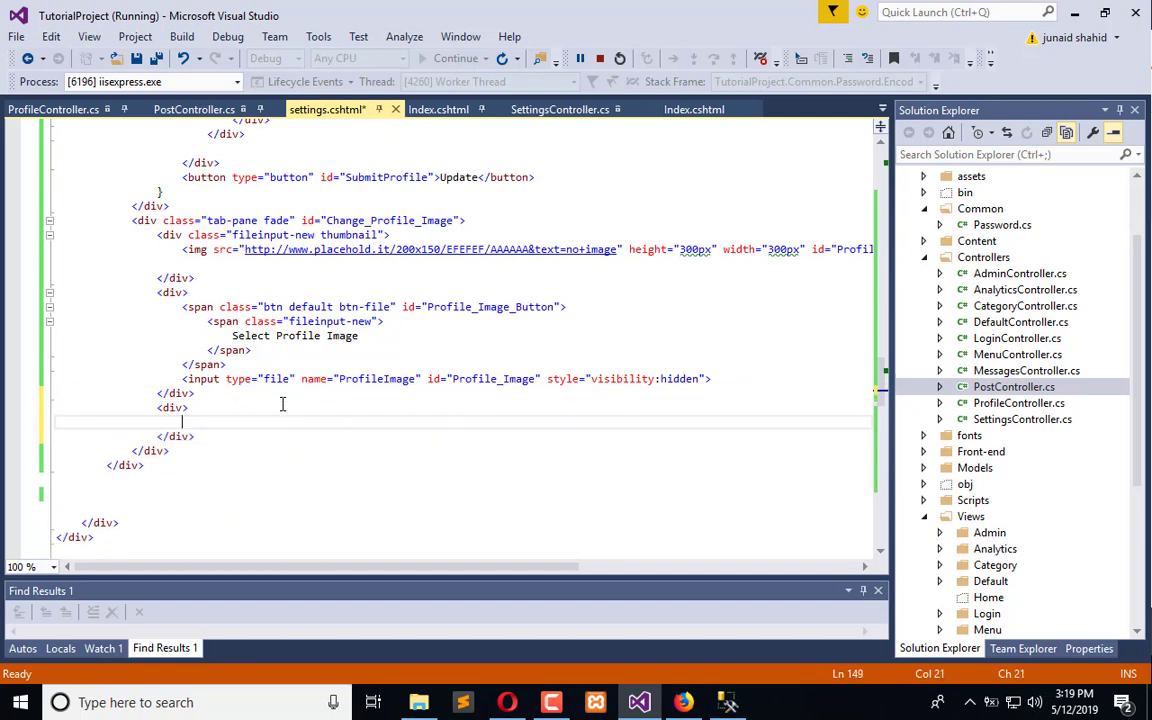
pyautogui.write('nut')
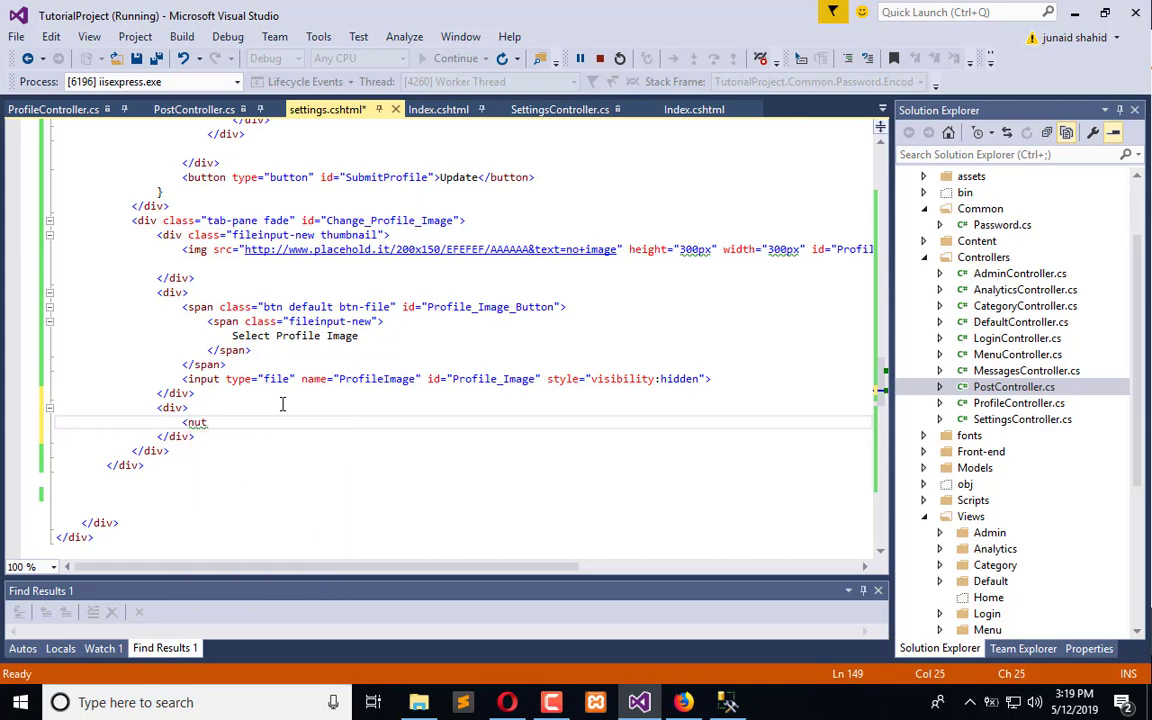
pyautogui.write('button')
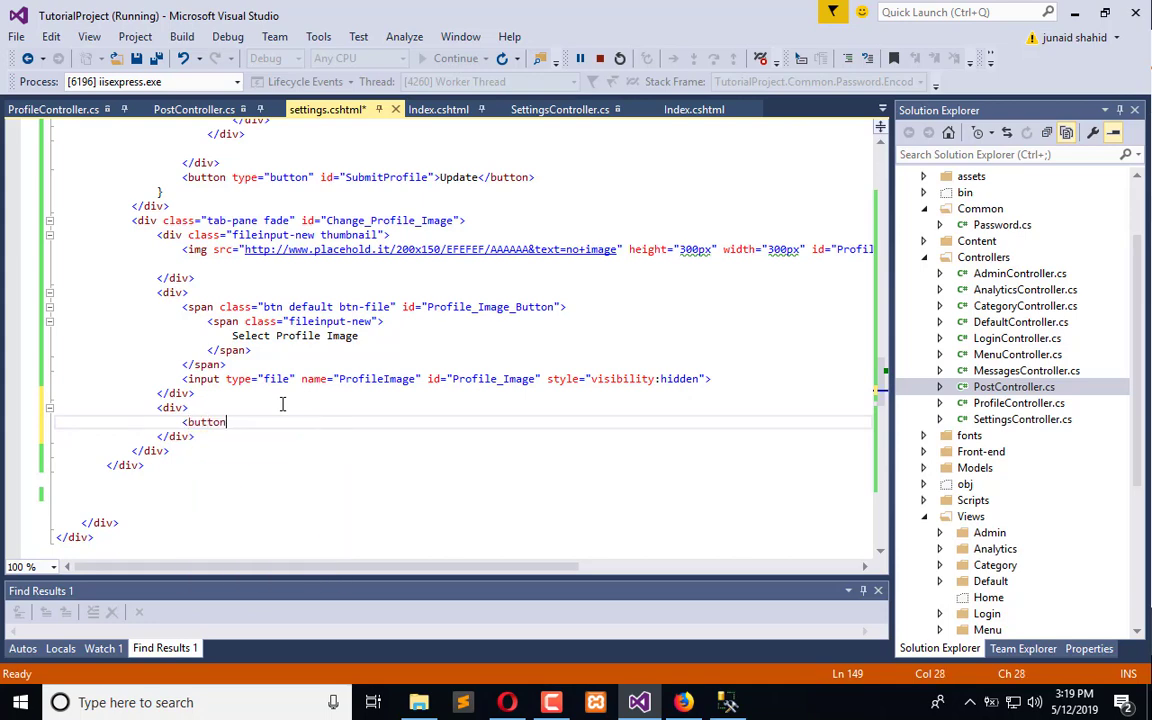
pyautogui.write('class="btn green"></button>')
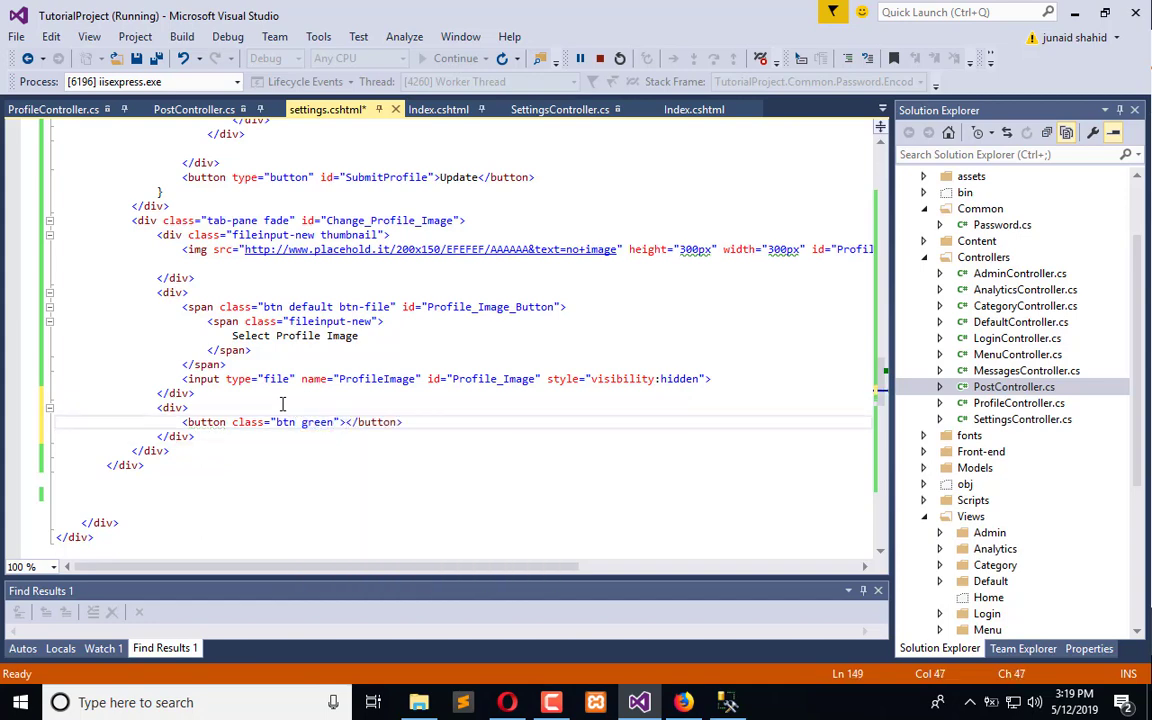
pyautogui.write('Upload')
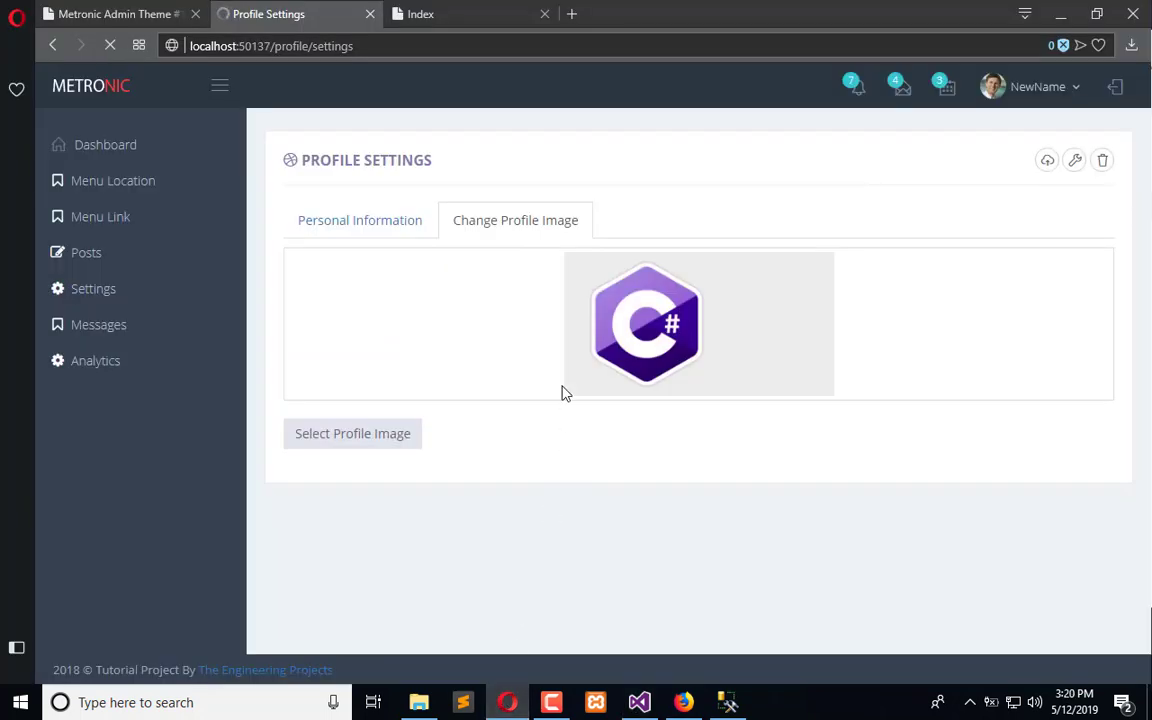
pyautogui.moveTo(496, 238)
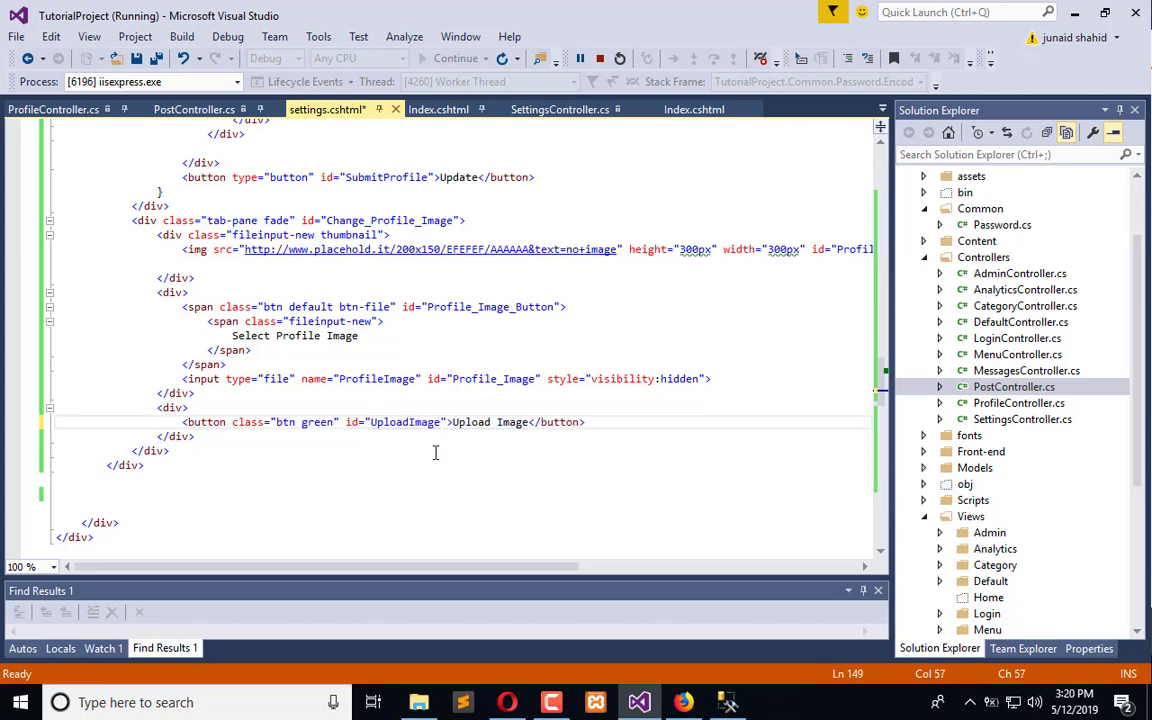
# Rename the button id to Upload_Image and add $('#Upload_Image').click(function () { }); inside document ready
pyautogui.doubleClick(408, 420)
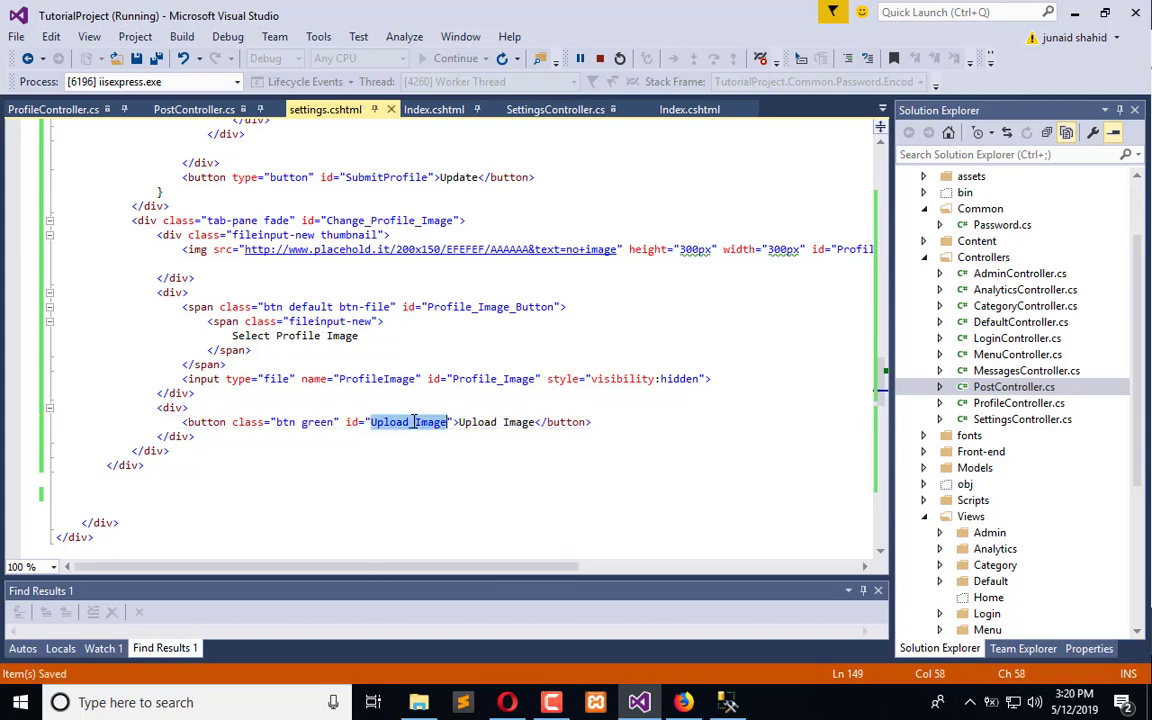
pyautogui.scroll(-3)
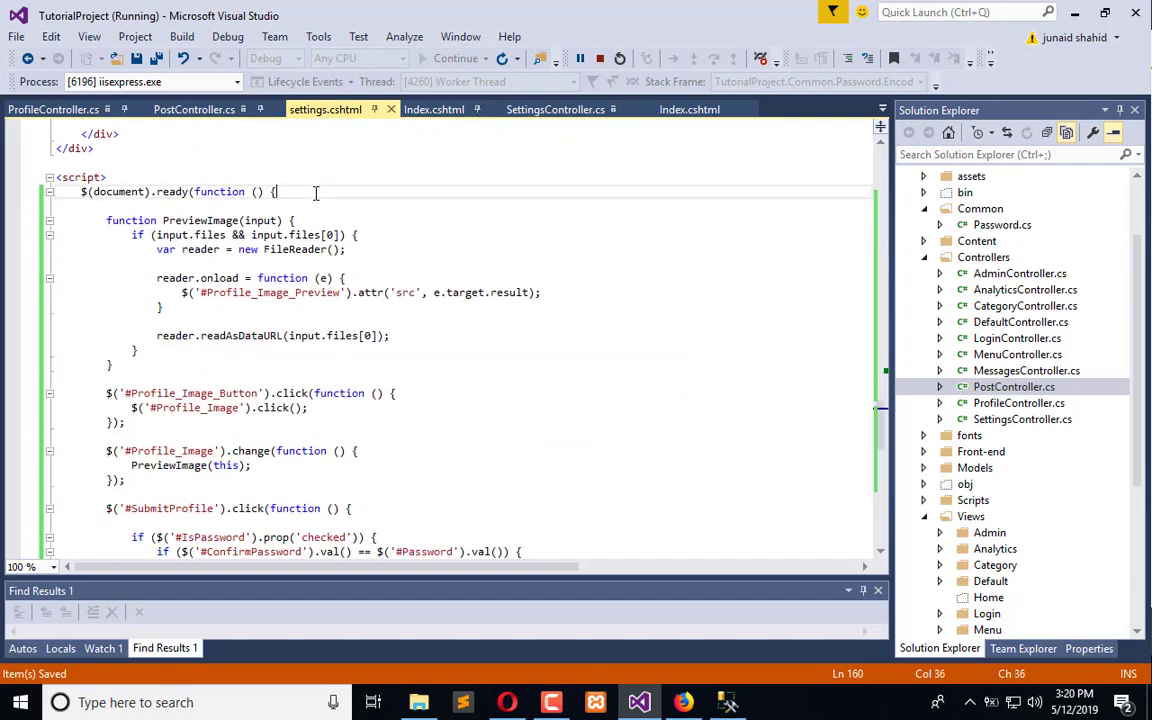
pyautogui.press('enter')
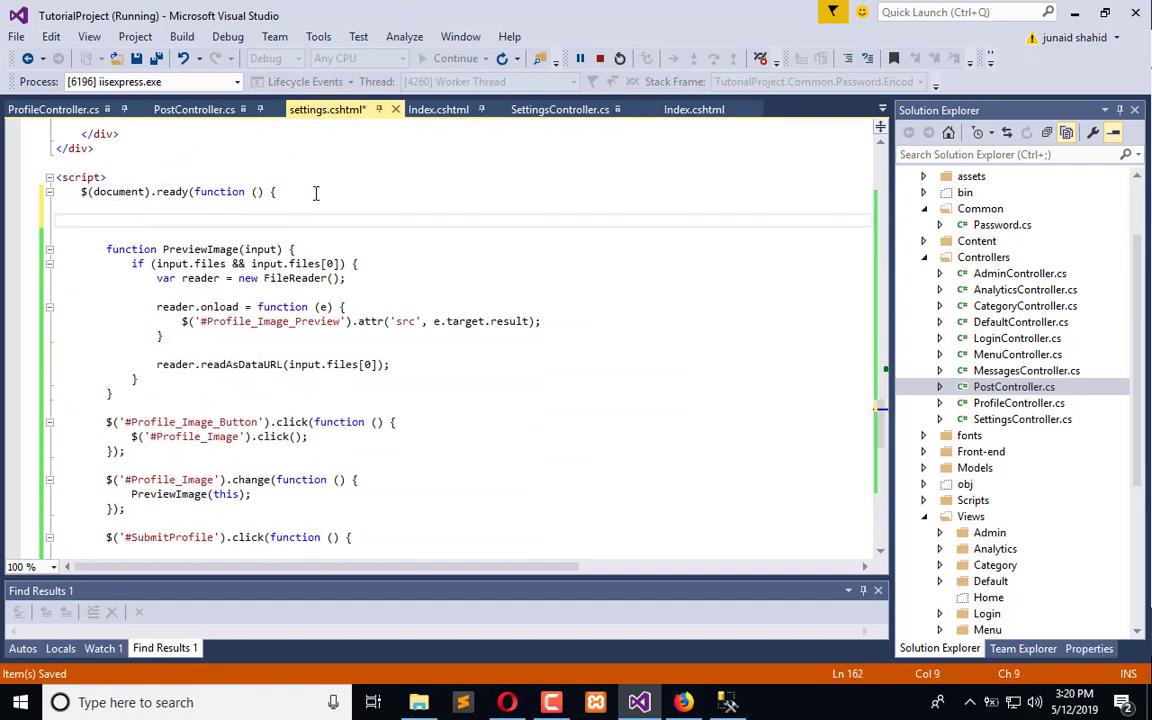
pyautogui.write("$('')")
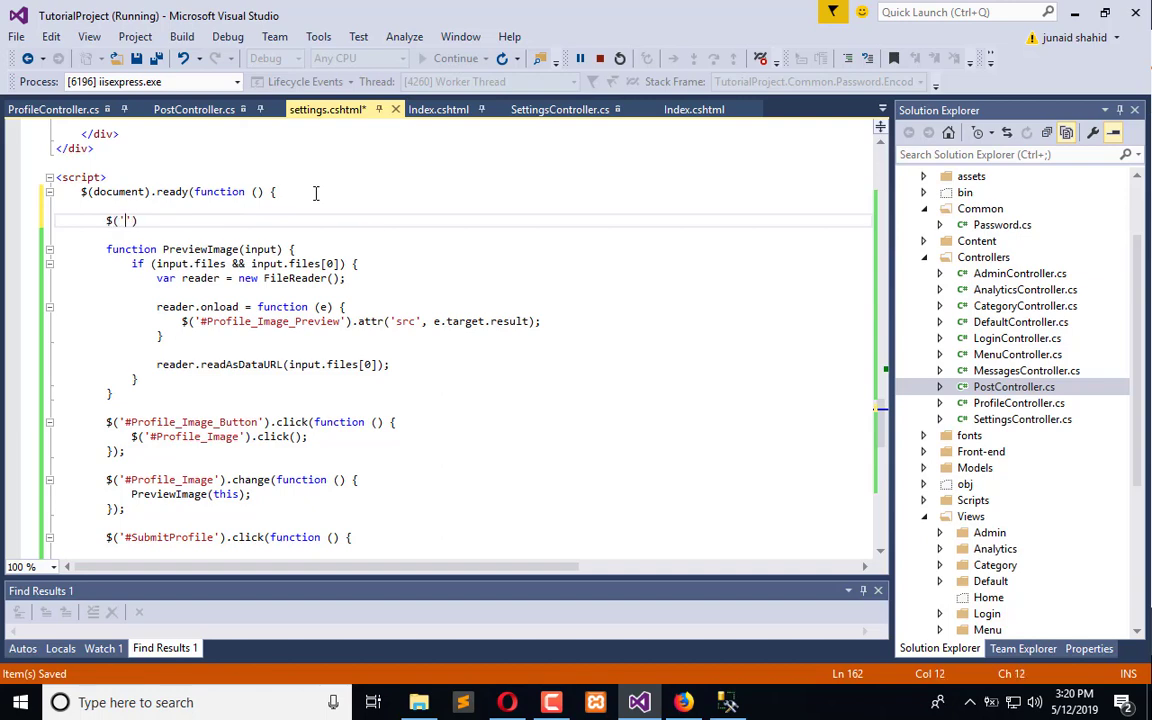
pyautogui.write('#Upload_Image')
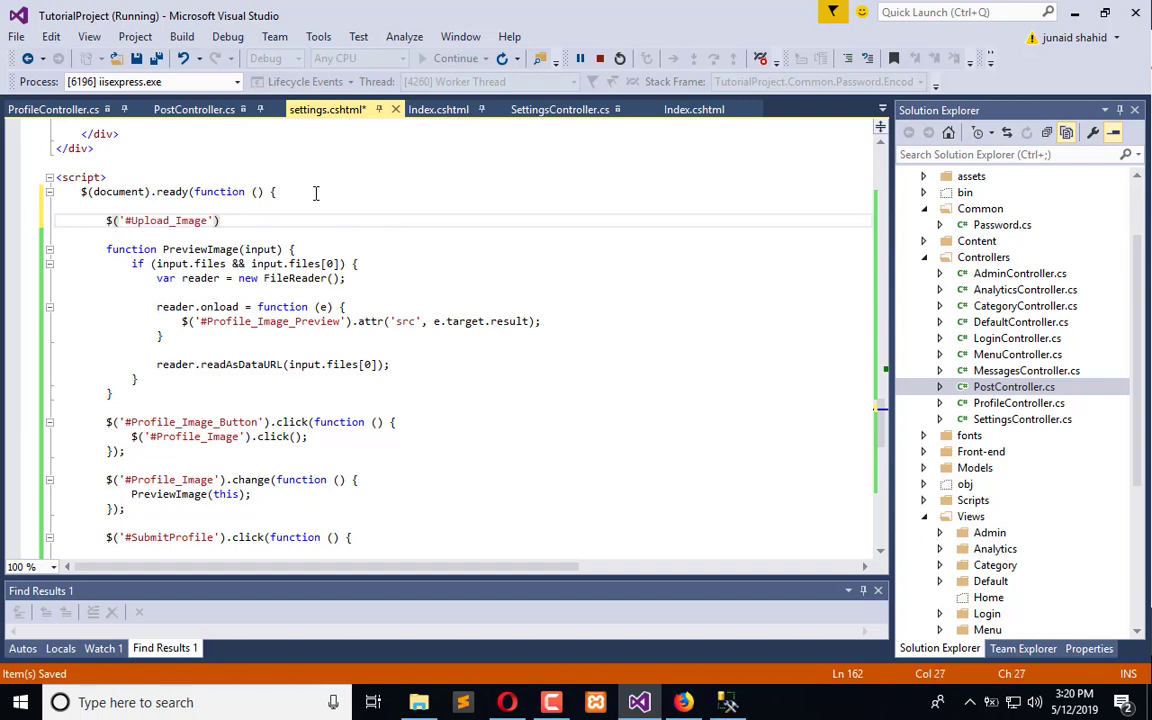
pyautogui.write('.click()')
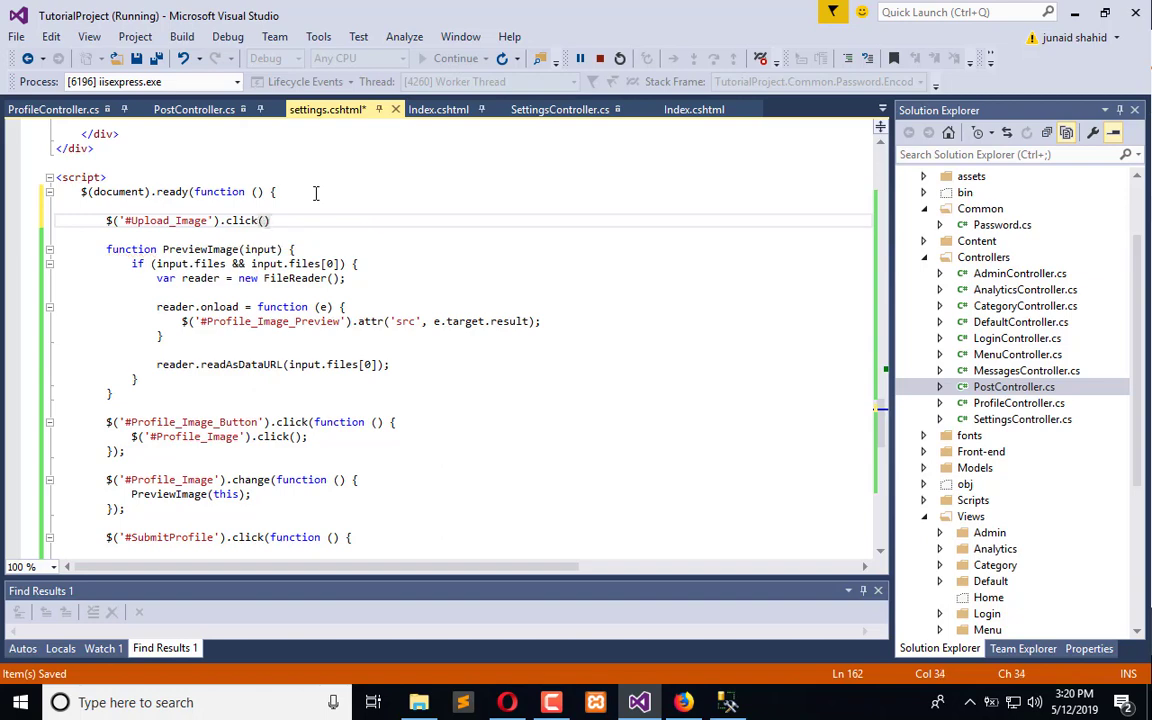
pyautogui.write('function(')
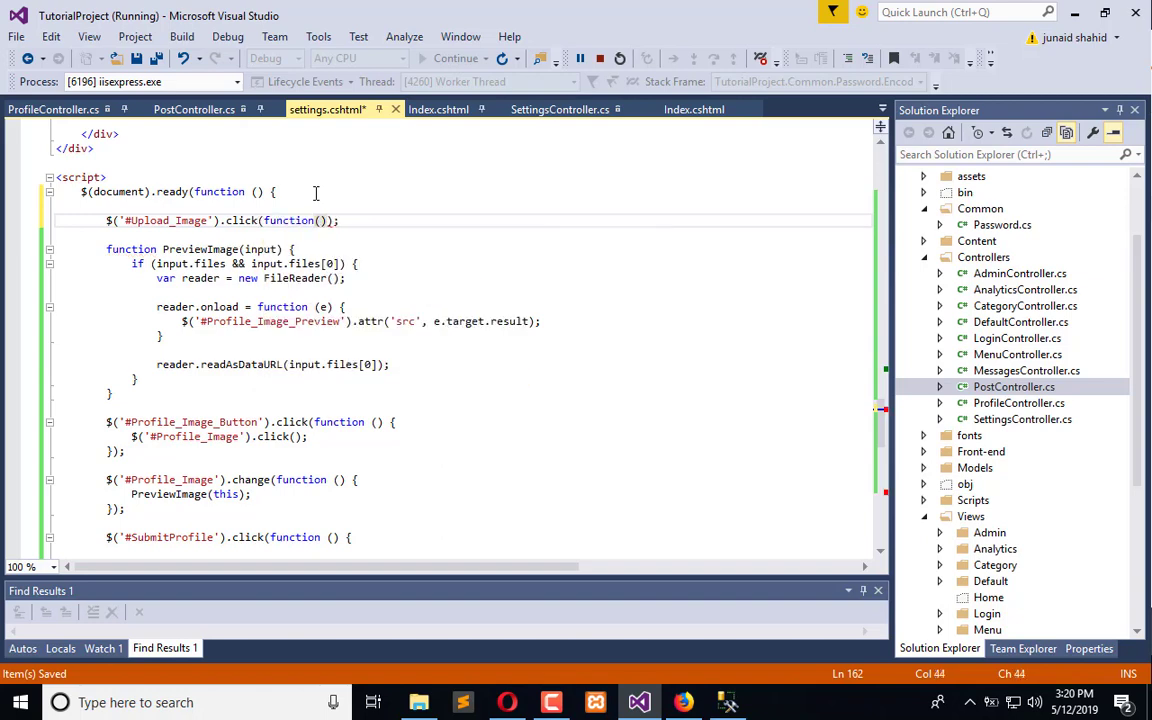
pyautogui.write(' {')
pyautogui.press('Enter')
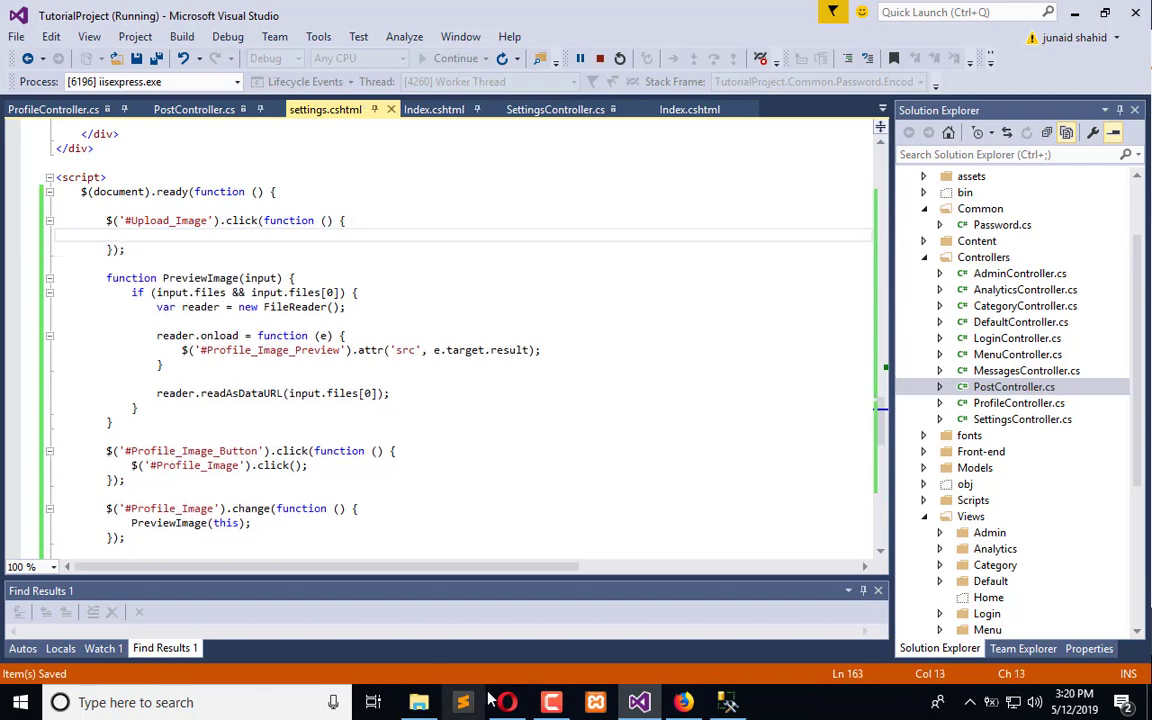
pyautogui.moveTo(504, 668)
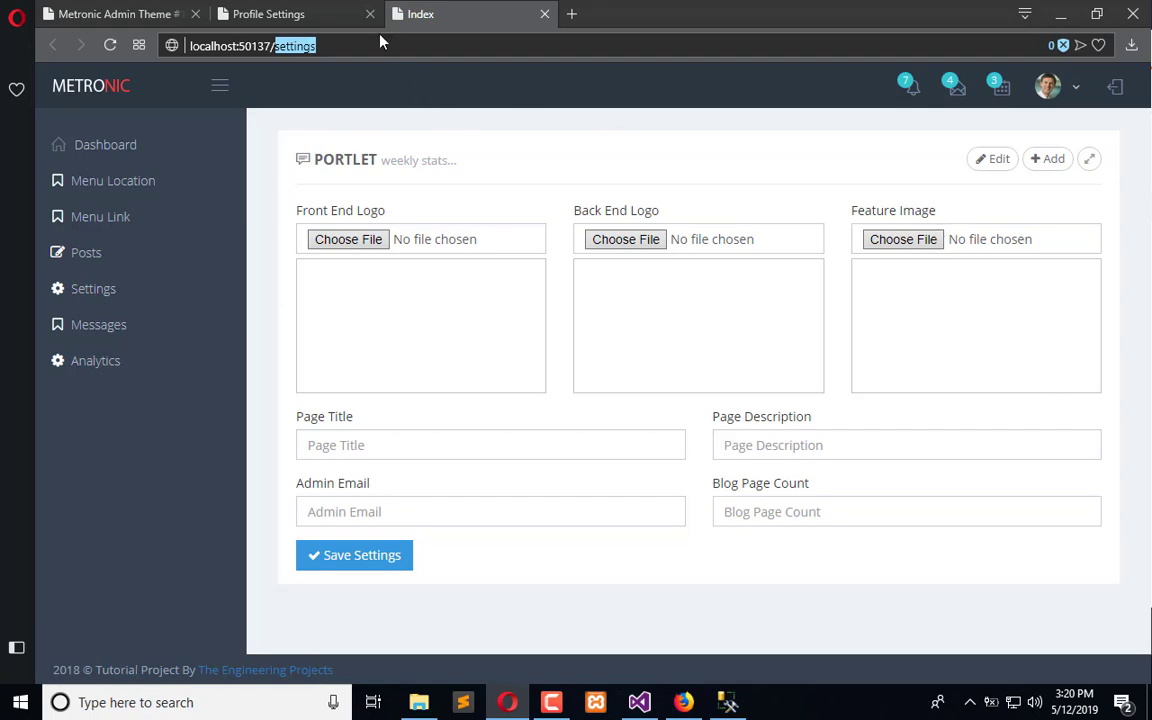
# Choose csharp.png as the Front End Logo on the admin settings page so its preview appears
pyautogui.click(348, 238)
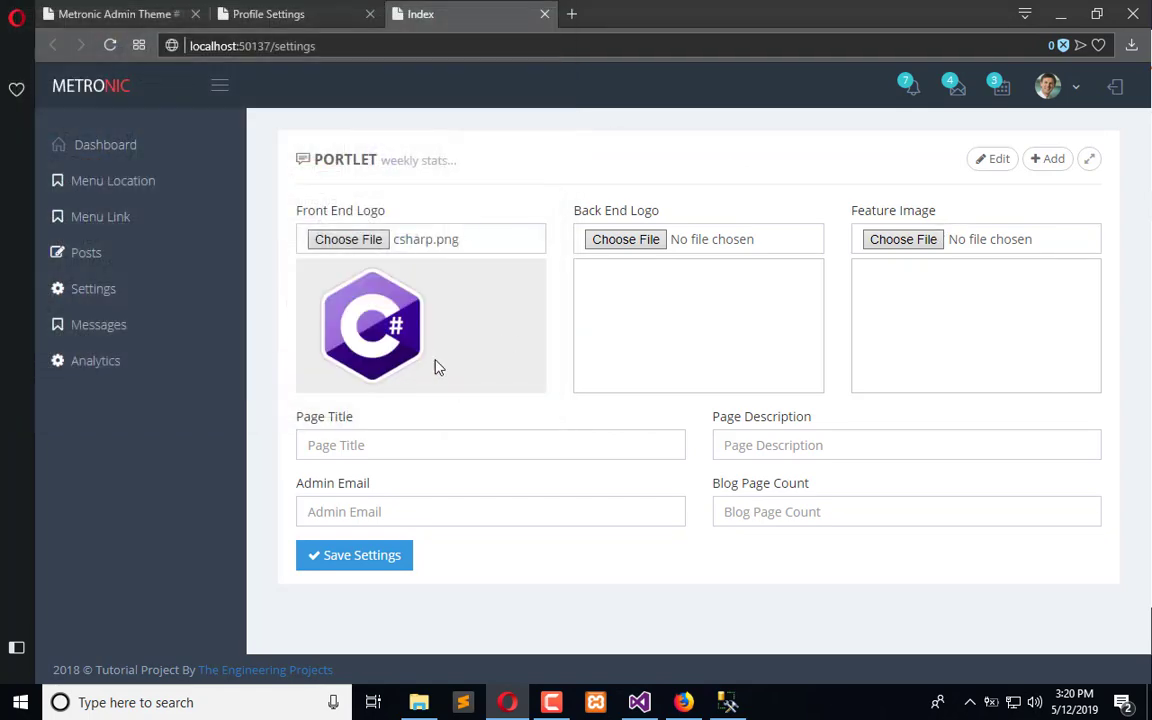
pyautogui.moveTo(790, 384)
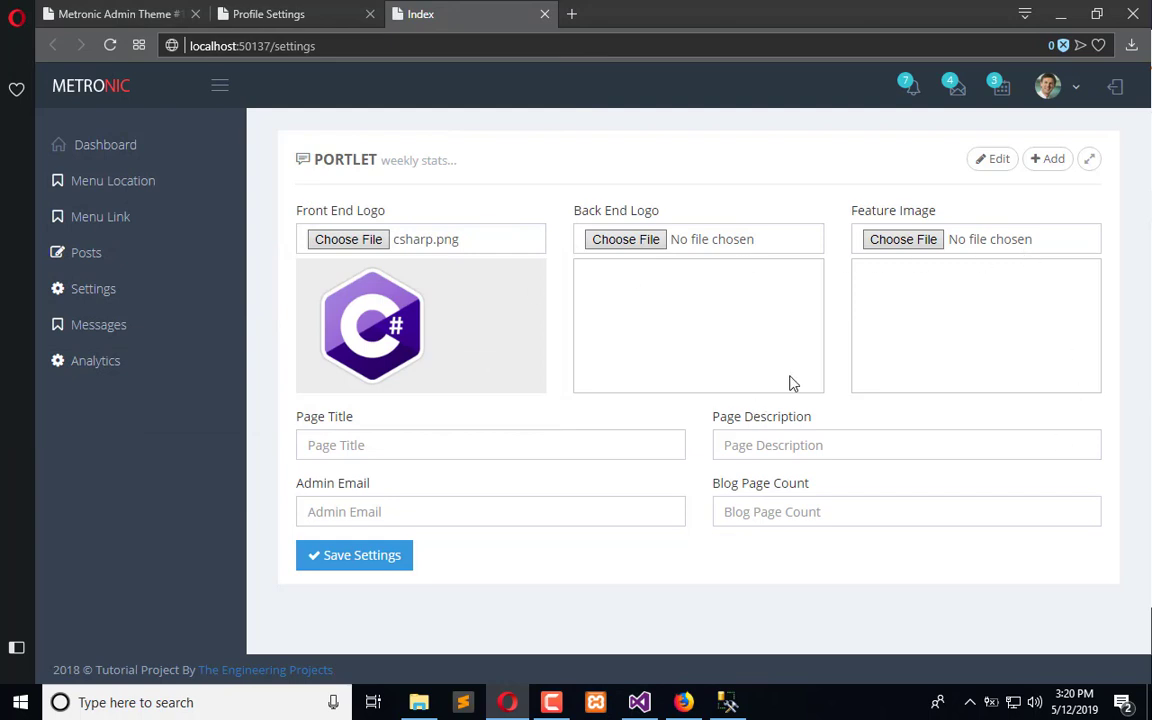
pyautogui.click(110, 44)
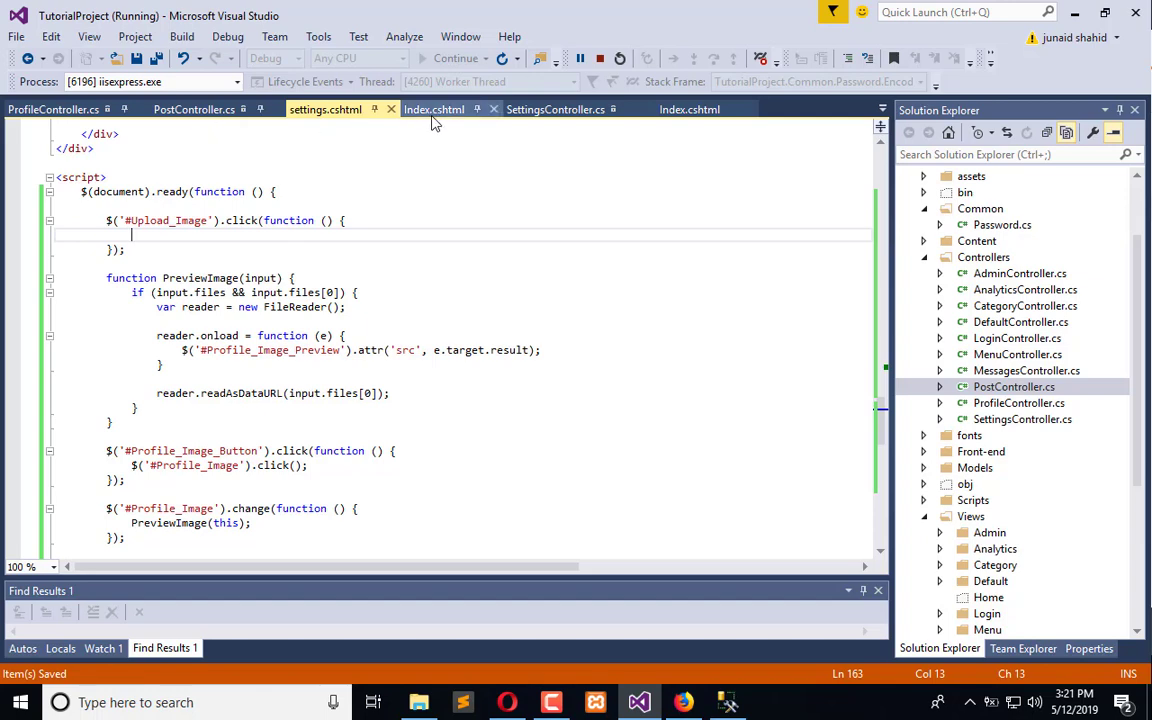
# Select the FrontEndLogo upload script in Index.cshtml to copy into the Upload_Image click handler
pyautogui.click(432, 108)
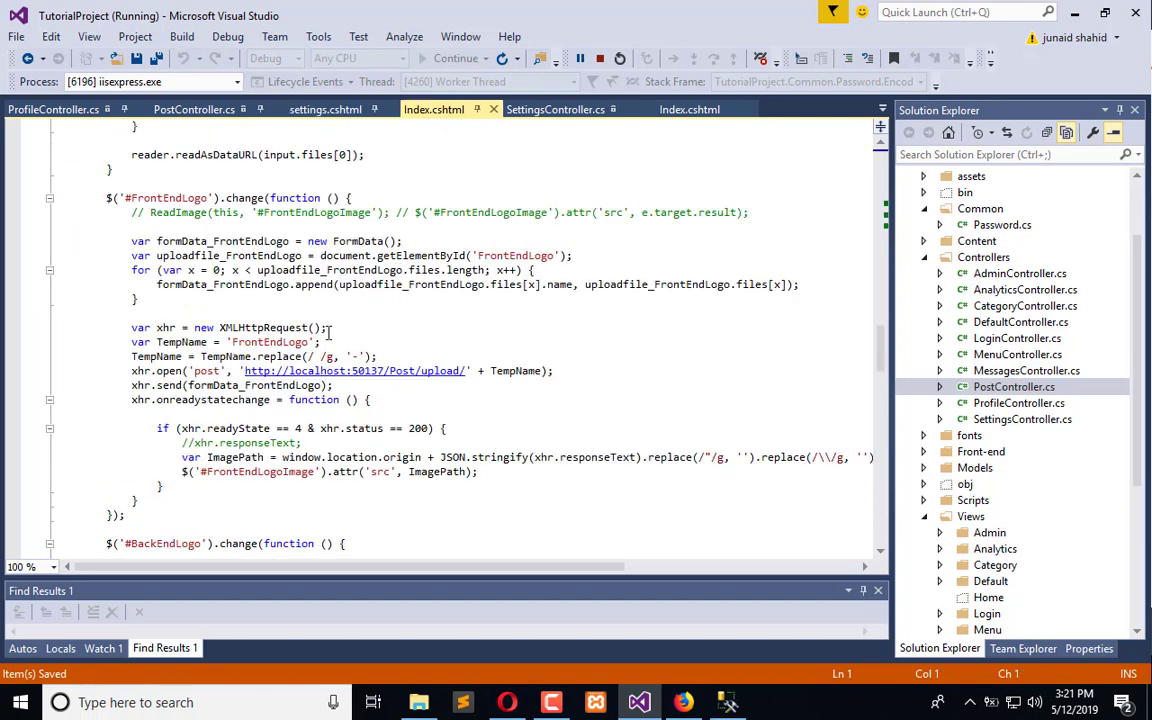
pyautogui.moveTo(132, 240); pyautogui.dragTo(160, 412)
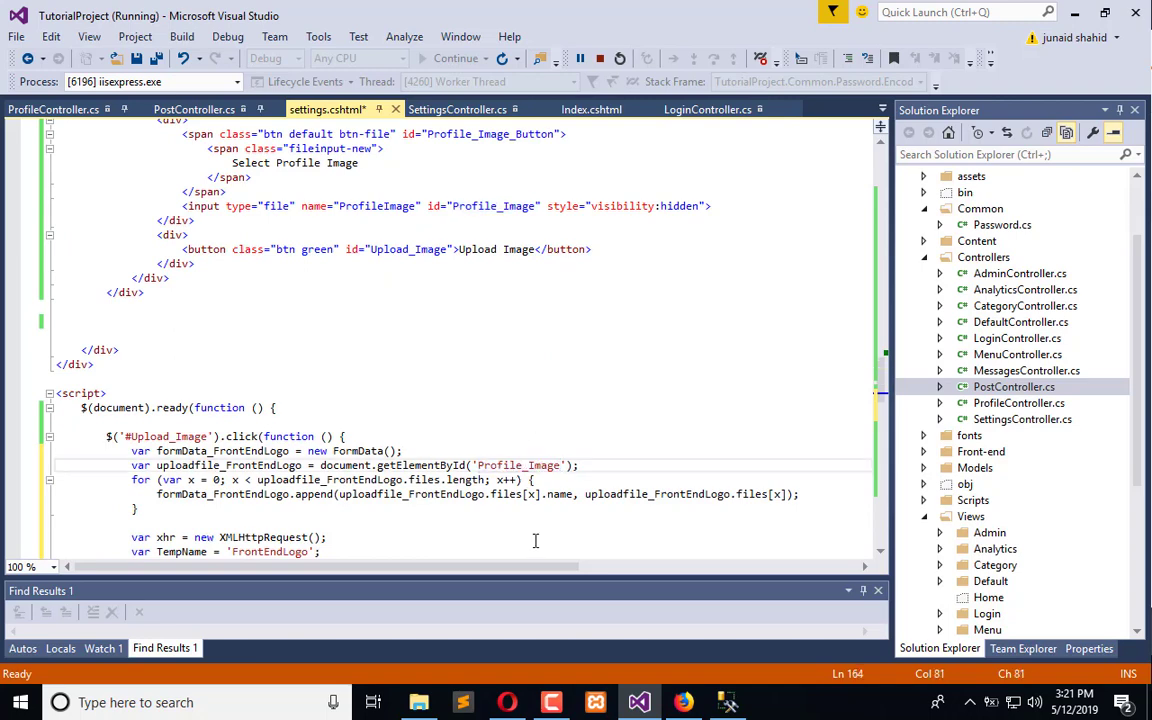
# Rename formData_FrontEndLogo, uploadfile_FrontEndLogo and the 'FrontEndLogo' TempName to ProfileImage equivalents
pyautogui.scroll(-3)
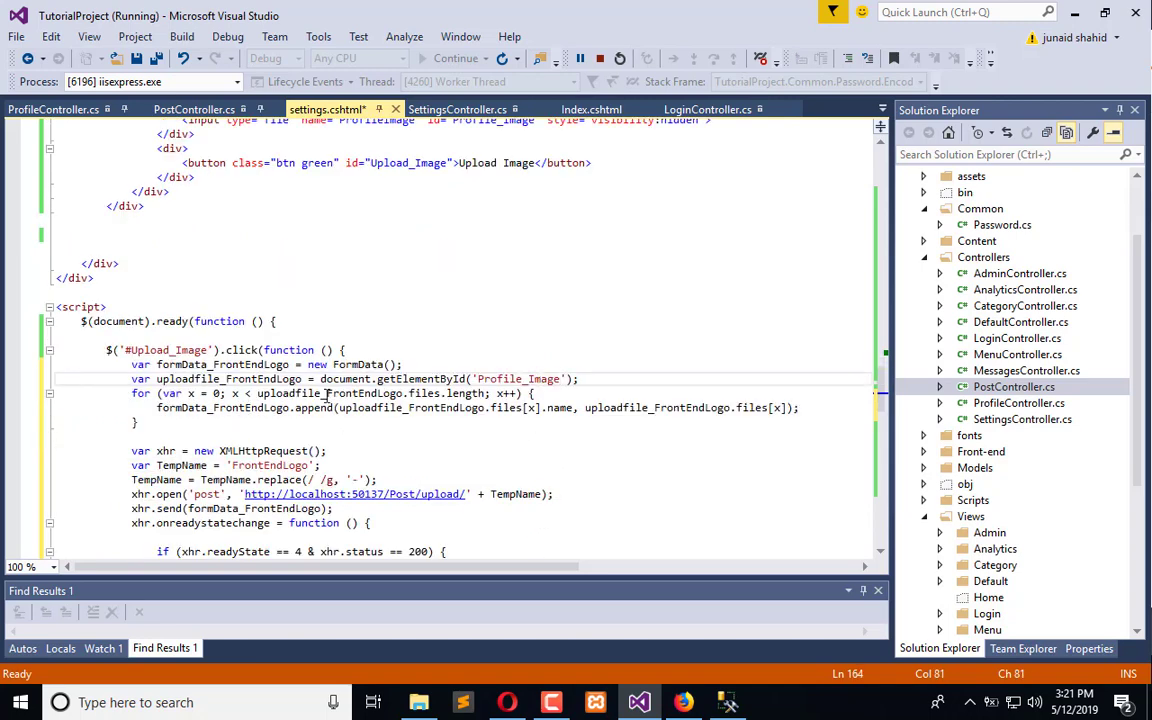
pyautogui.doubleClick(328, 392)
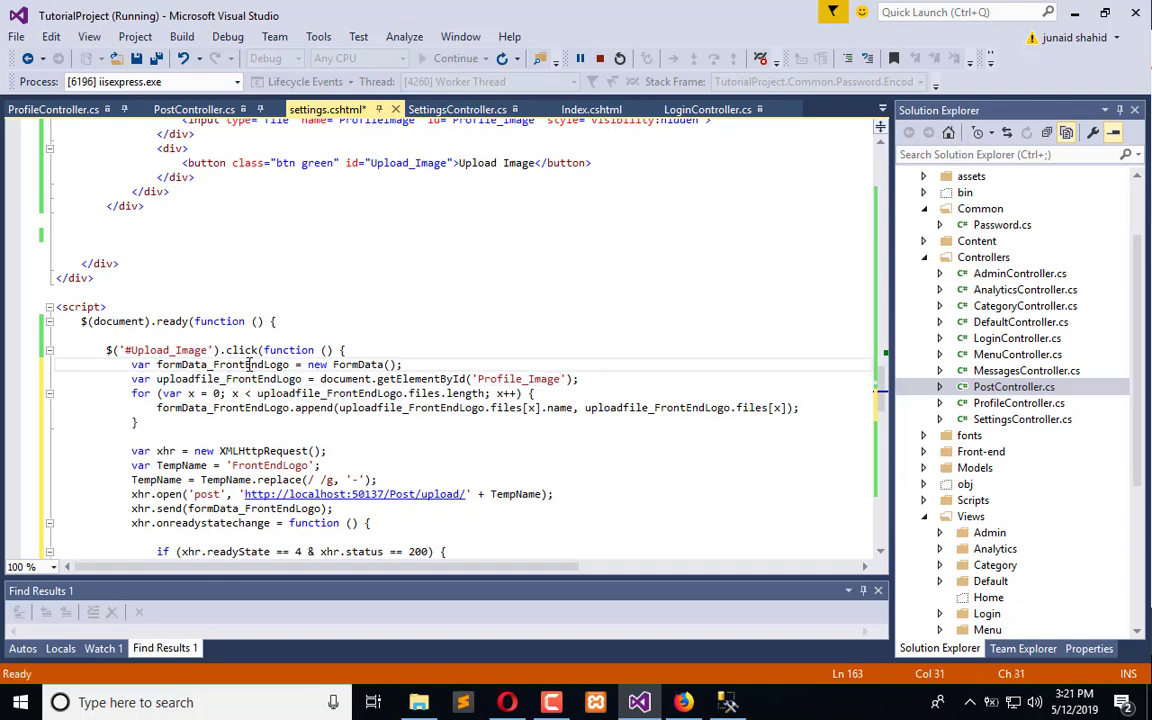
pyautogui.doubleClick(252, 364)
pyautogui.write('ProfileImage')
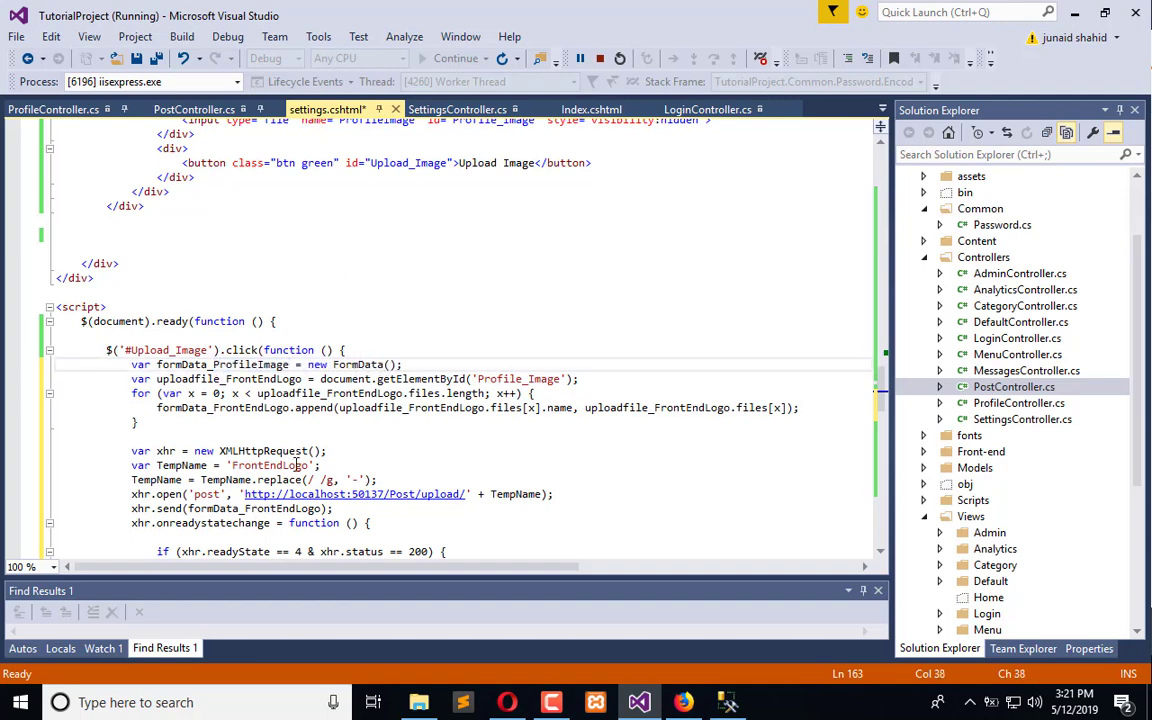
pyautogui.doubleClick(222, 364)
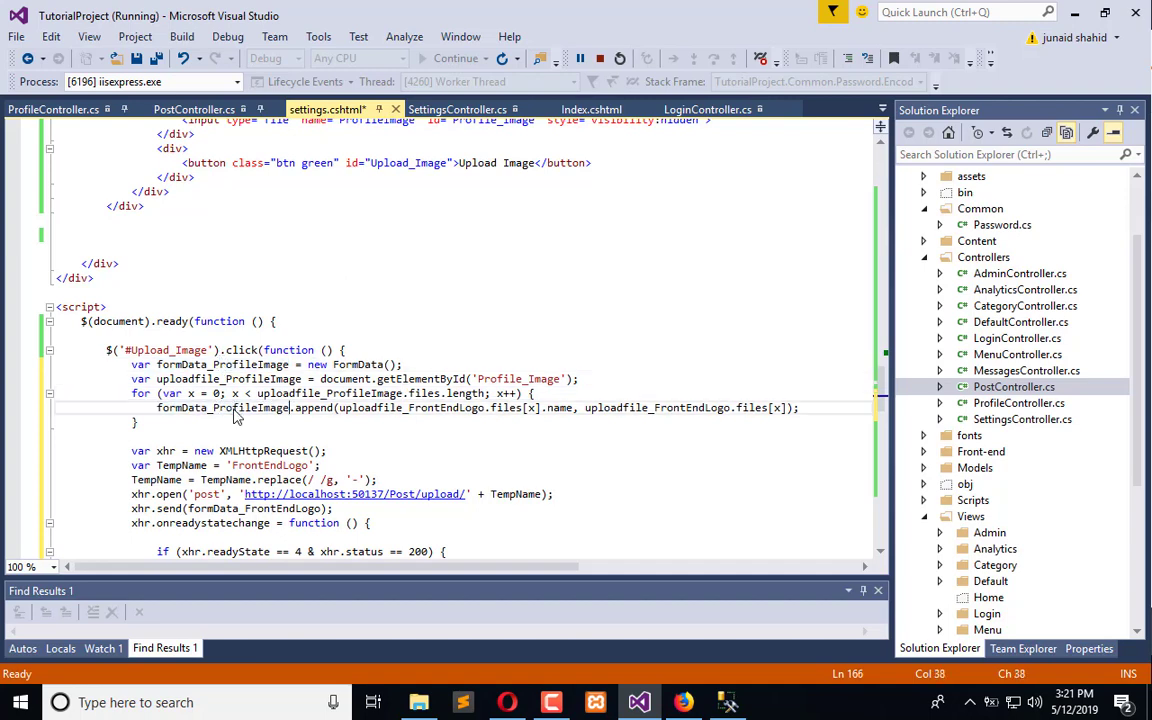
pyautogui.doubleClick(412, 408)
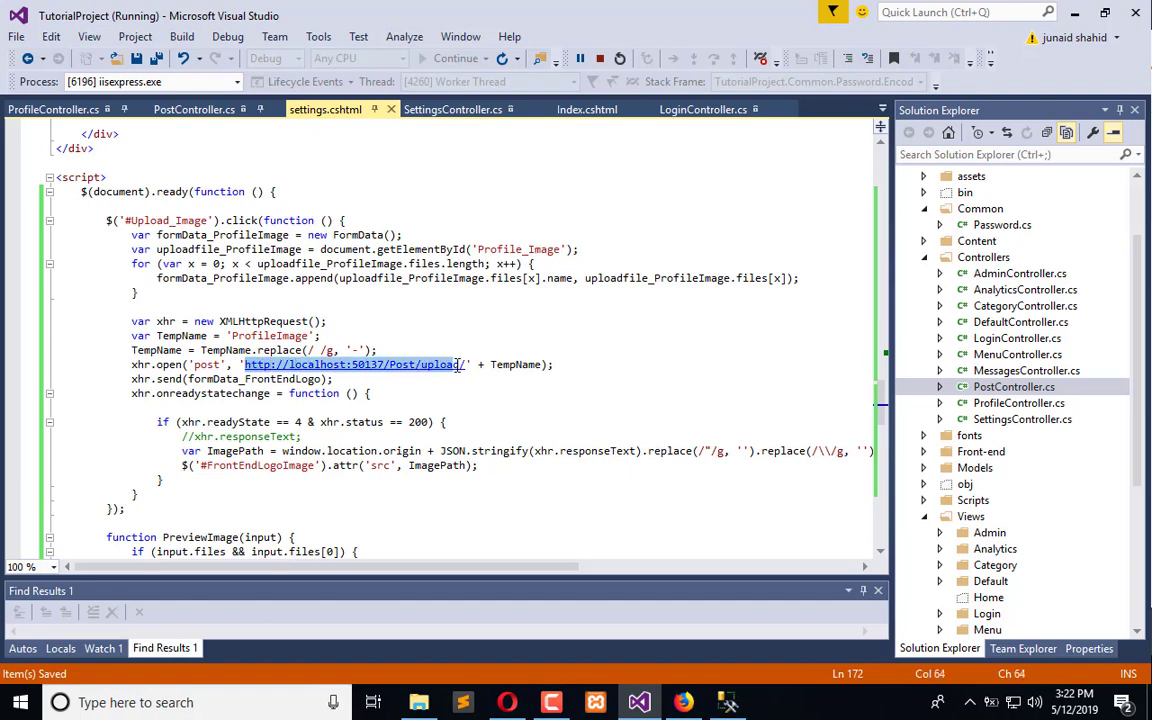
pyautogui.moveTo(52, 108)
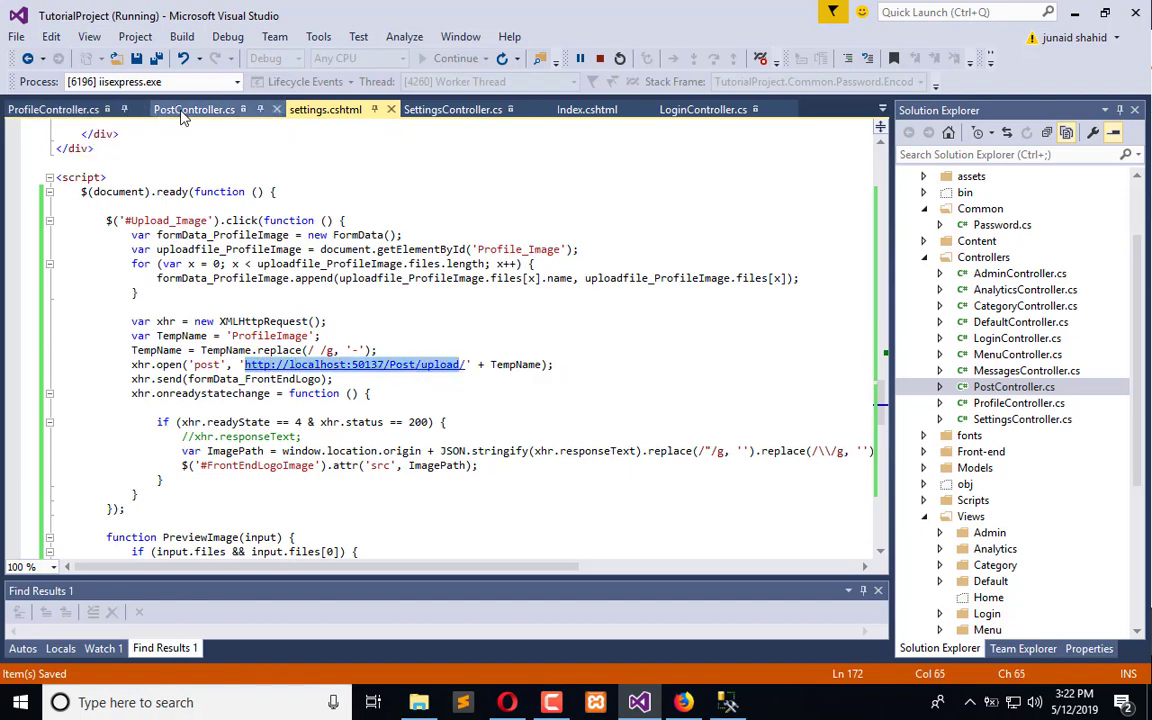
# Stop debugging and paste PostController's upload action into ProfileController.cs, then return to the settings view
pyautogui.click(194, 108)
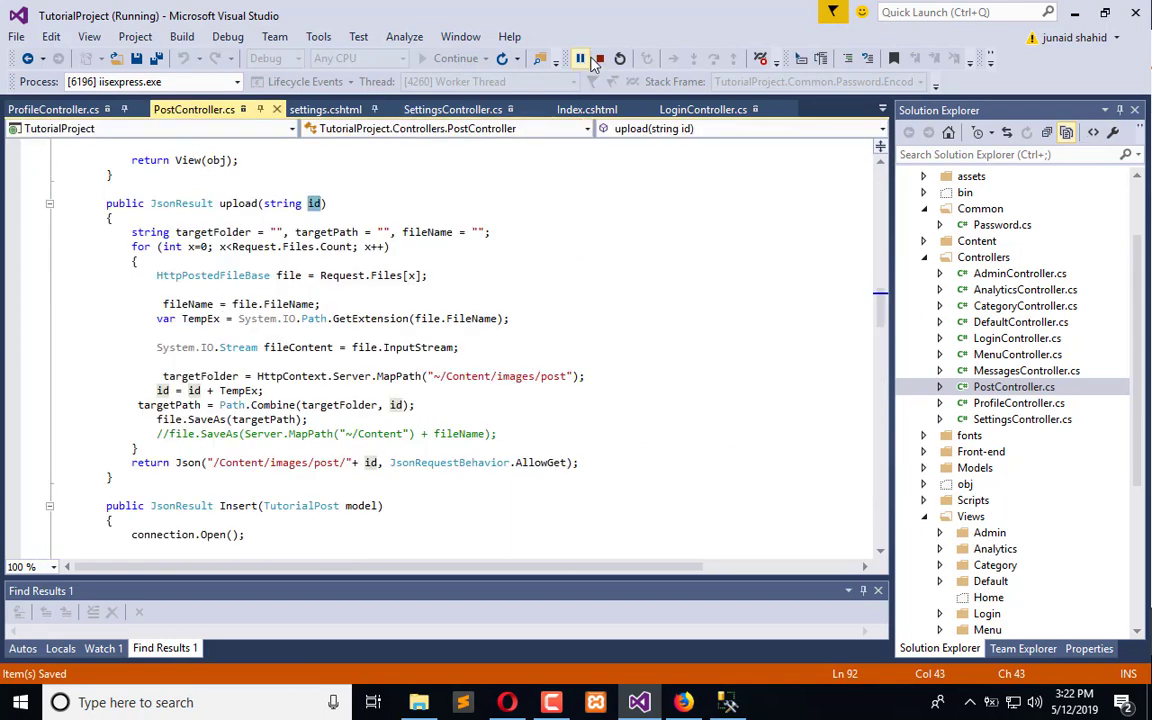
pyautogui.click(580, 58)
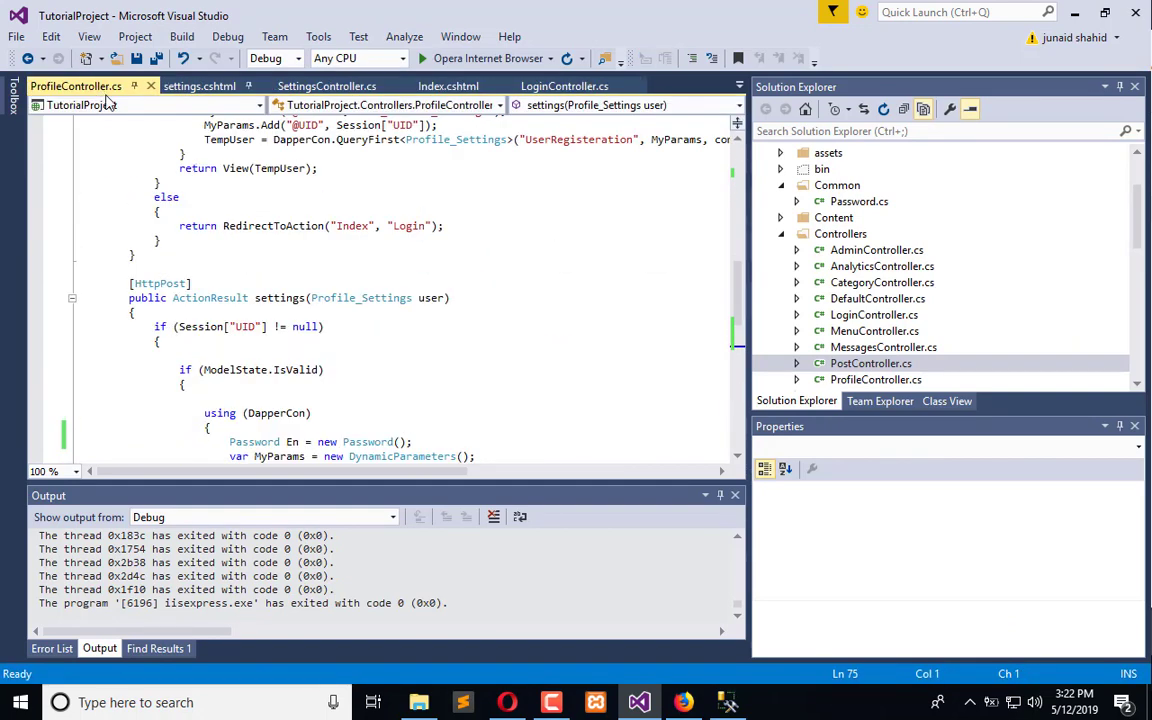
pyautogui.click(224, 268)
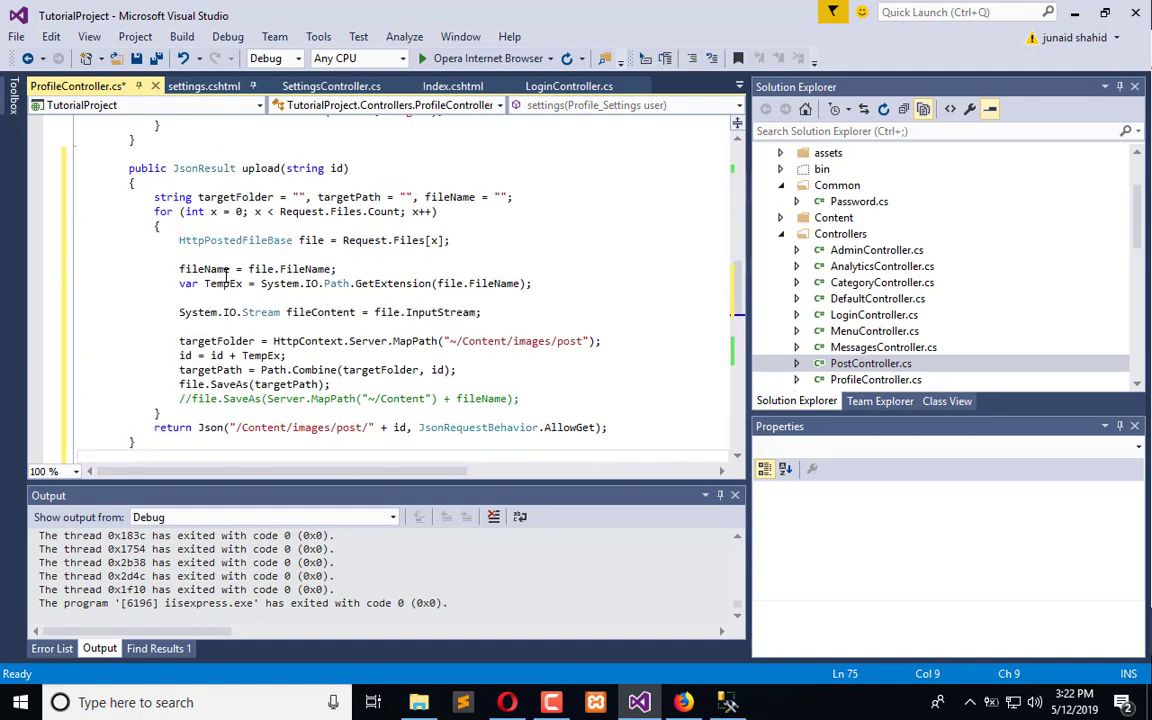
pyautogui.click(200, 86)
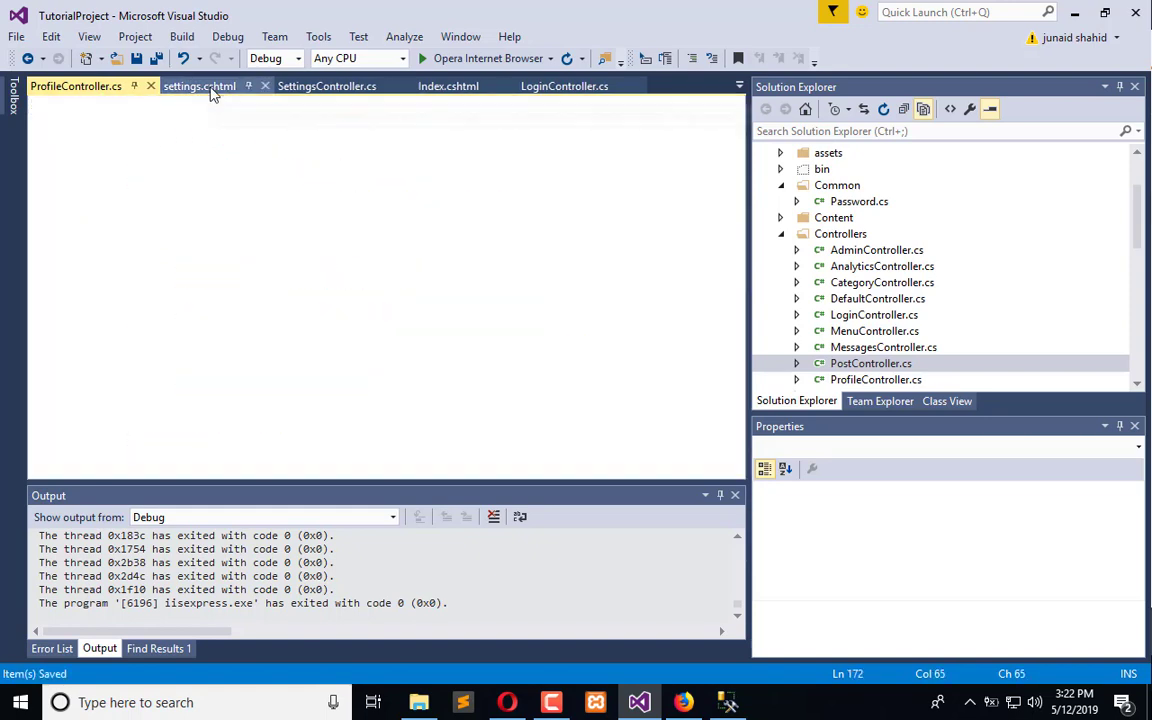
pyautogui.click(200, 86)
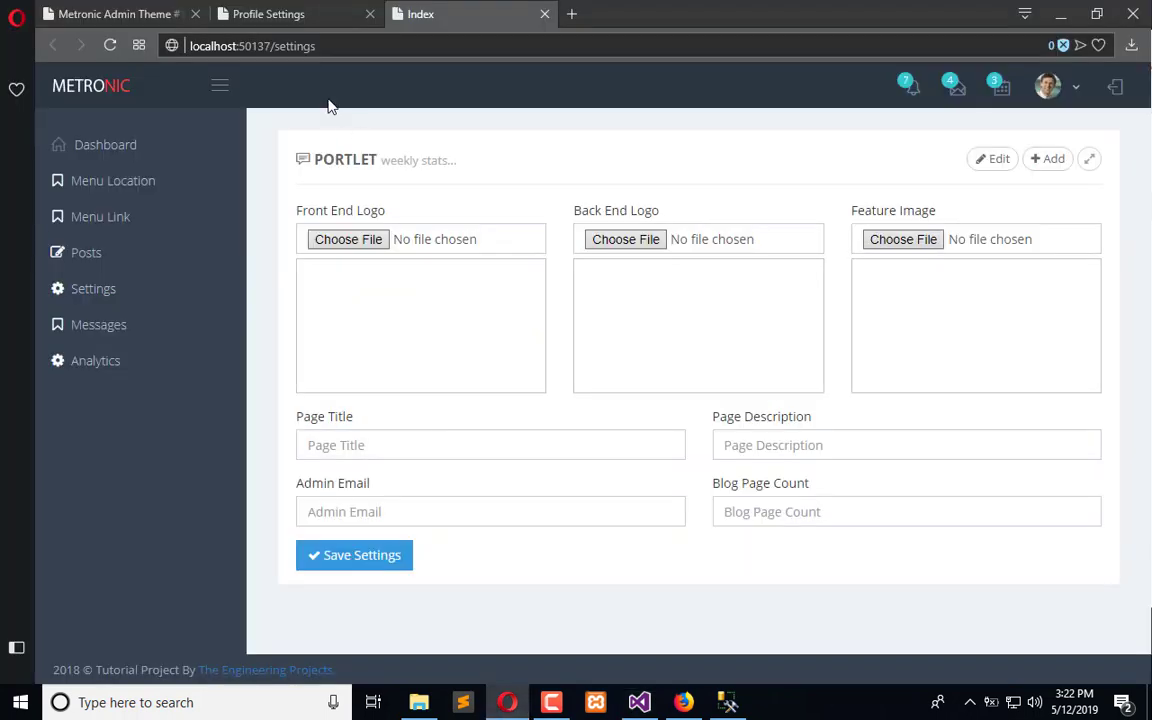
# Point the xhr URL at /profile/settings/upload/ with TempName appended and show the result in #Profile_Image
pyautogui.click(290, 14)
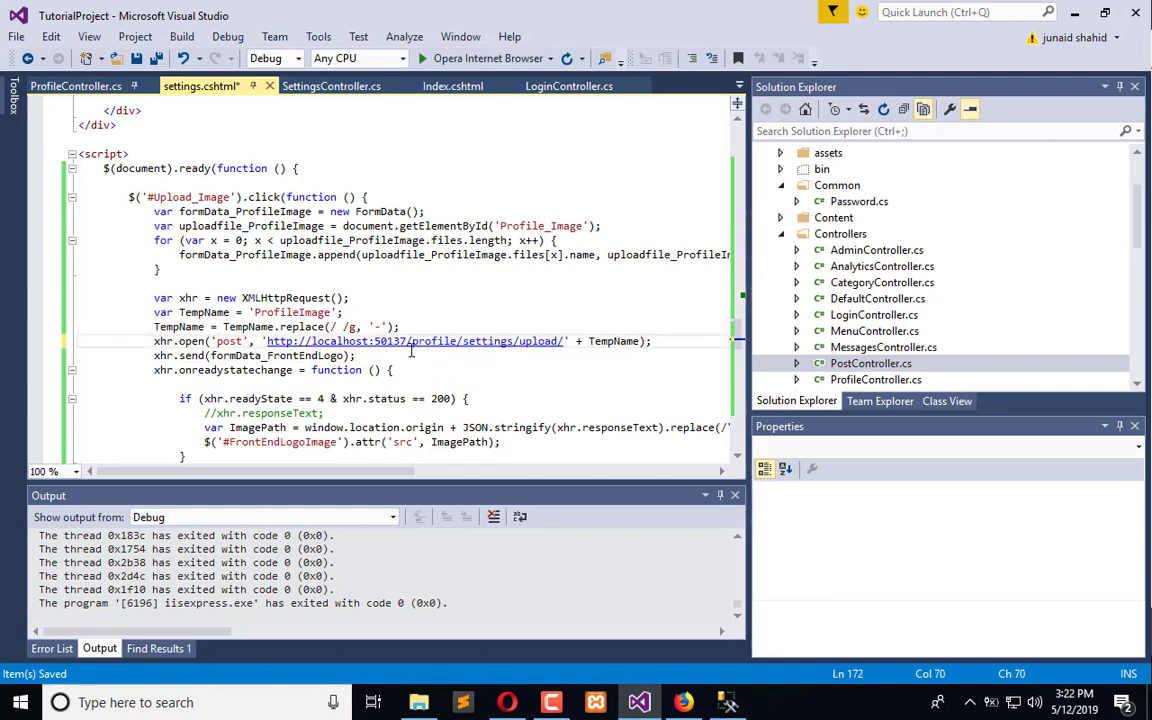
pyautogui.moveTo(490, 340)
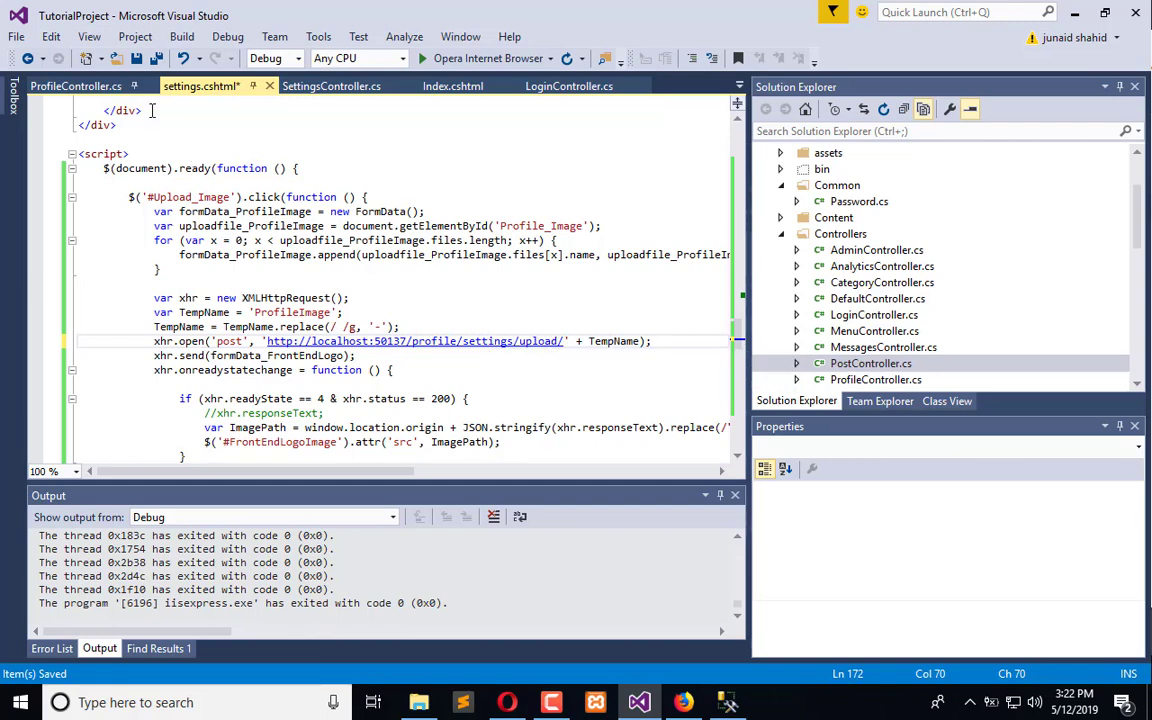
pyautogui.doubleClick(614, 340)
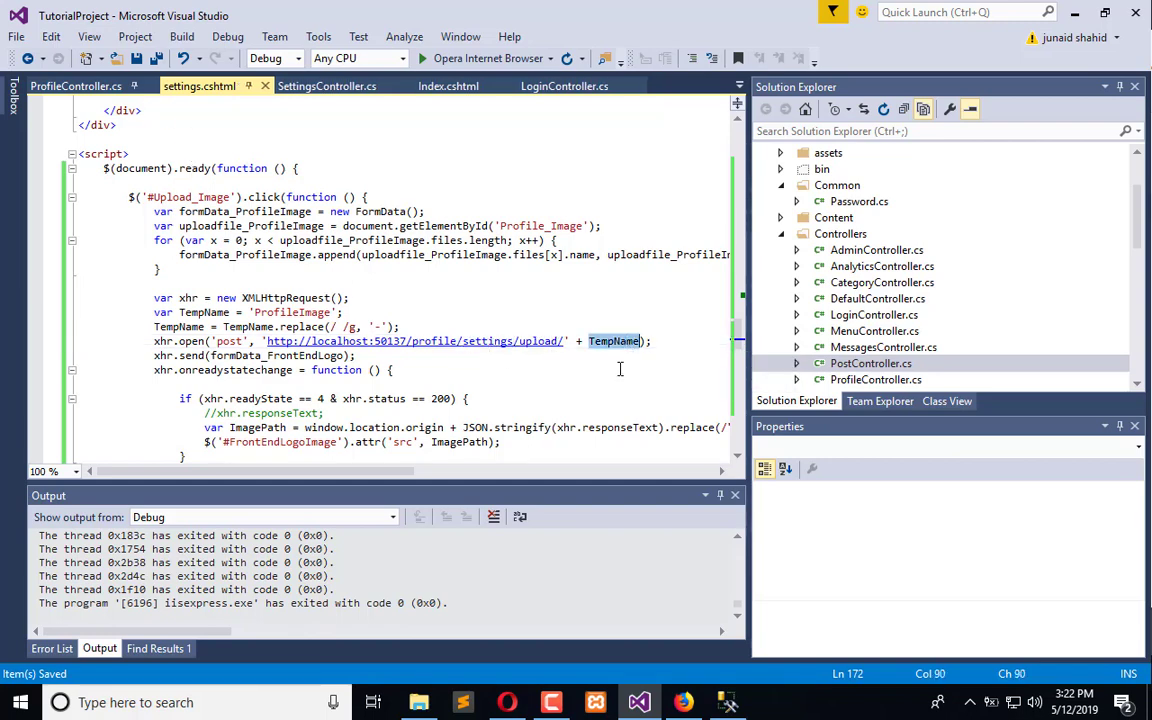
pyautogui.moveTo(188, 396)
pyautogui.write('ProfileImage')
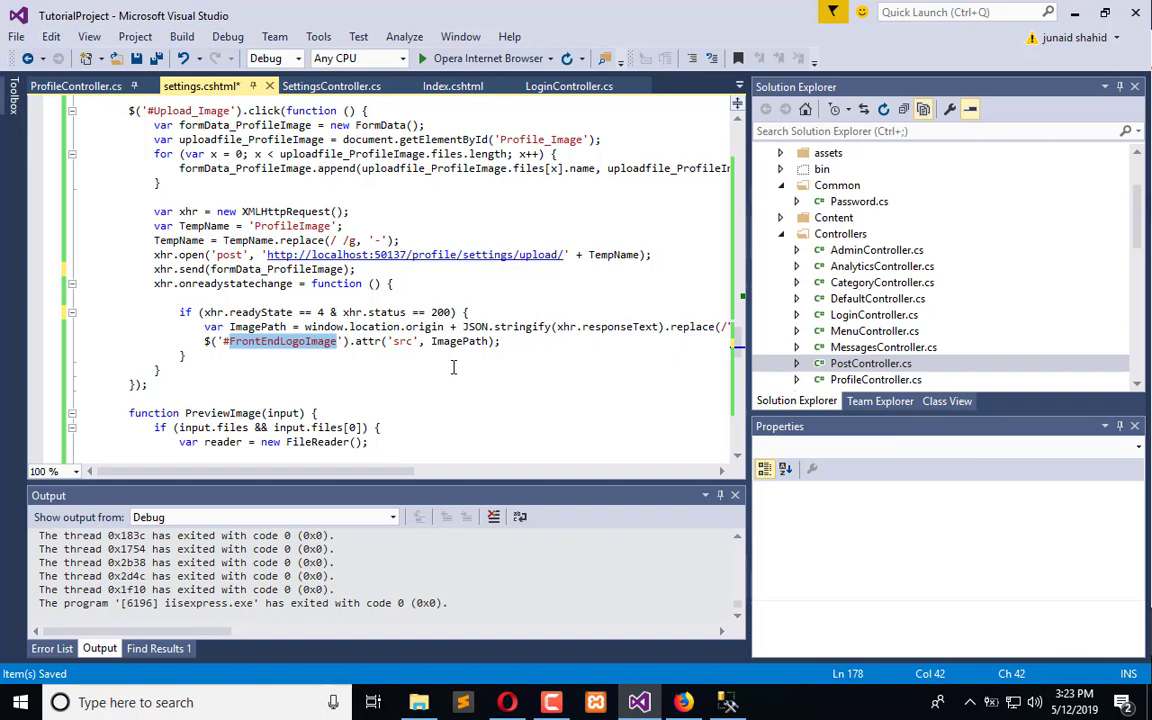
pyautogui.moveTo(396, 388)
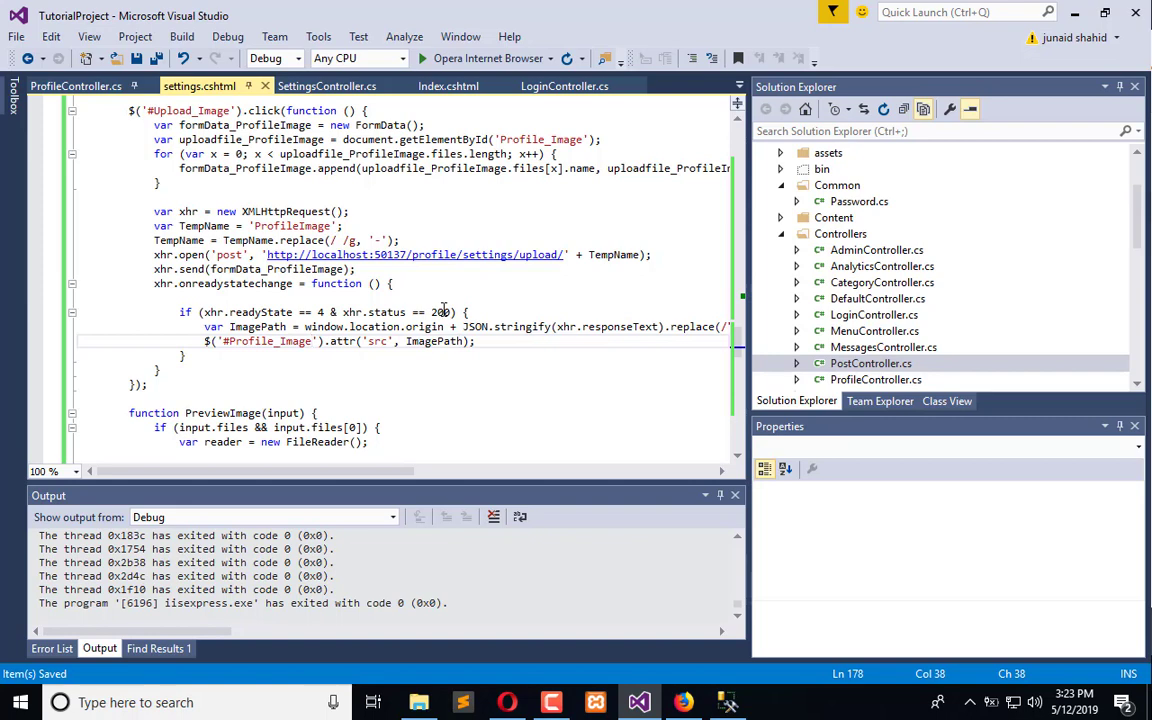
pyautogui.moveTo(520, 344)
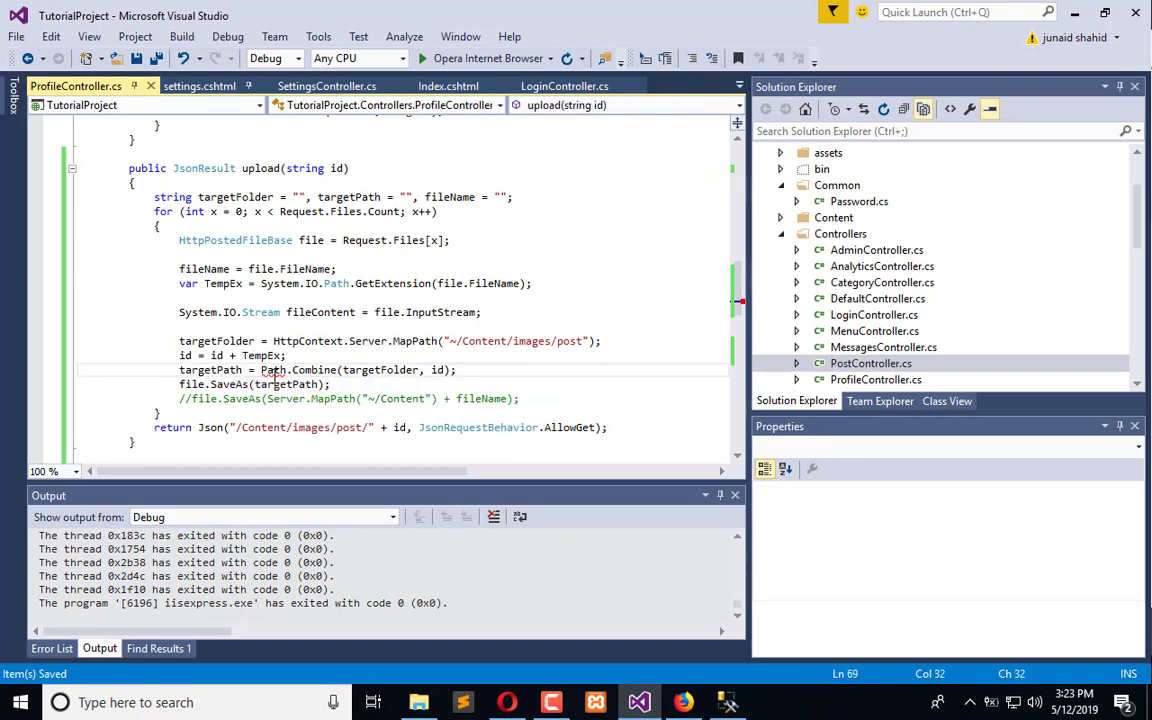
pyautogui.click(240, 384)
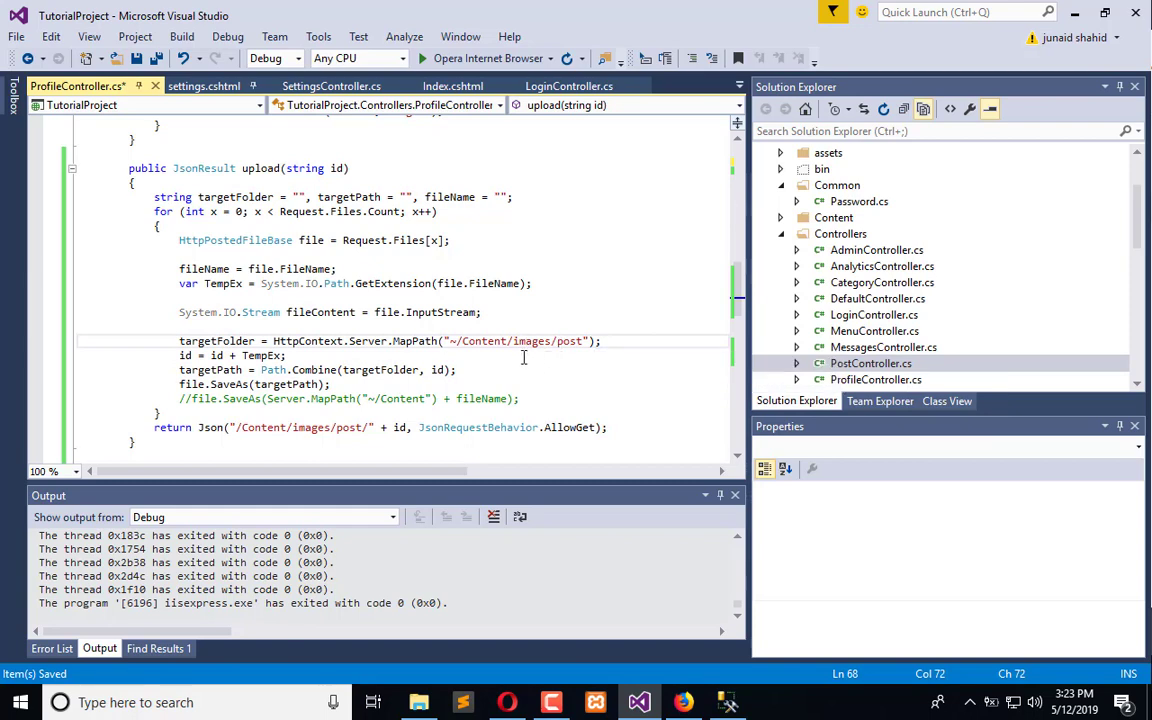
pyautogui.doubleClick(568, 340)
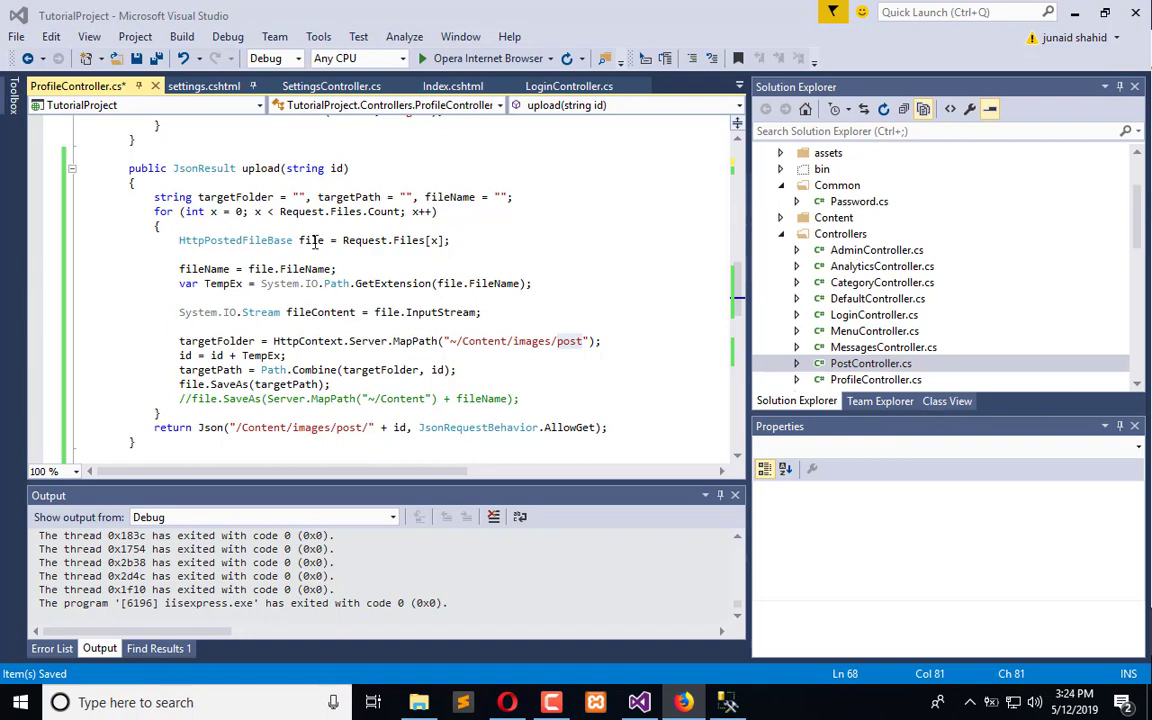
pyautogui.moveTo(460, 220)
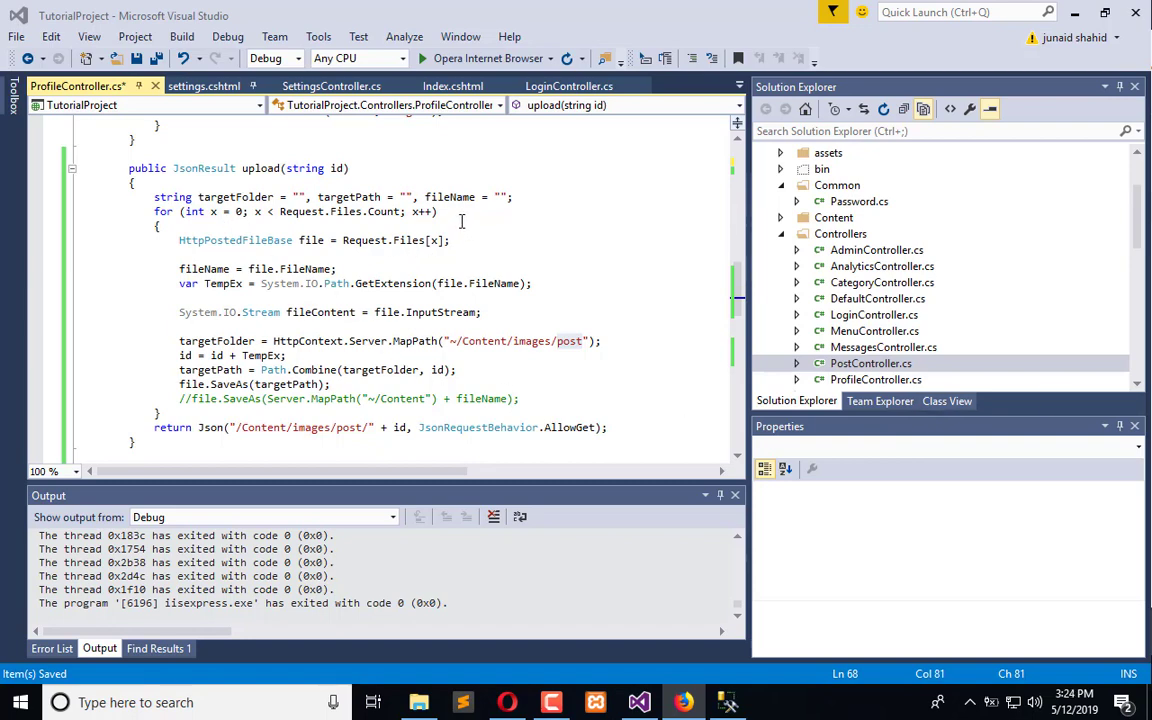
pyautogui.click(258, 226)
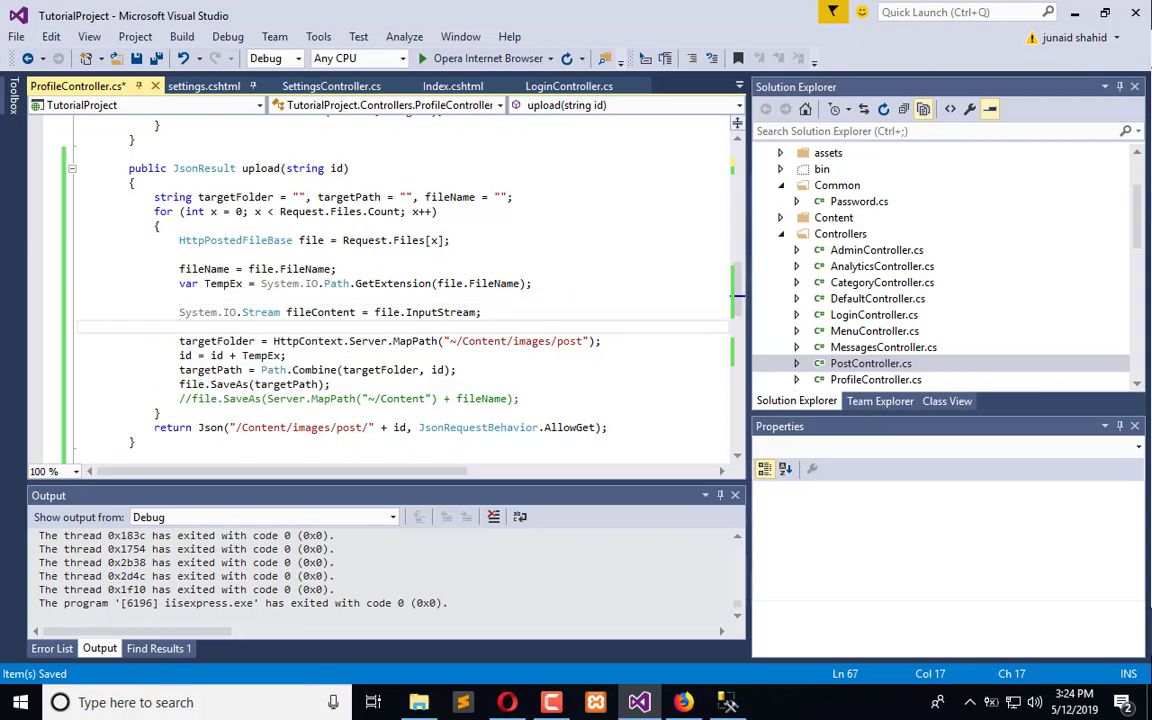
# Declare bool exists = System.IO.Directory.Exists(Server.MapPath(...)) in the upload action
pyautogui.write('bool')
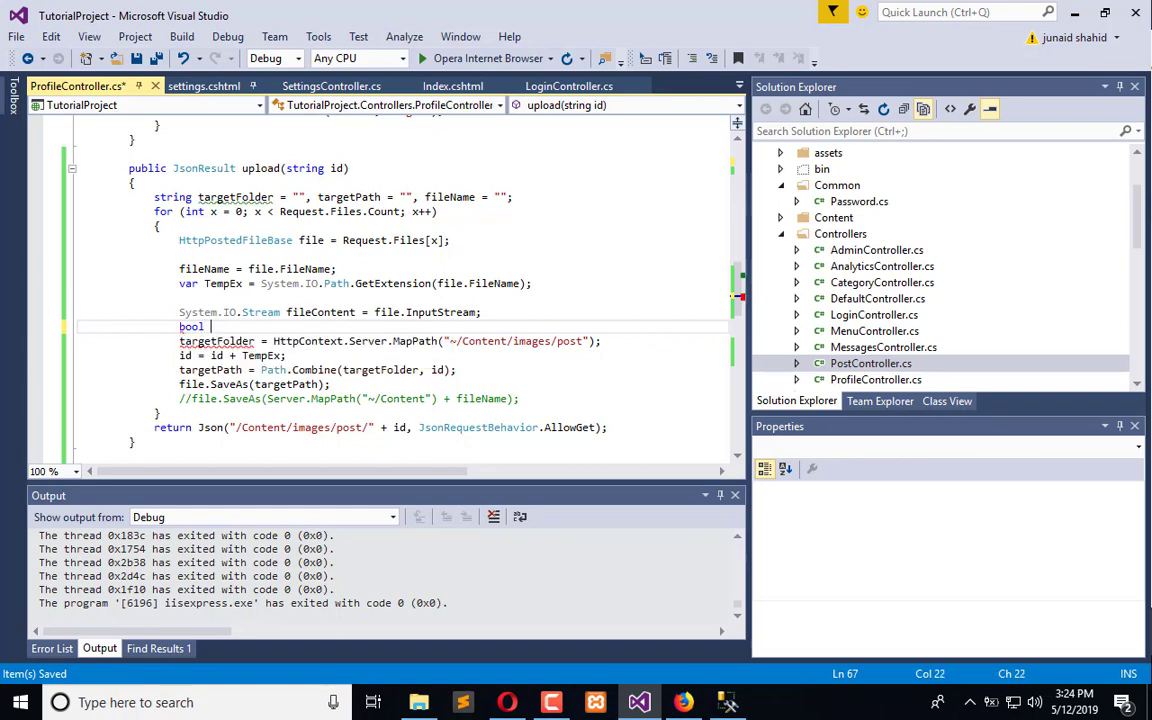
pyautogui.write('exists =')
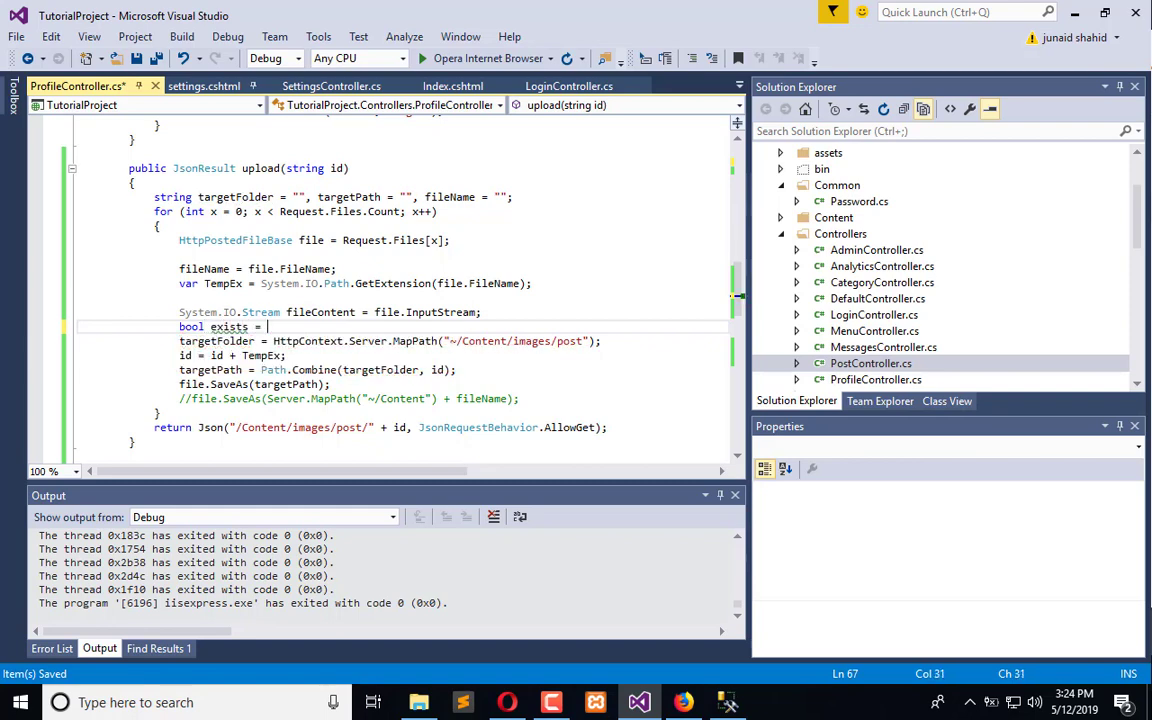
pyautogui.write('System')
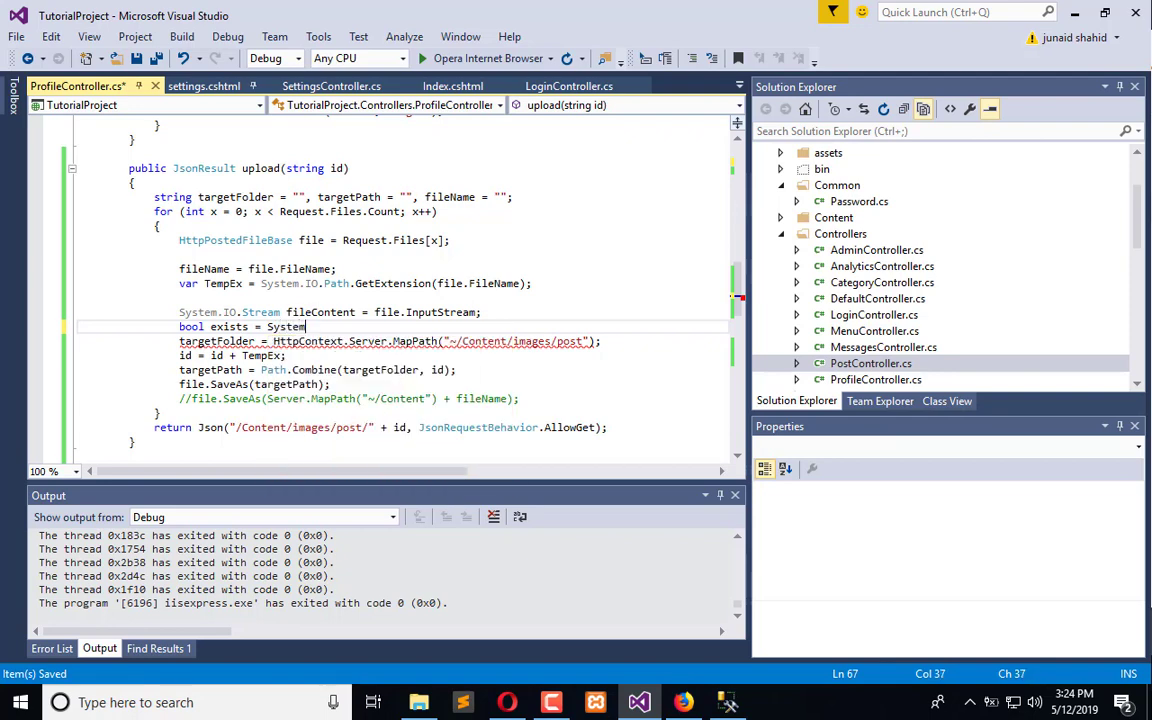
pyautogui.write('.IO.Directory.Exists')
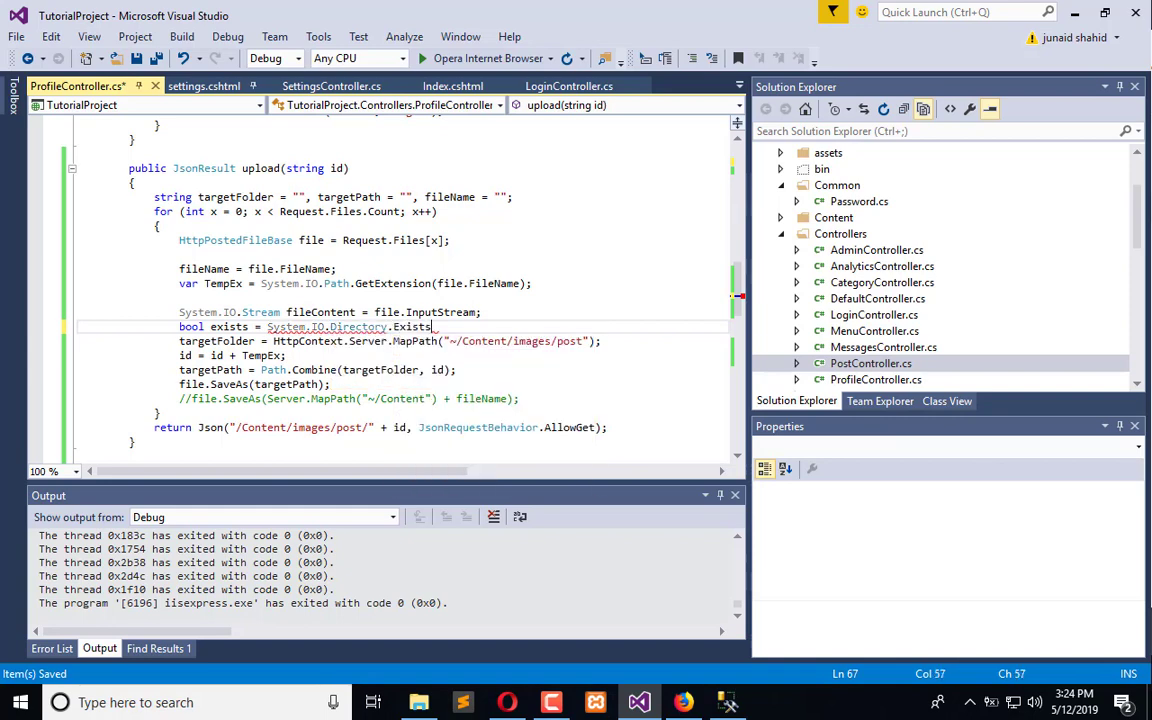
pyautogui.write('()')
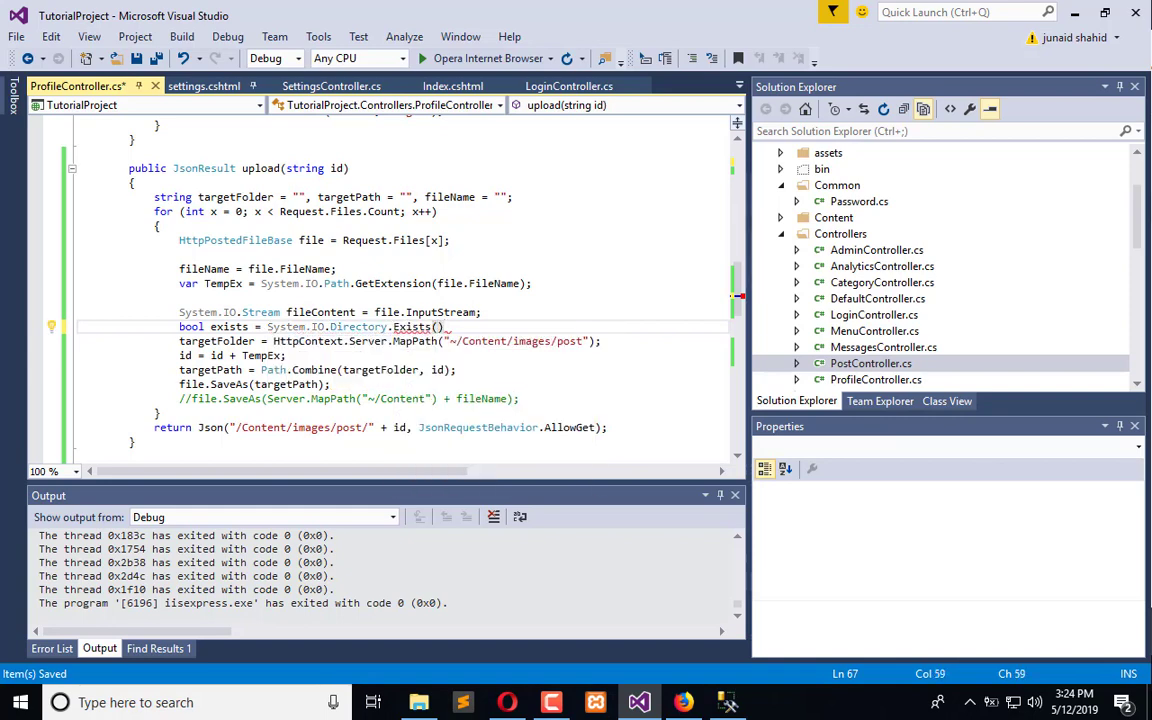
pyautogui.write('s')
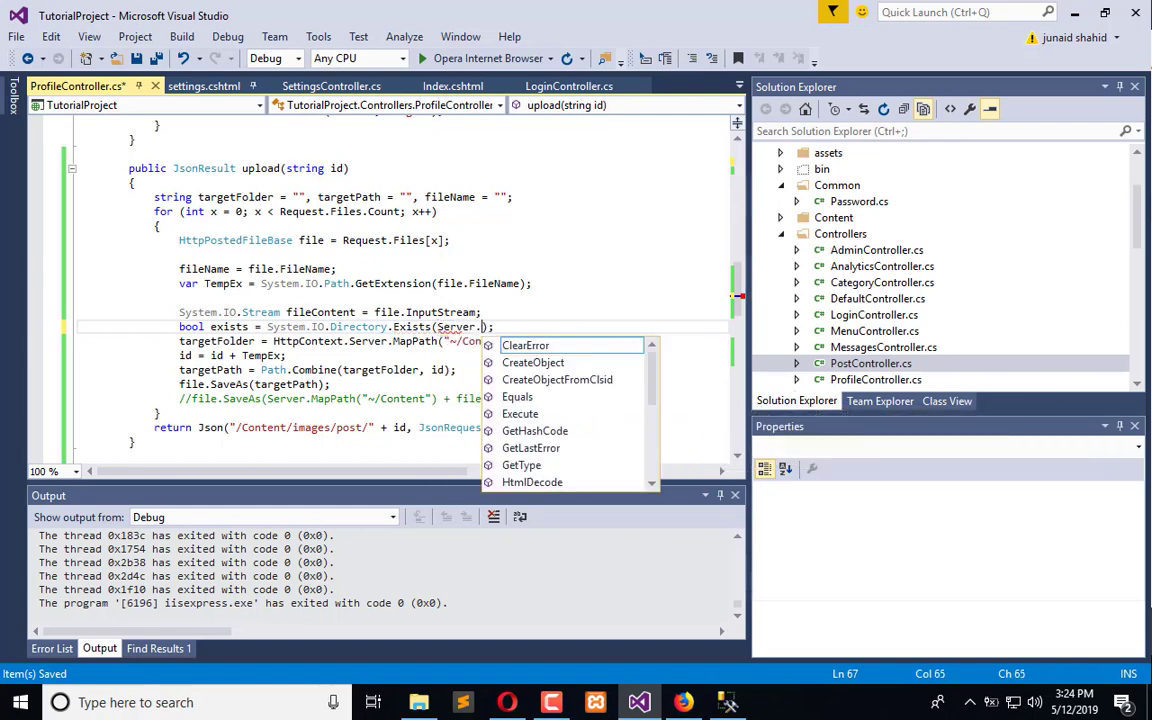
pyautogui.write('MapPath')
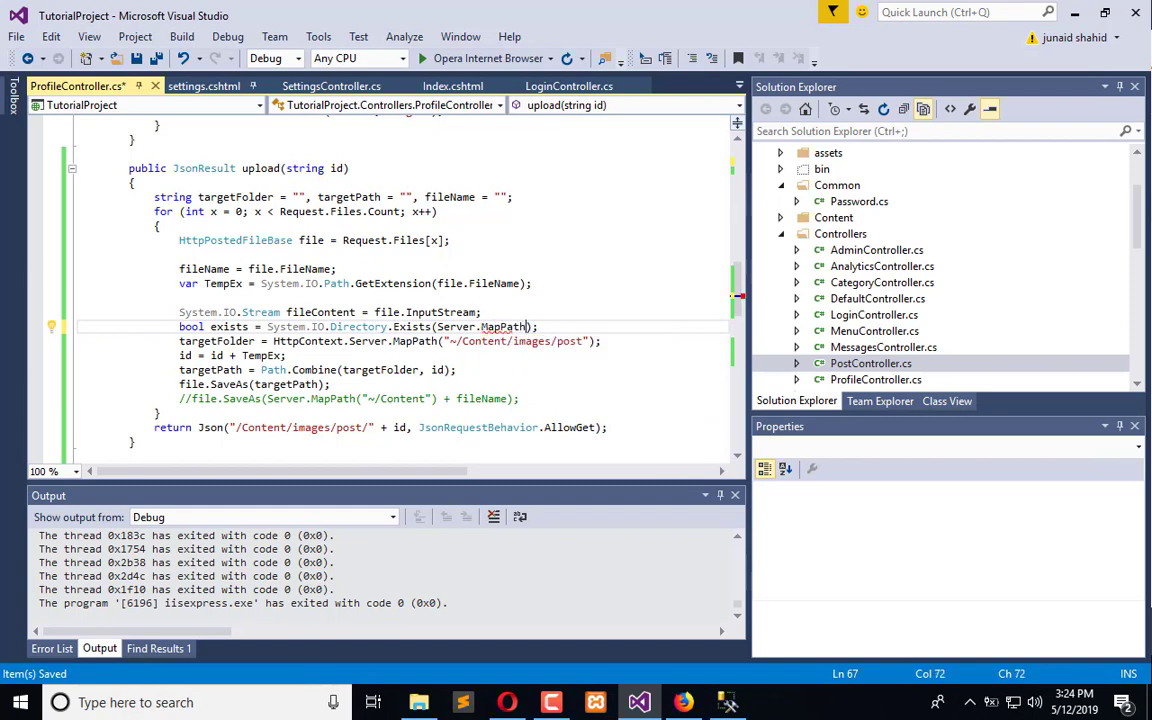
pyautogui.write('()')
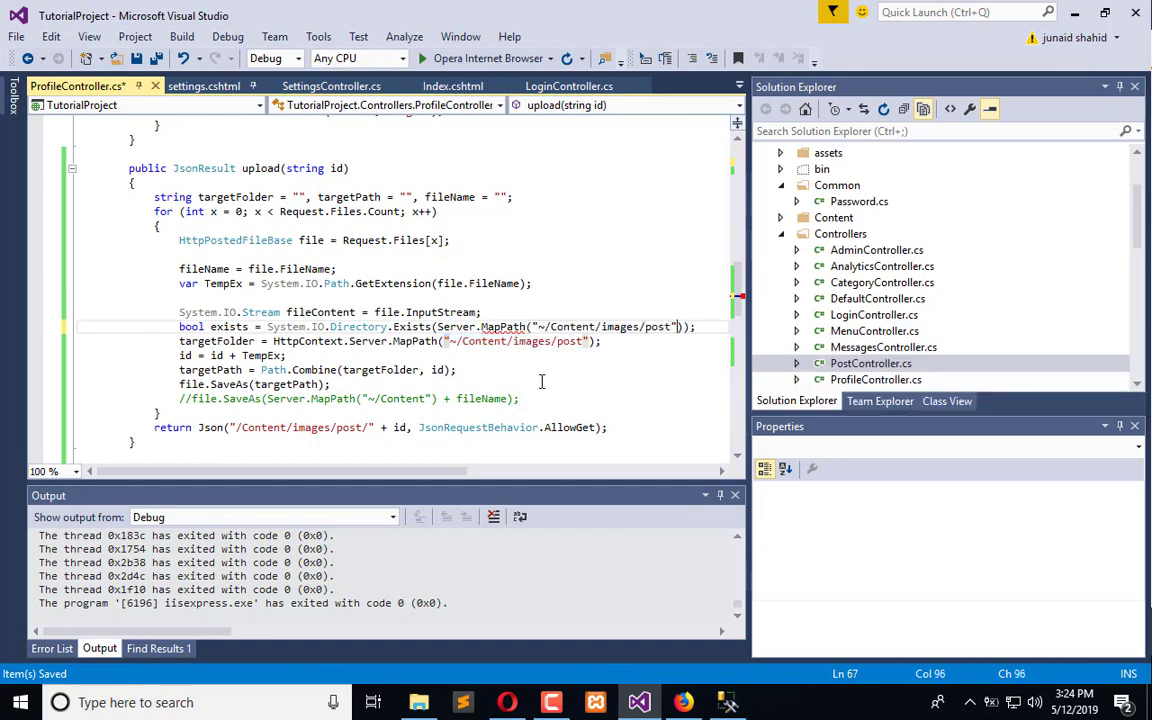
# Set the checked path to "~/Content/images/users/" + Session["UID"] and add a blank line below
pyautogui.doubleClick(620, 326)
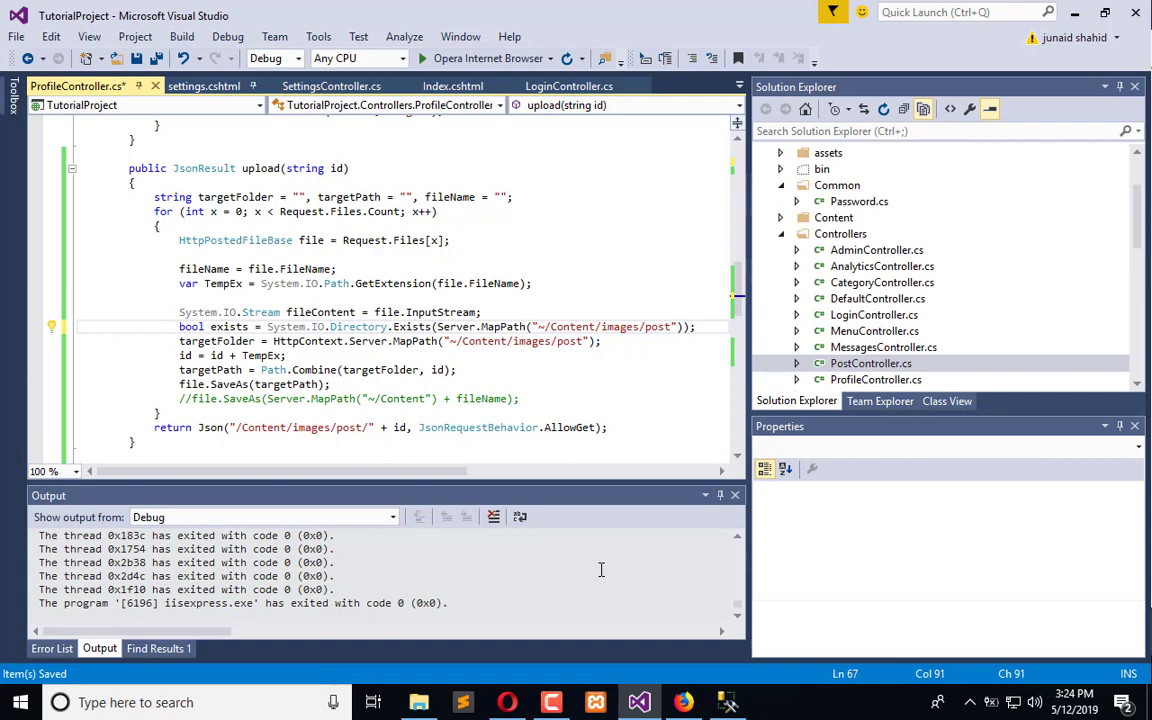
pyautogui.write('user')
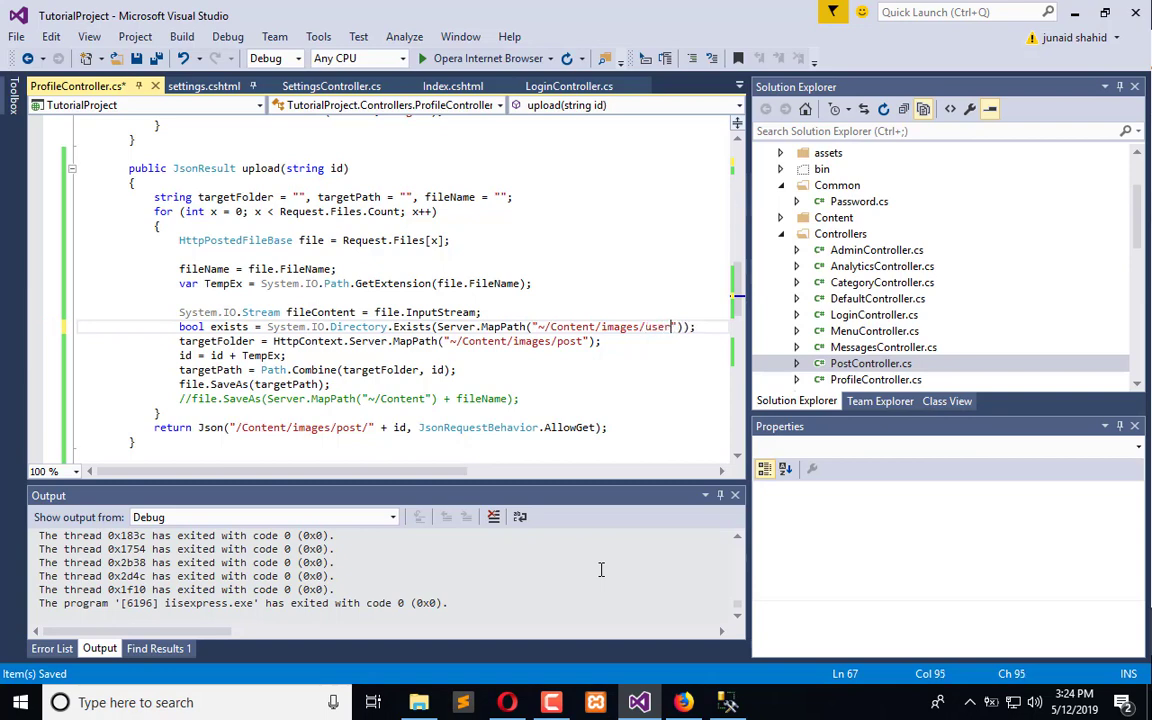
pyautogui.write('s/')
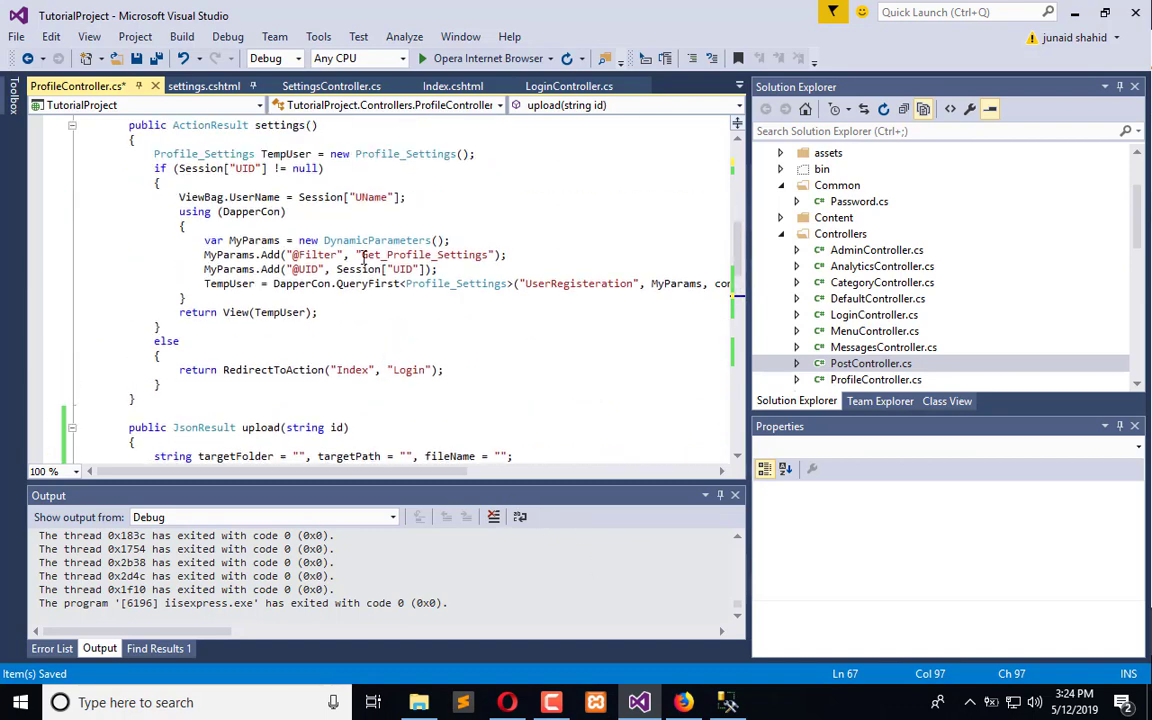
pyautogui.doubleClick(244, 168)
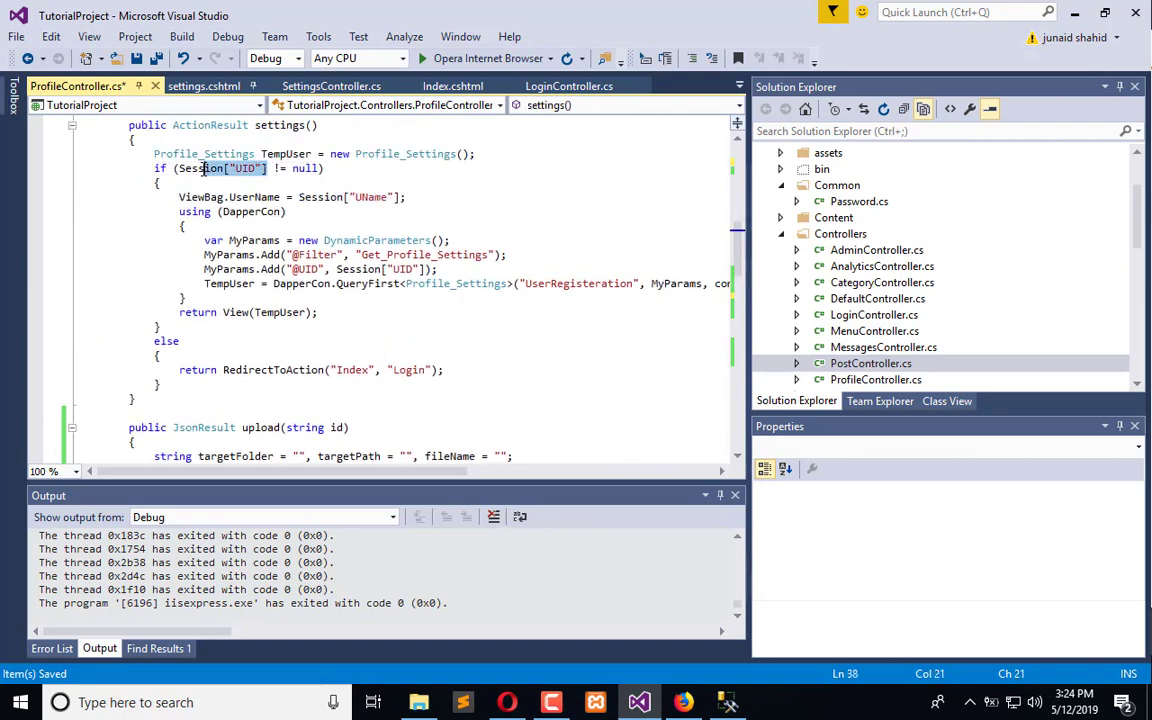
pyautogui.scroll(-3)
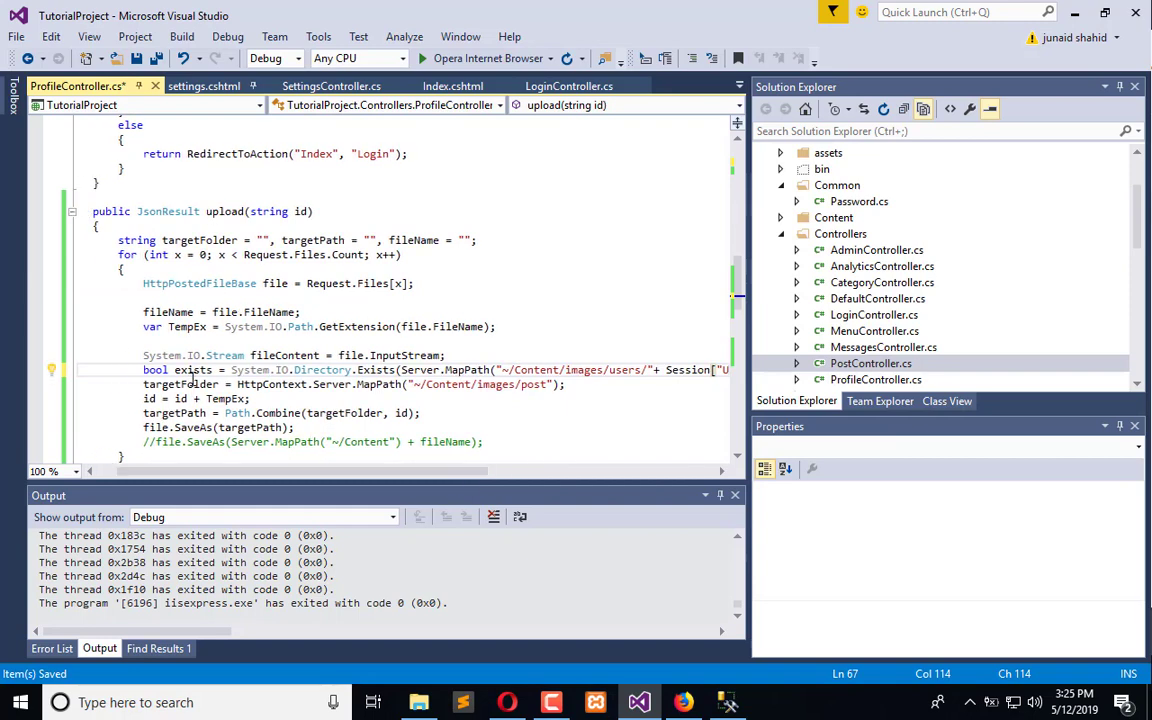
pyautogui.doubleClick(192, 368)
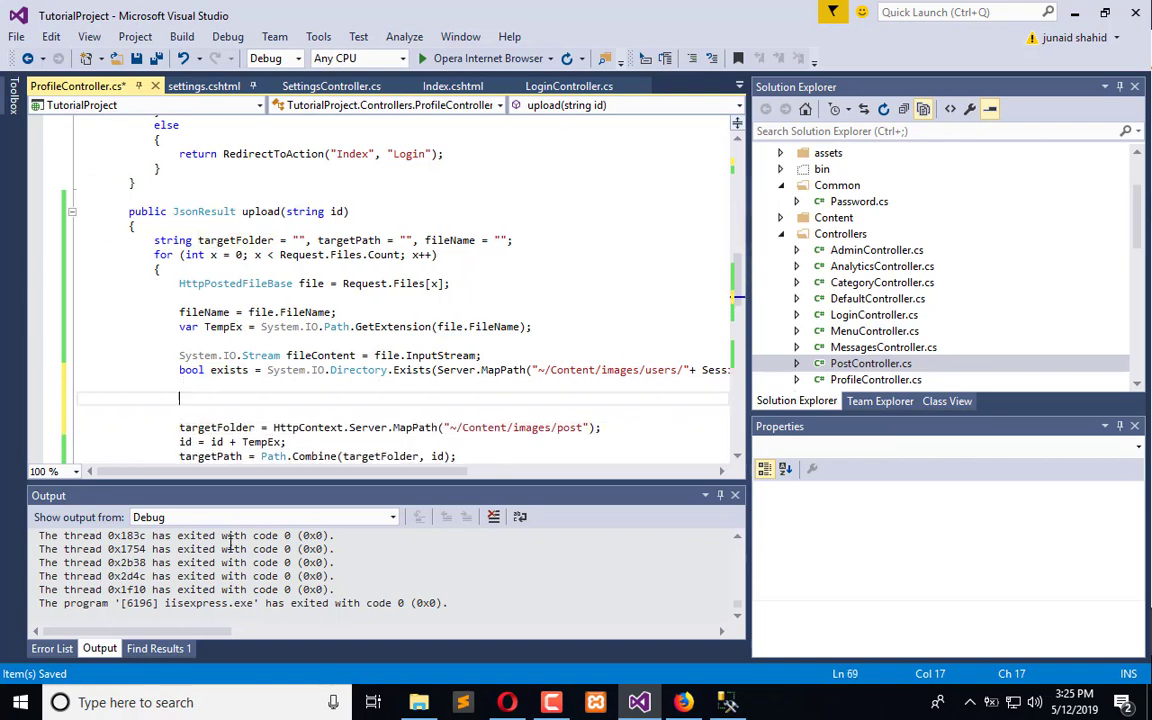
# Add if(!exists){ Directory.CreateDirectory(...) } and point targetFolder at "~/Content/images/users/" + Session["UID"]
pyautogui.write('if(!')
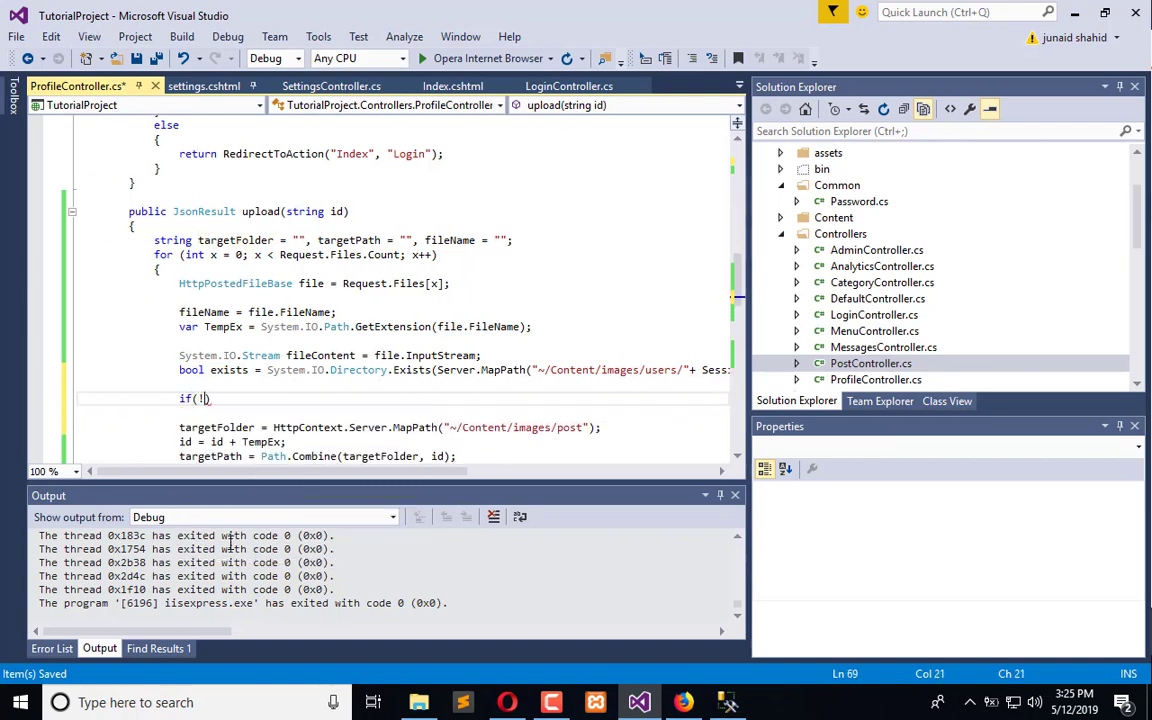
pyautogui.write('exists')
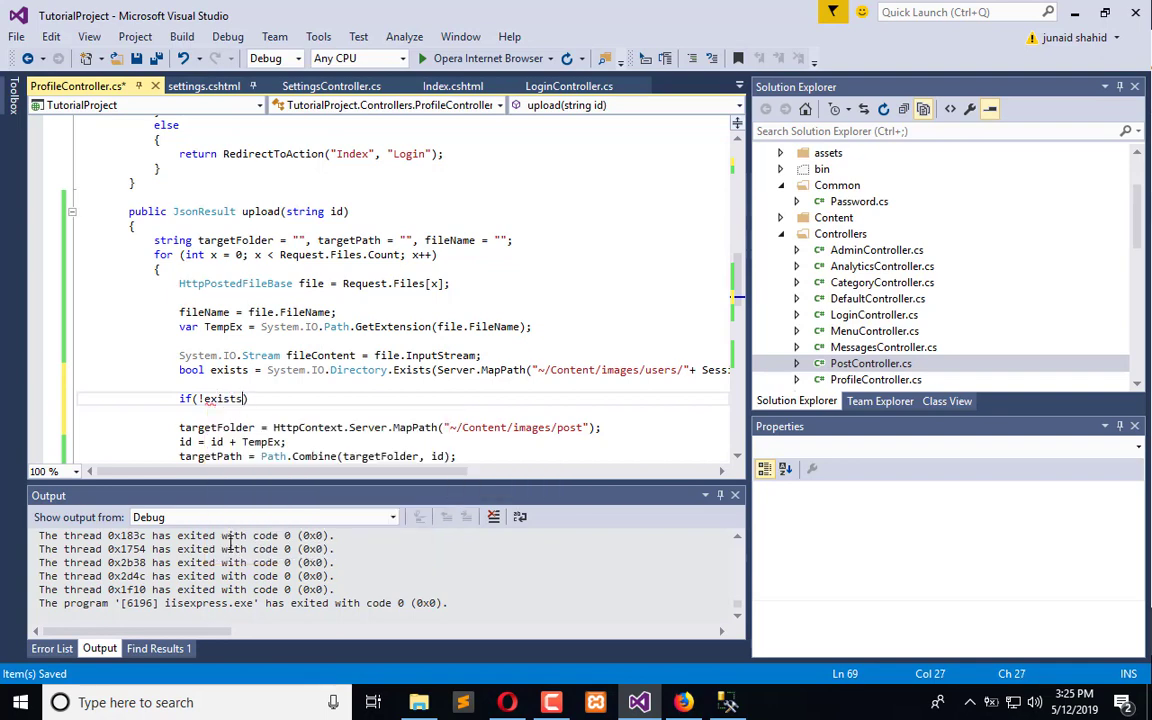
pyautogui.write('{')
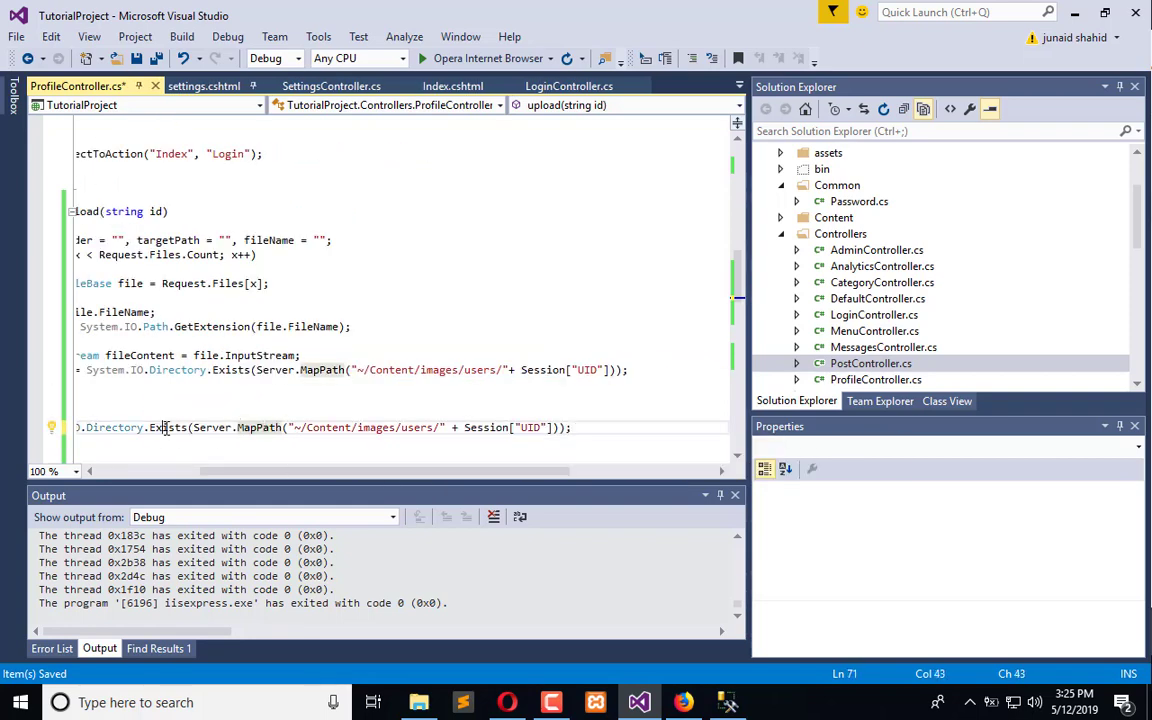
pyautogui.write('createDirectory')
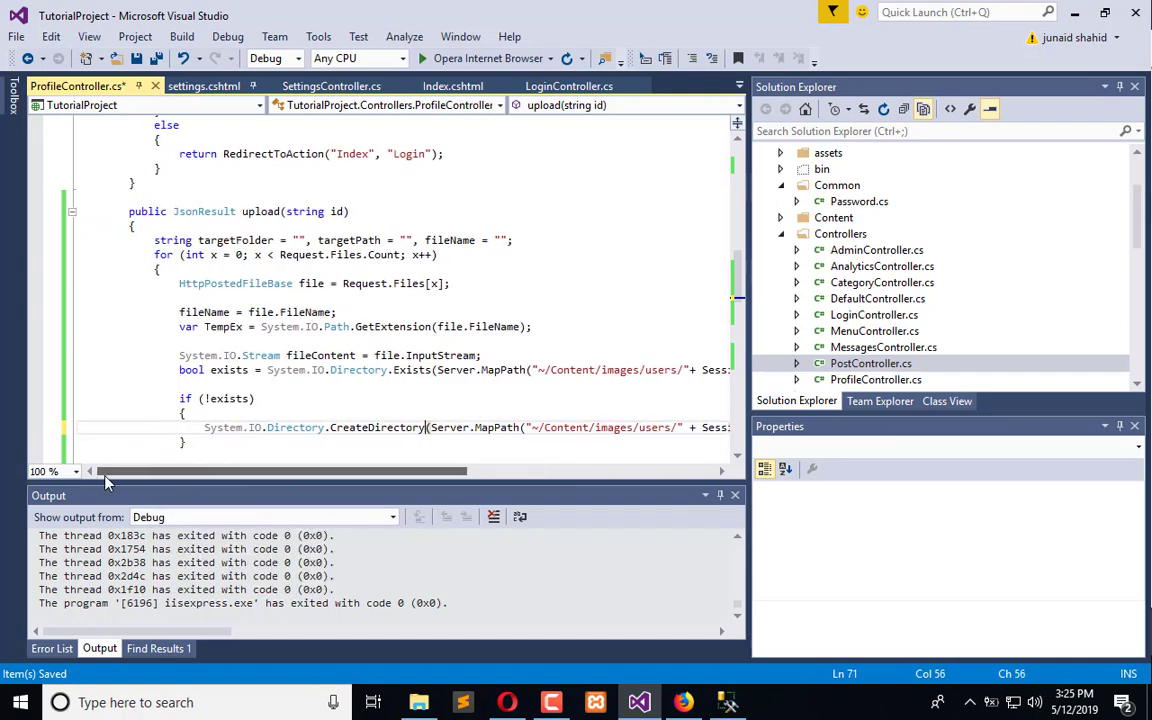
pyautogui.scroll(-3)
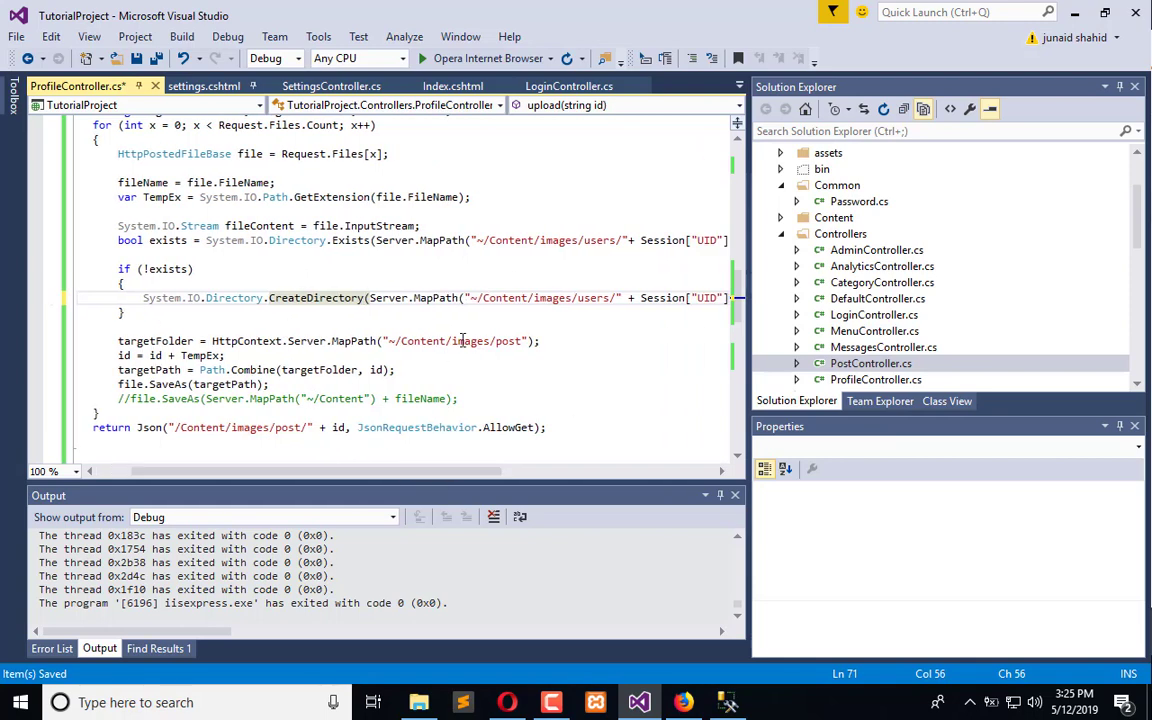
pyautogui.moveTo(466, 298); pyautogui.dragTo(730, 298)
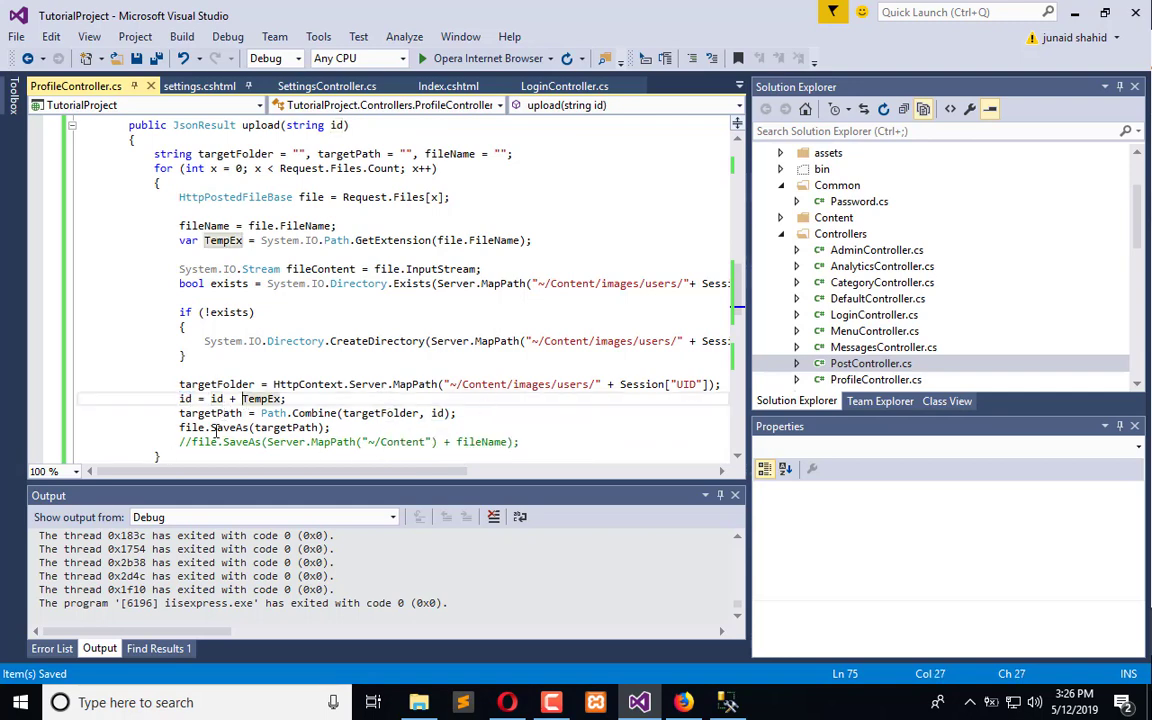
# Change the return Json path to "~/Content/images/users/" + Session["UID"] + "/" + id
pyautogui.scroll(-3)
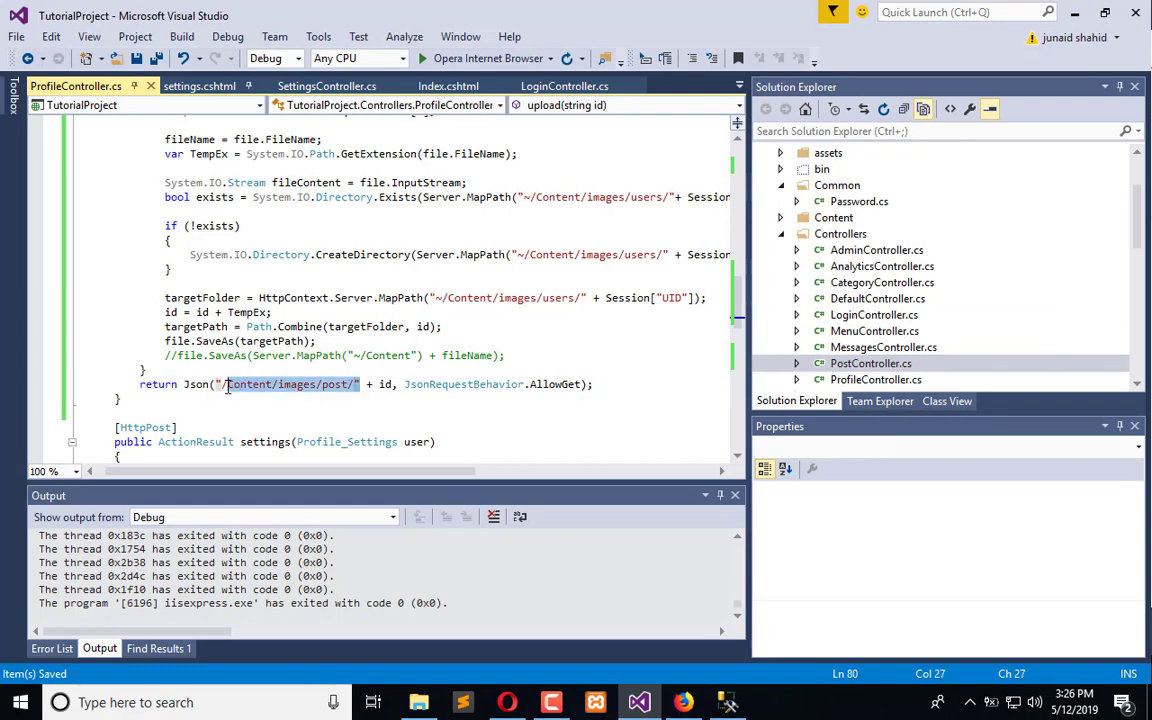
pyautogui.write('~/Content/images/users/" + Session["UID"]+')
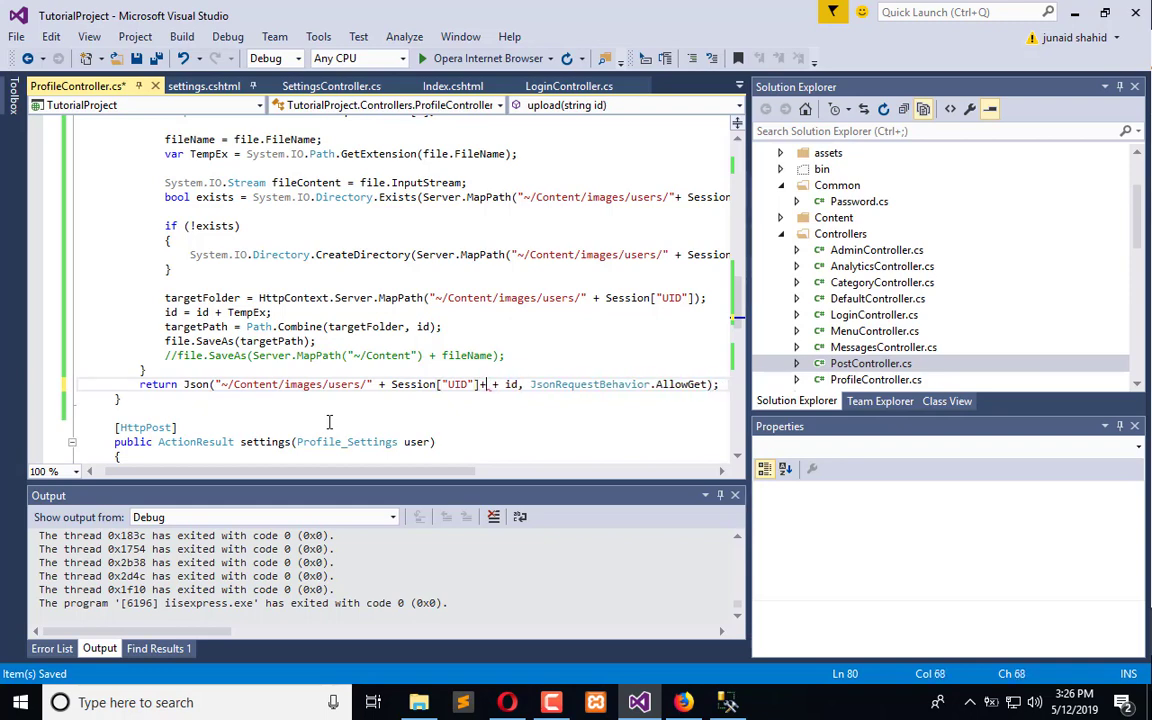
pyautogui.write('""')
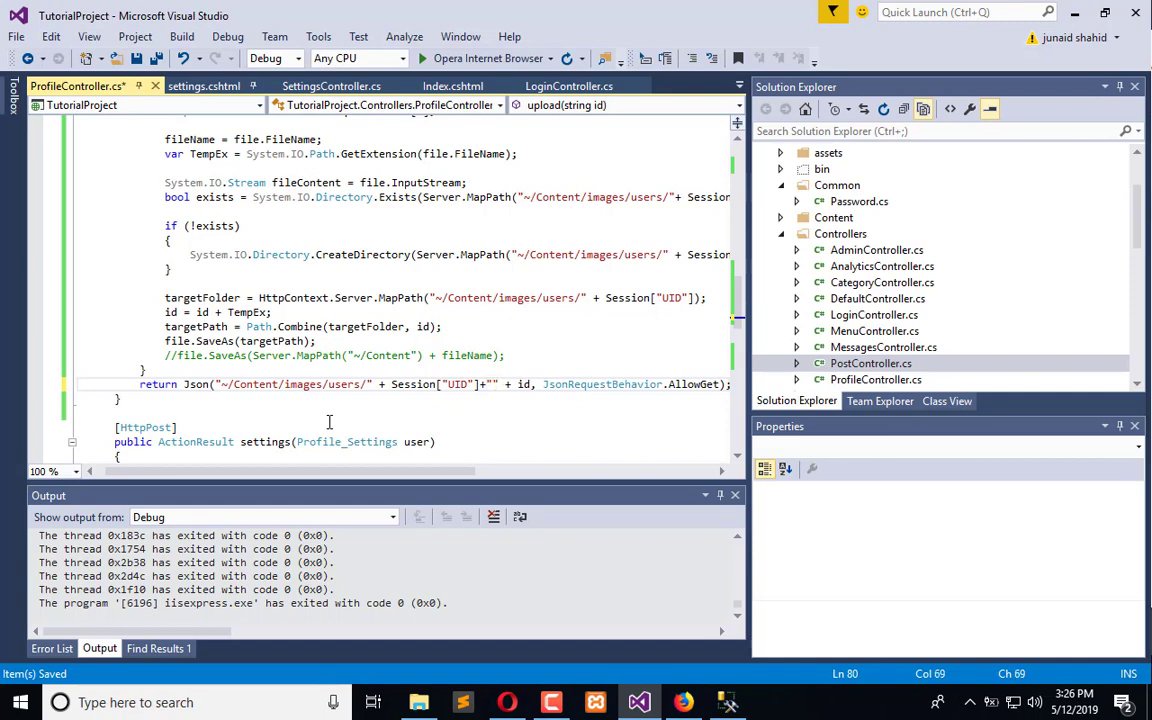
pyautogui.write('/')
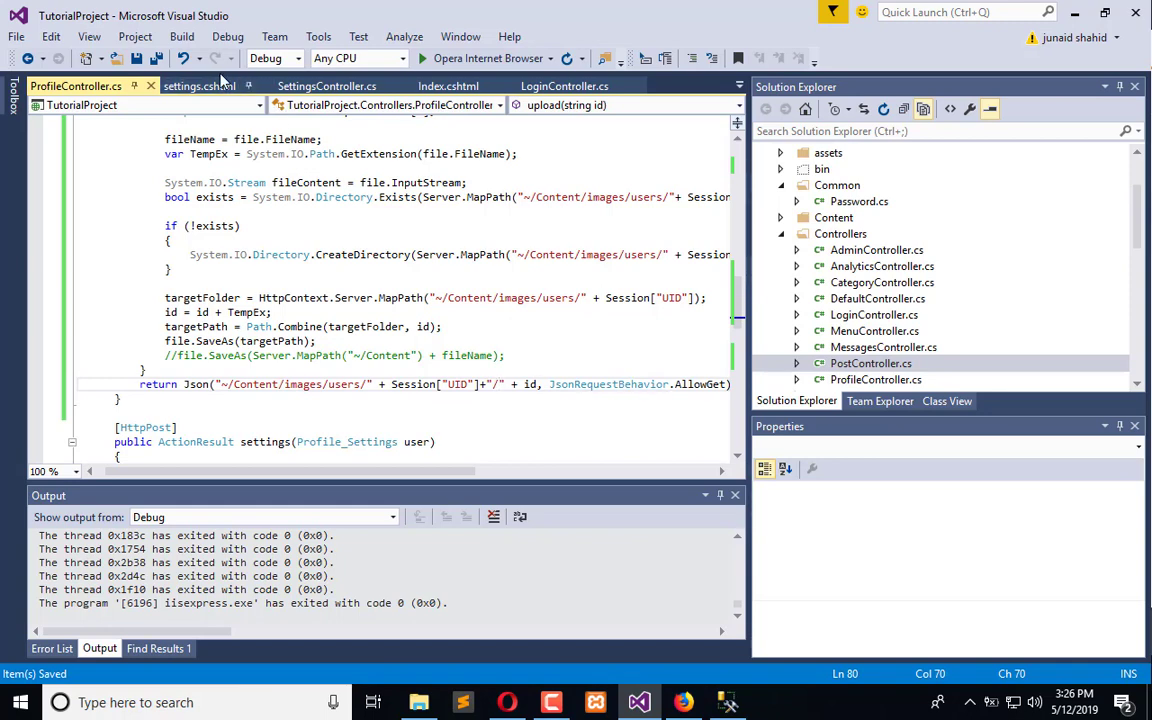
pyautogui.moveTo(198, 86)
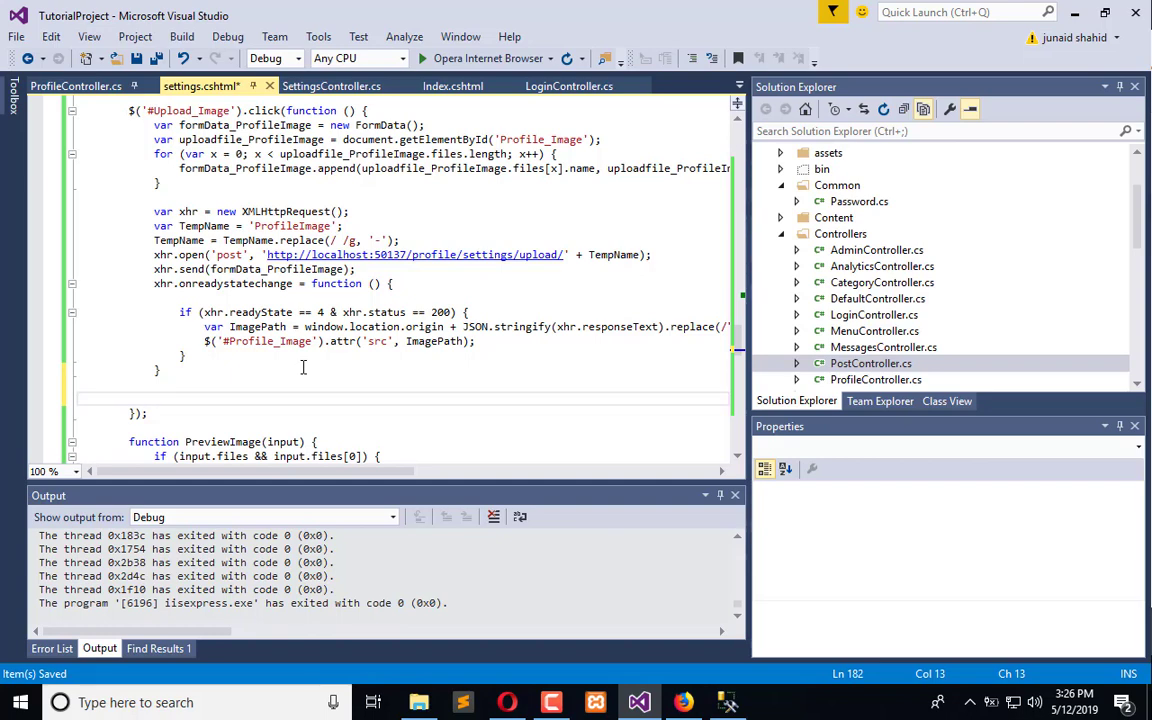
pyautogui.moveTo(284, 364)
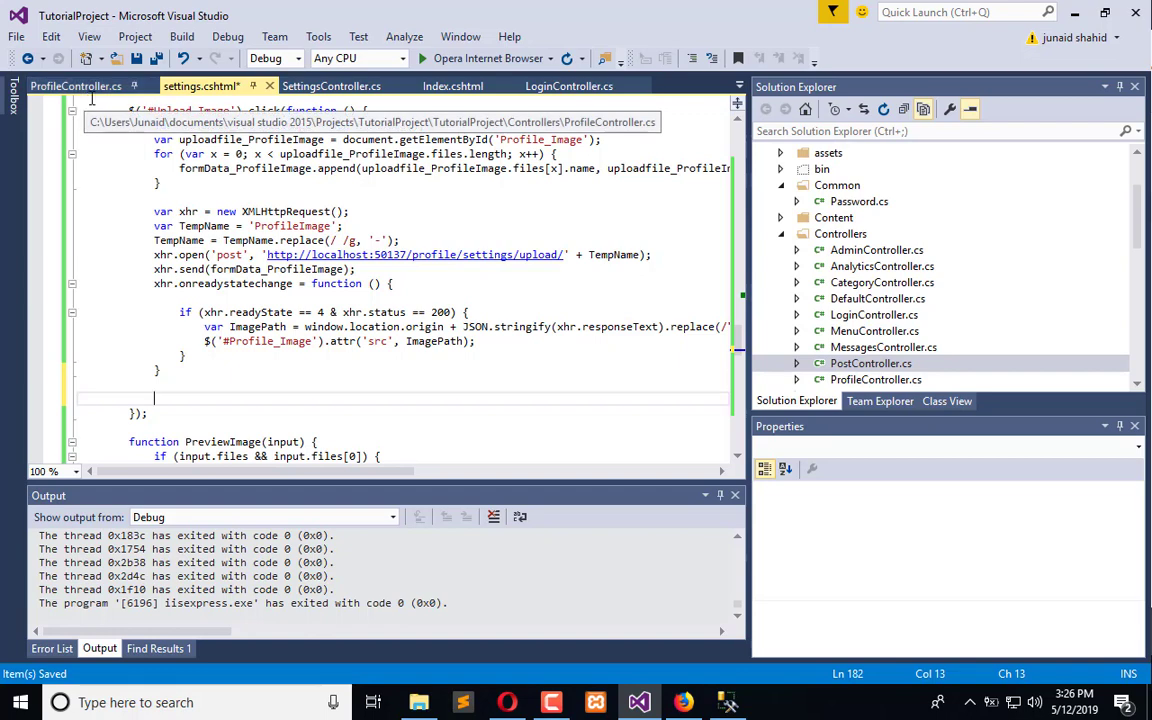
# Switch from the settings script through SettingsController.cs to the Index.cshtml view
pyautogui.click(332, 84)
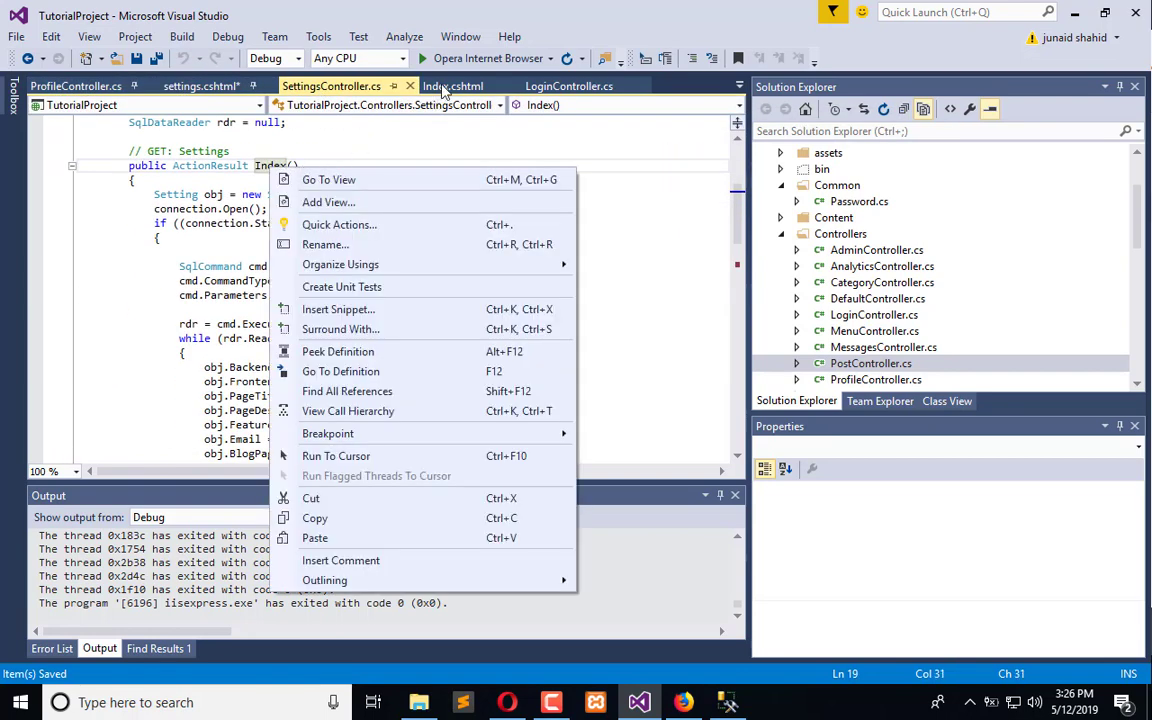
pyautogui.click(452, 84)
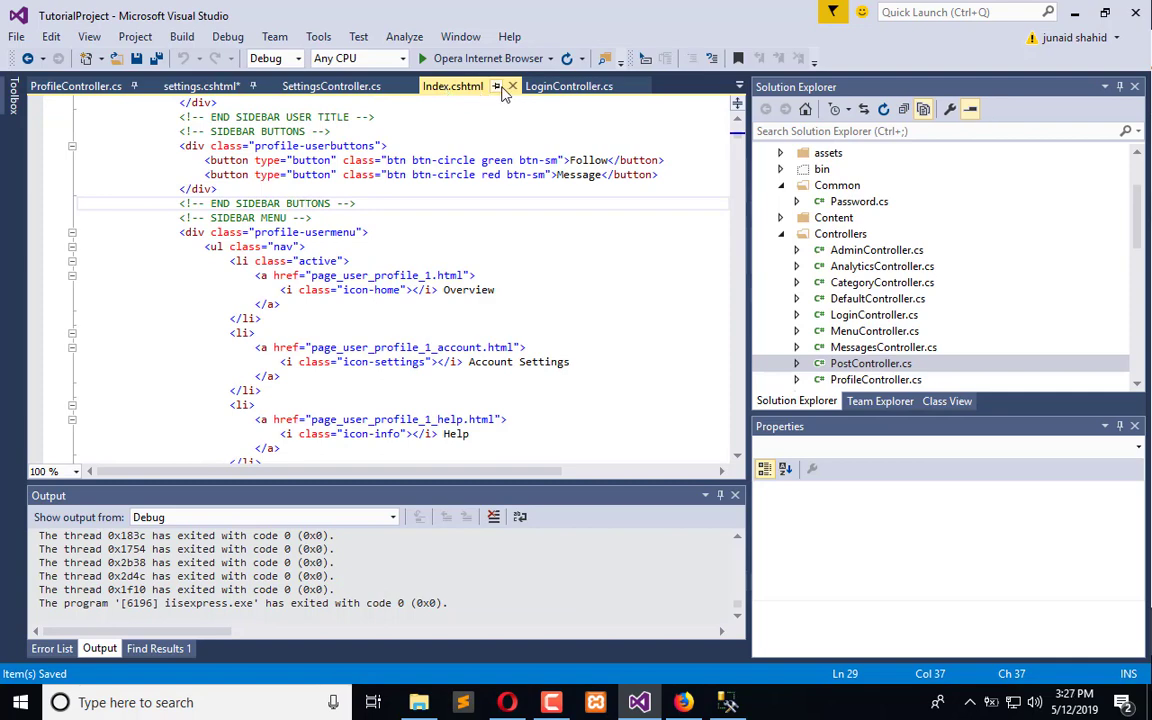
# Go to the Index action's view and locate its Model and $.ajax posting block
pyautogui.rightClick(276, 164)
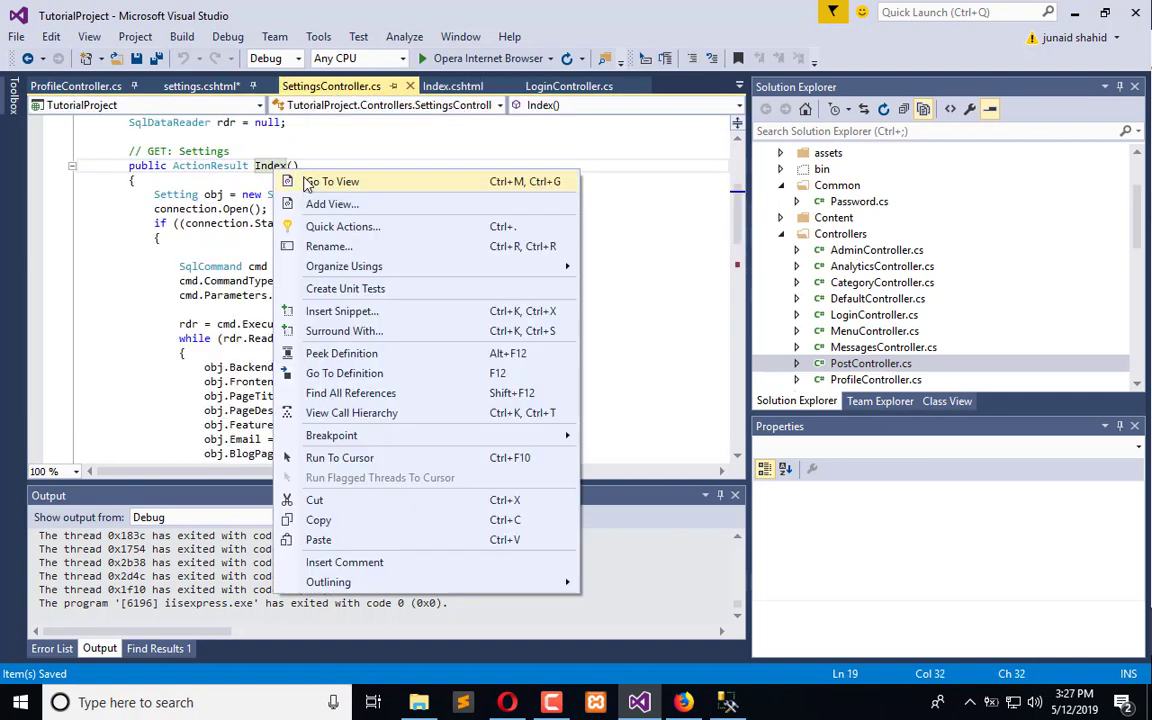
pyautogui.click(332, 180)
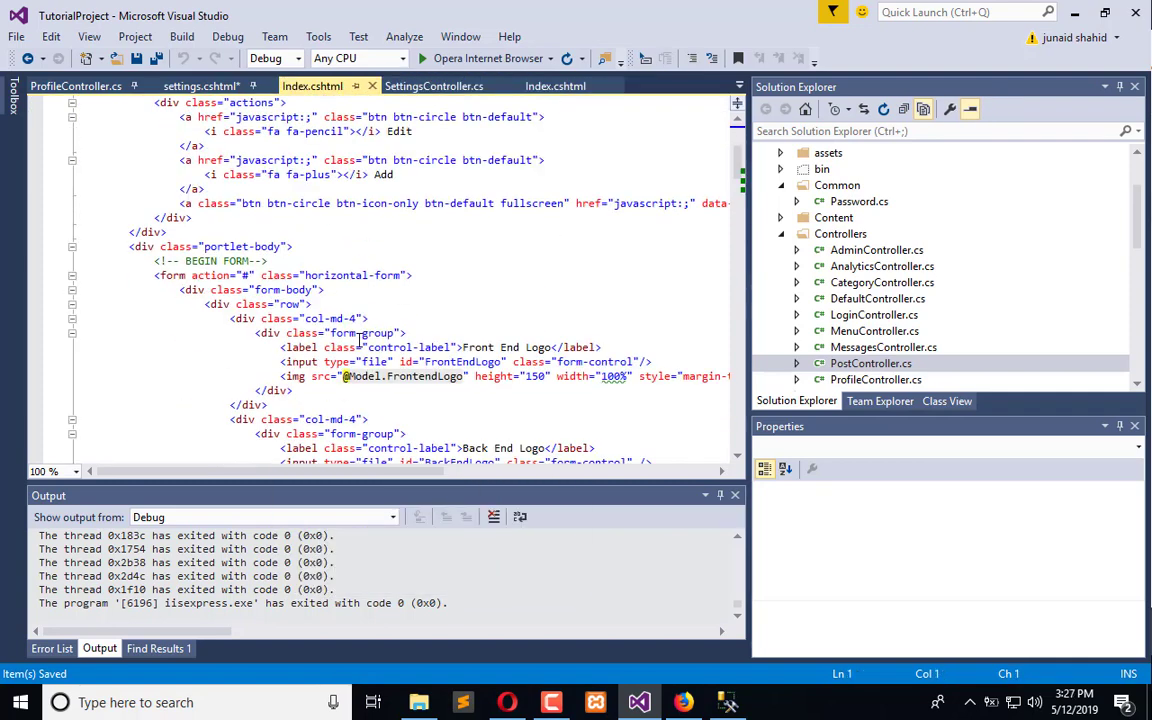
pyautogui.scroll(-3)
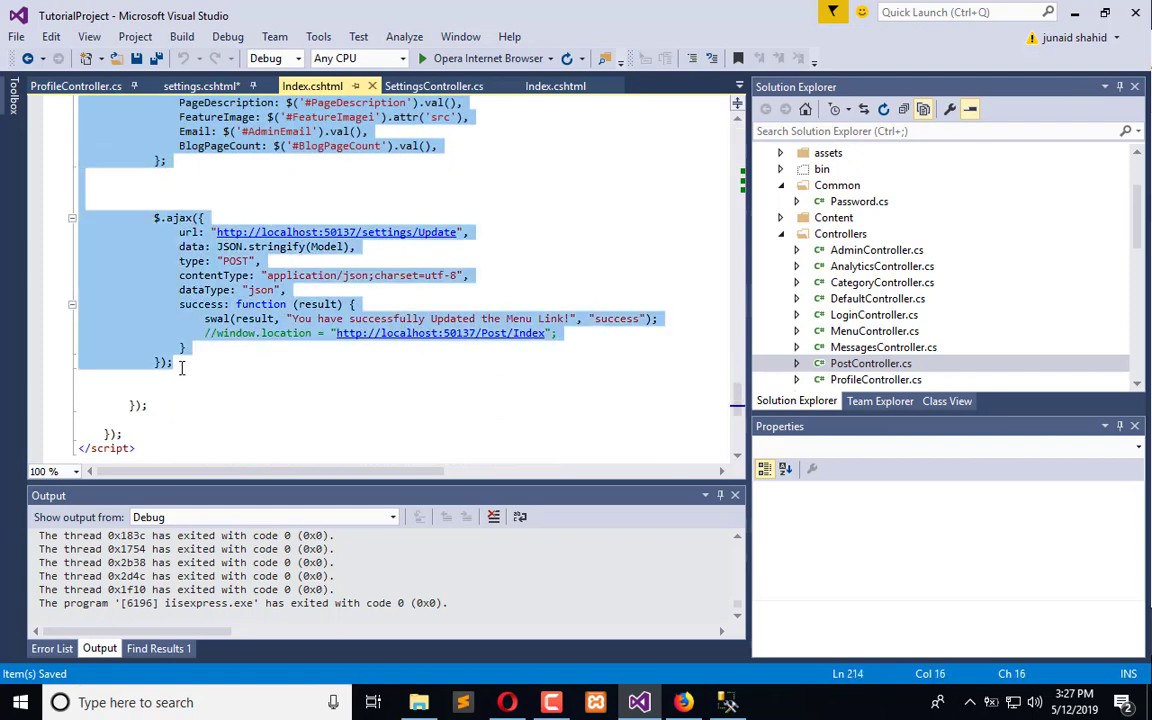
# Return to settings.cshtml and place the copied Model and ajax code after the upload handler
pyautogui.click(330, 86)
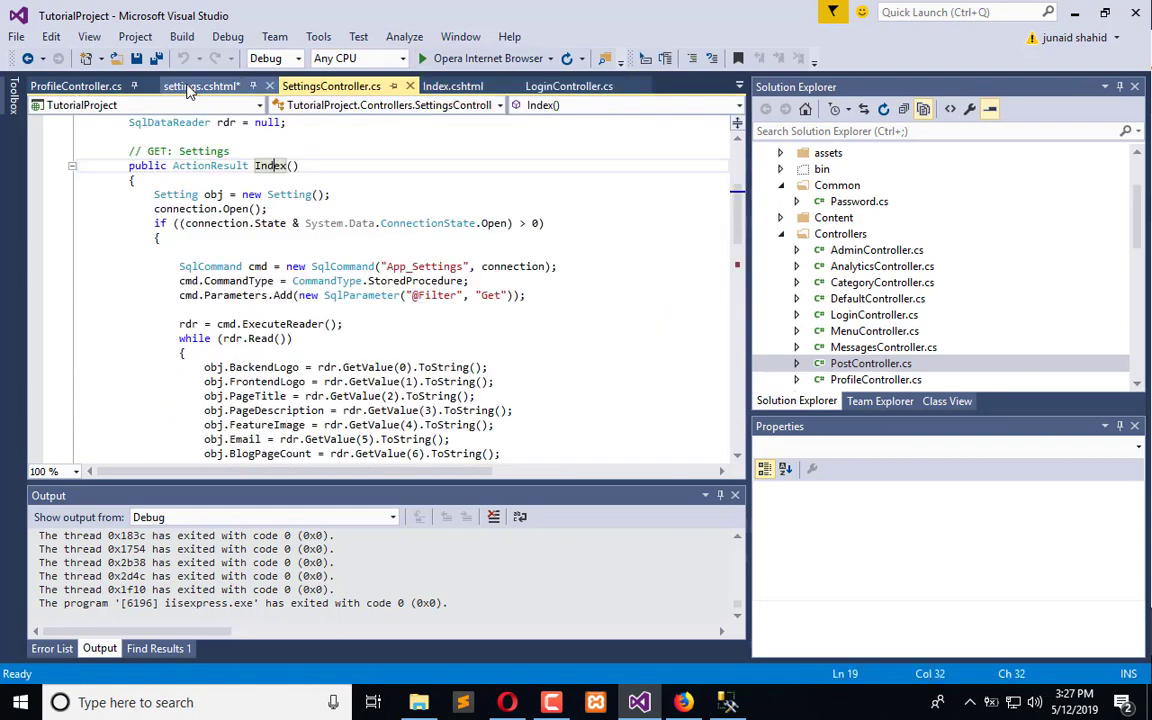
pyautogui.click(200, 86)
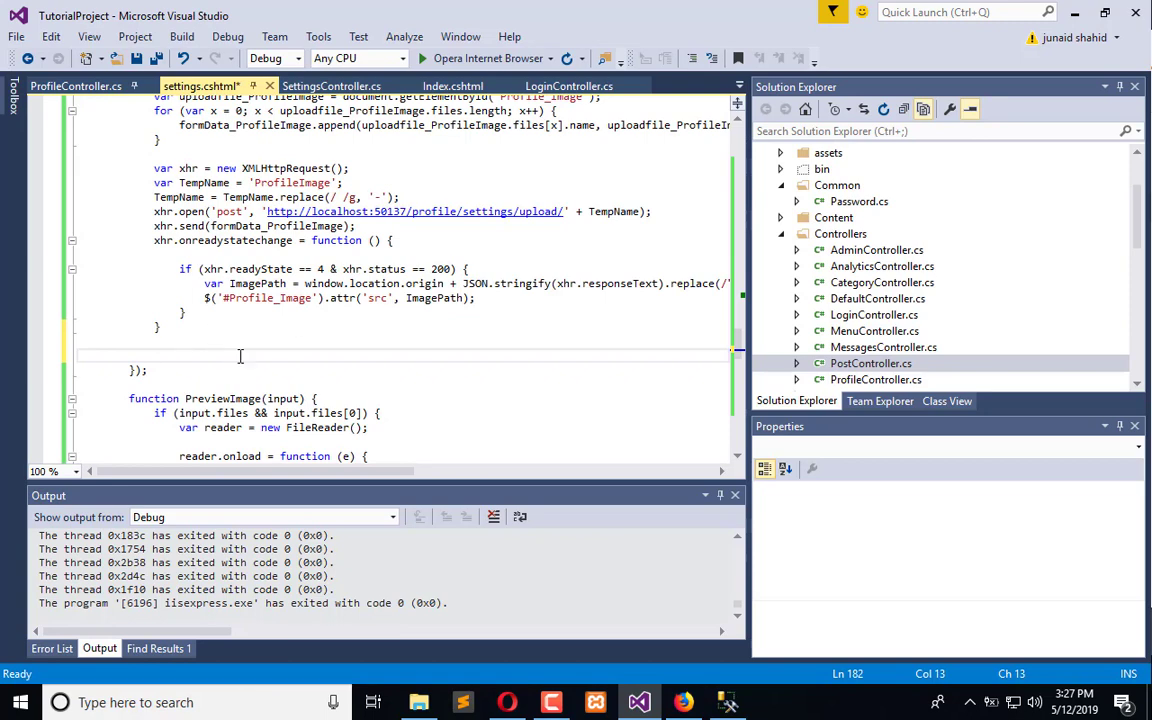
pyautogui.scroll(-3)
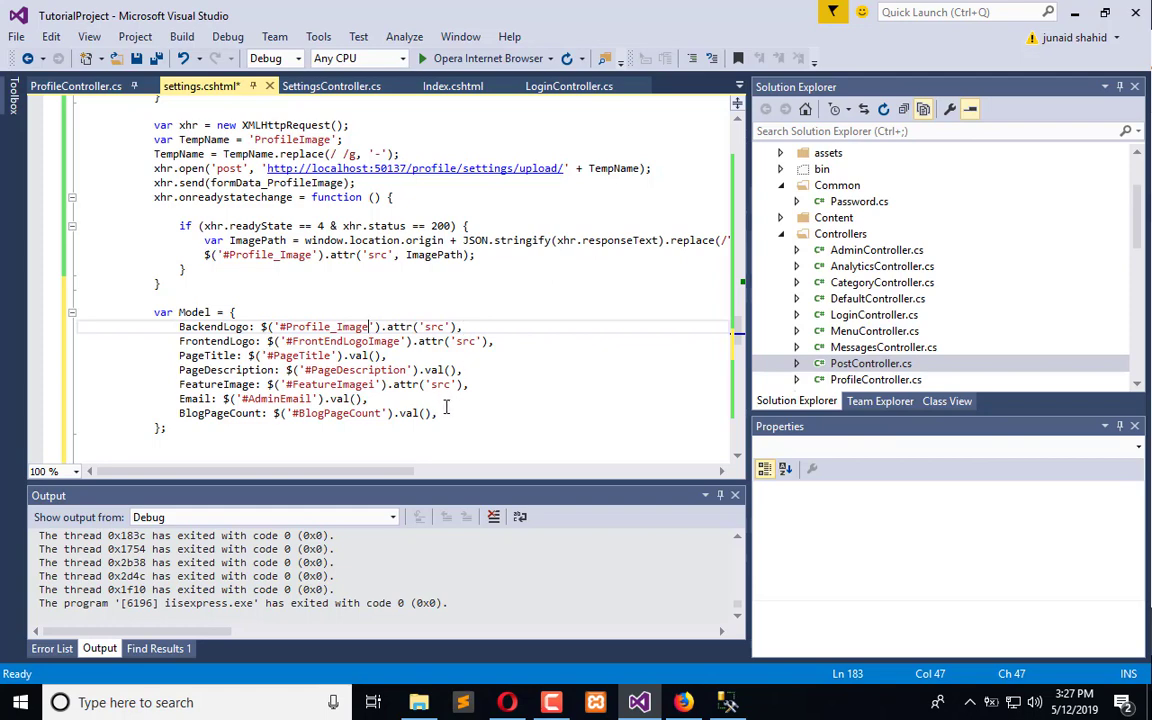
# Trim the pasted Model to a single ProfileImage field, renaming BackendLogo
pyautogui.moveTo(376, 326); pyautogui.dragTo(436, 412)
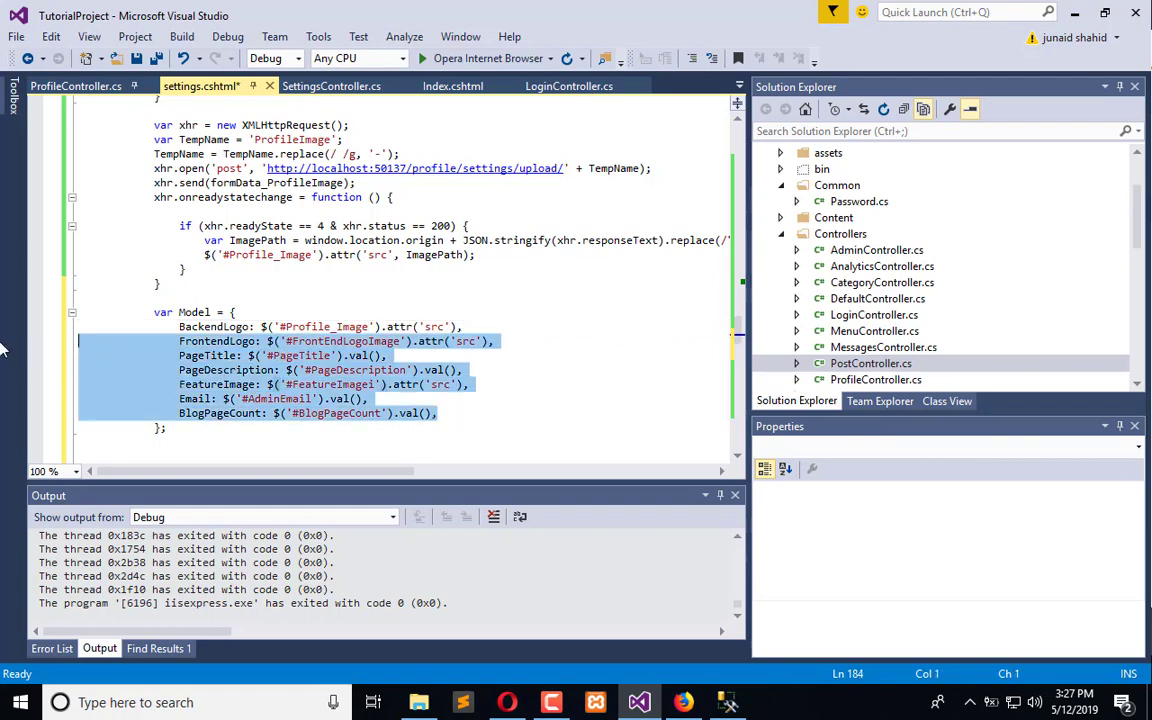
pyautogui.press('Delete')
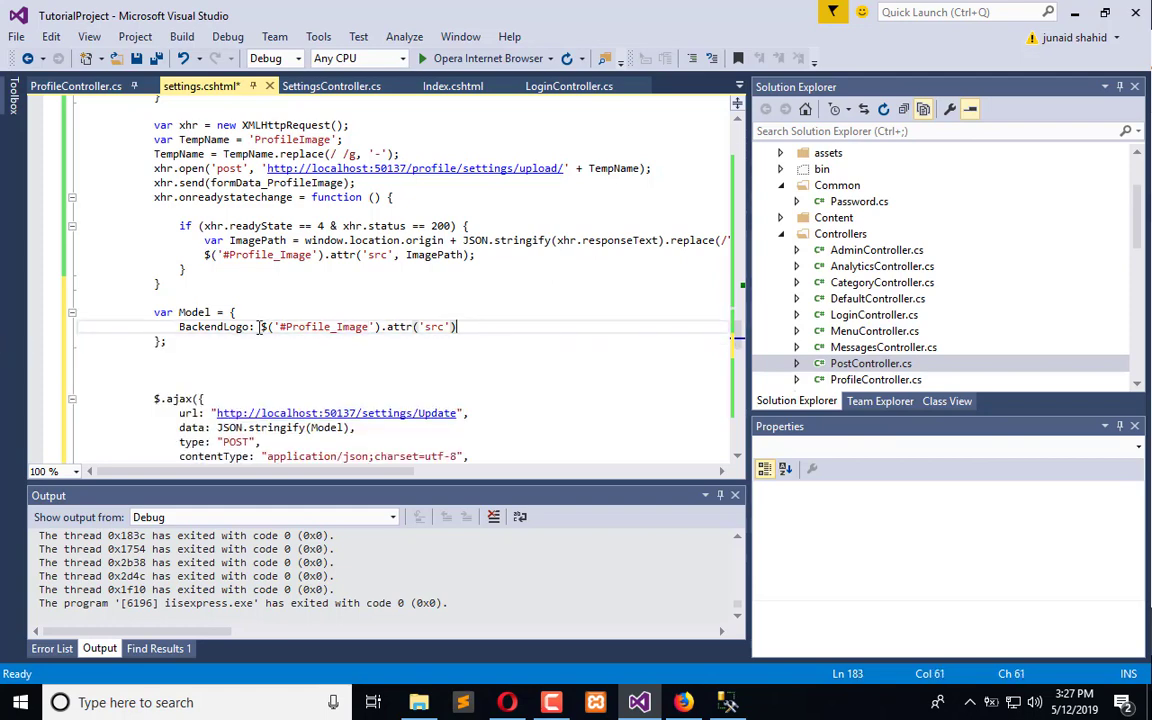
pyautogui.doubleClick(212, 326)
pyautogui.write('ProfileIm')
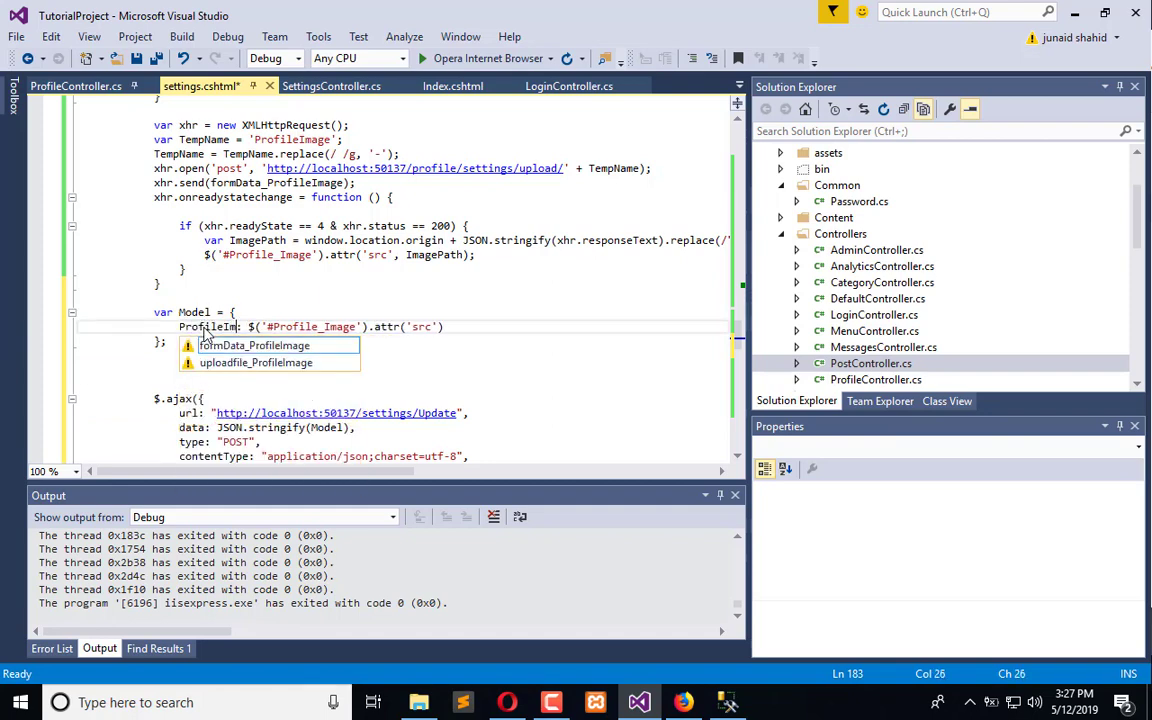
pyautogui.click(570, 330)
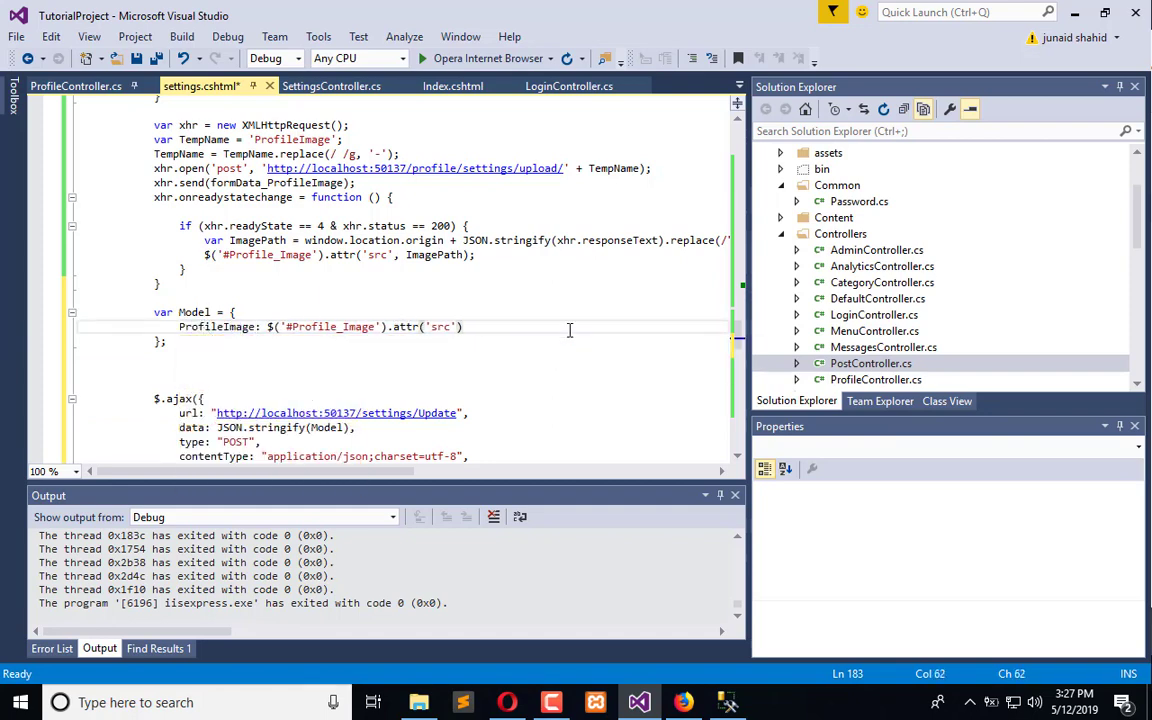
# Pick out the 'update' endpoint name in the ajax URL to search the controller for it
pyautogui.scroll(-3)
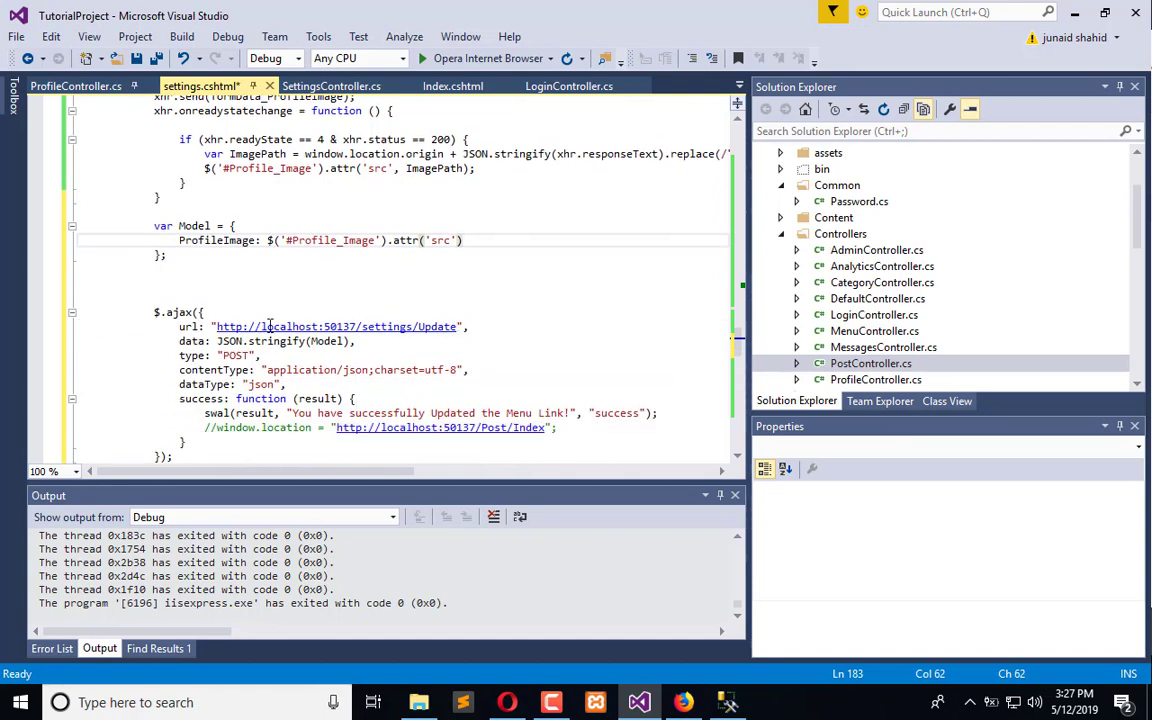
pyautogui.doubleClick(430, 326)
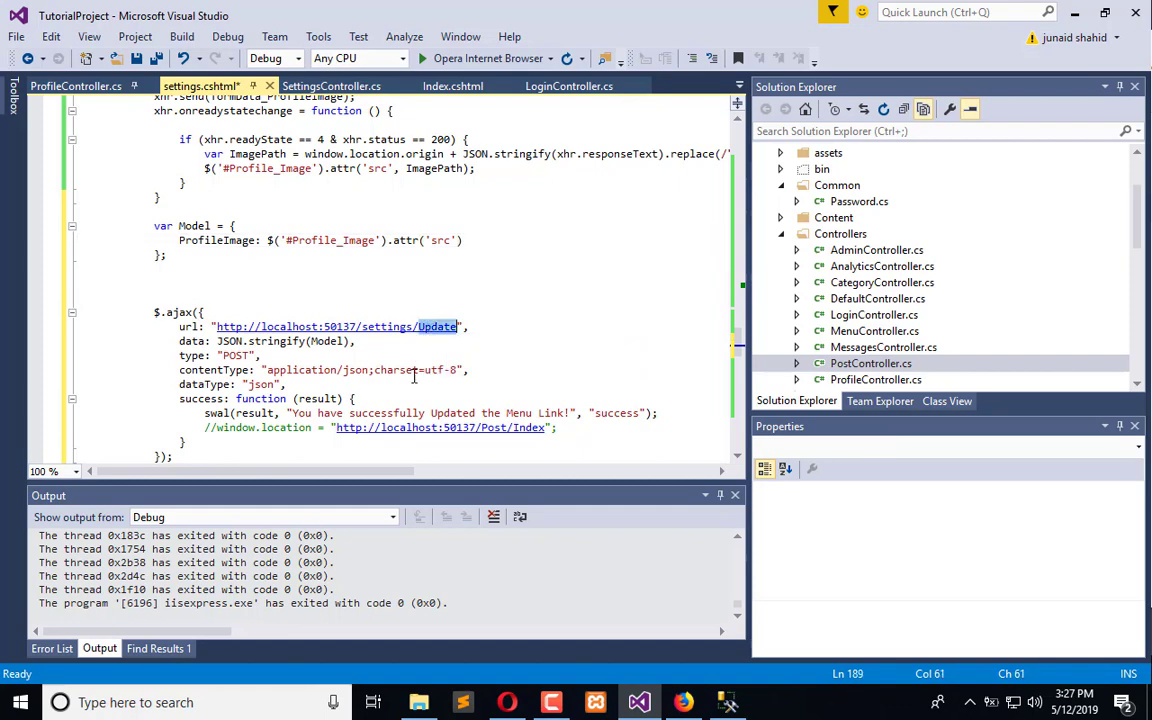
pyautogui.moveTo(76, 84)
pyautogui.write('update')
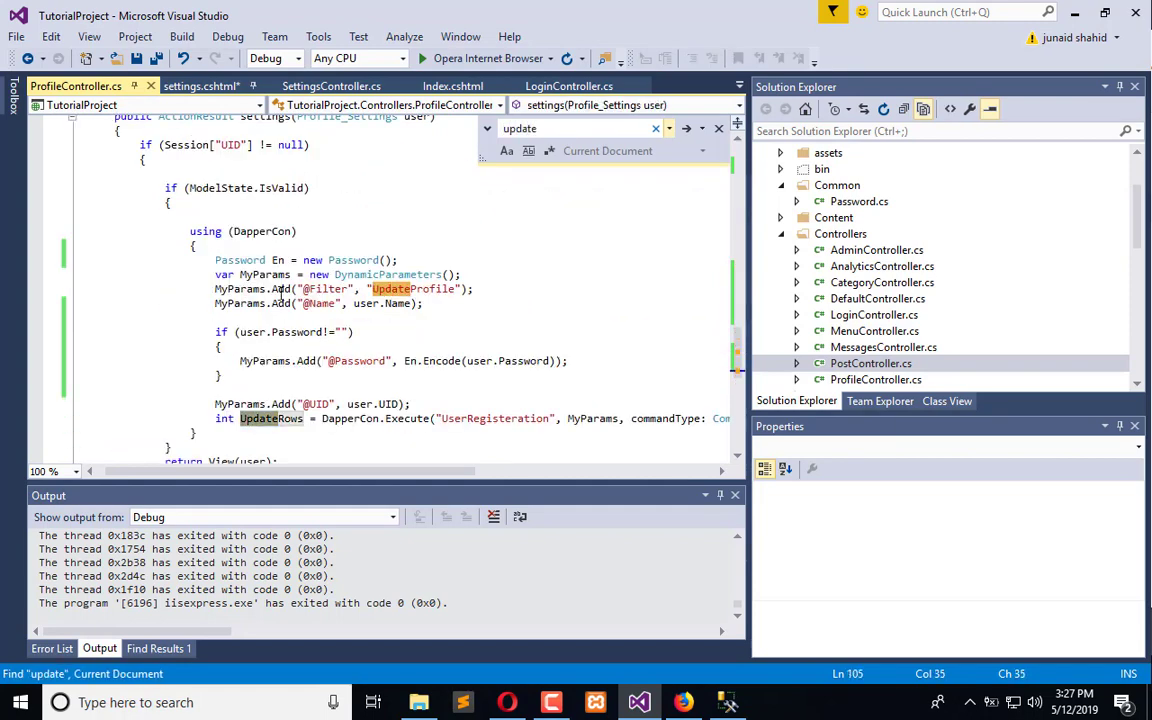
# Find the Update(Setting model) action in SettingsController.cs and paste it into ProfileController.cs
pyautogui.click(332, 84)
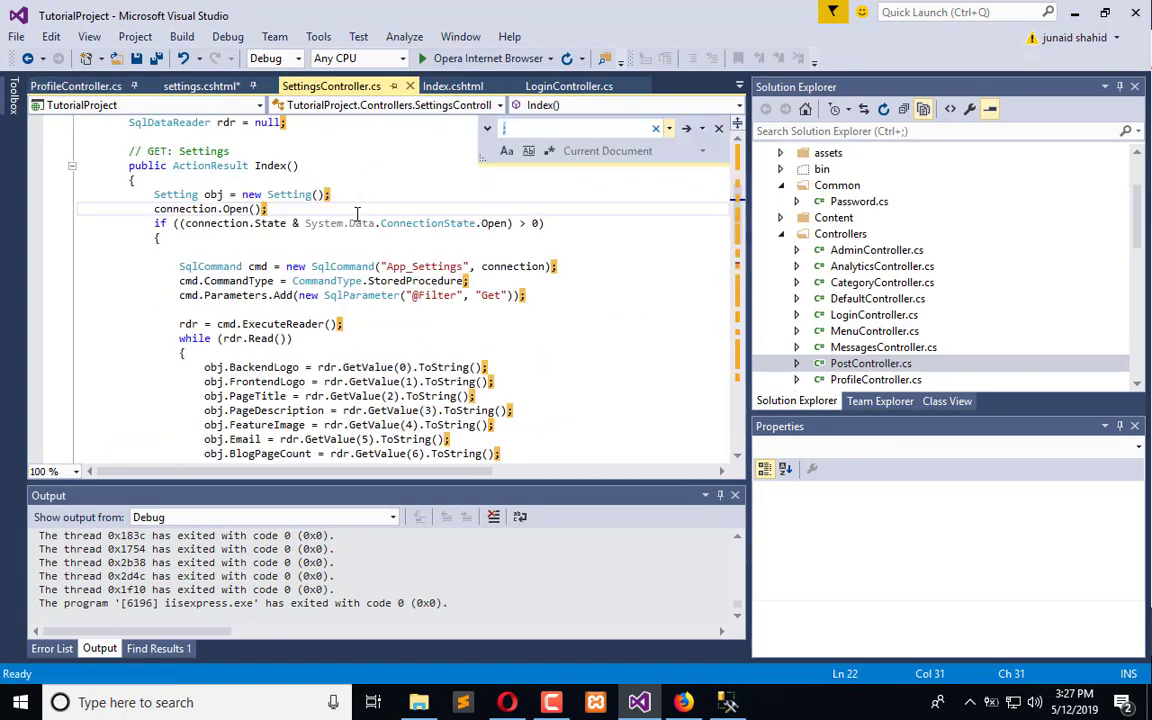
pyautogui.write('update')
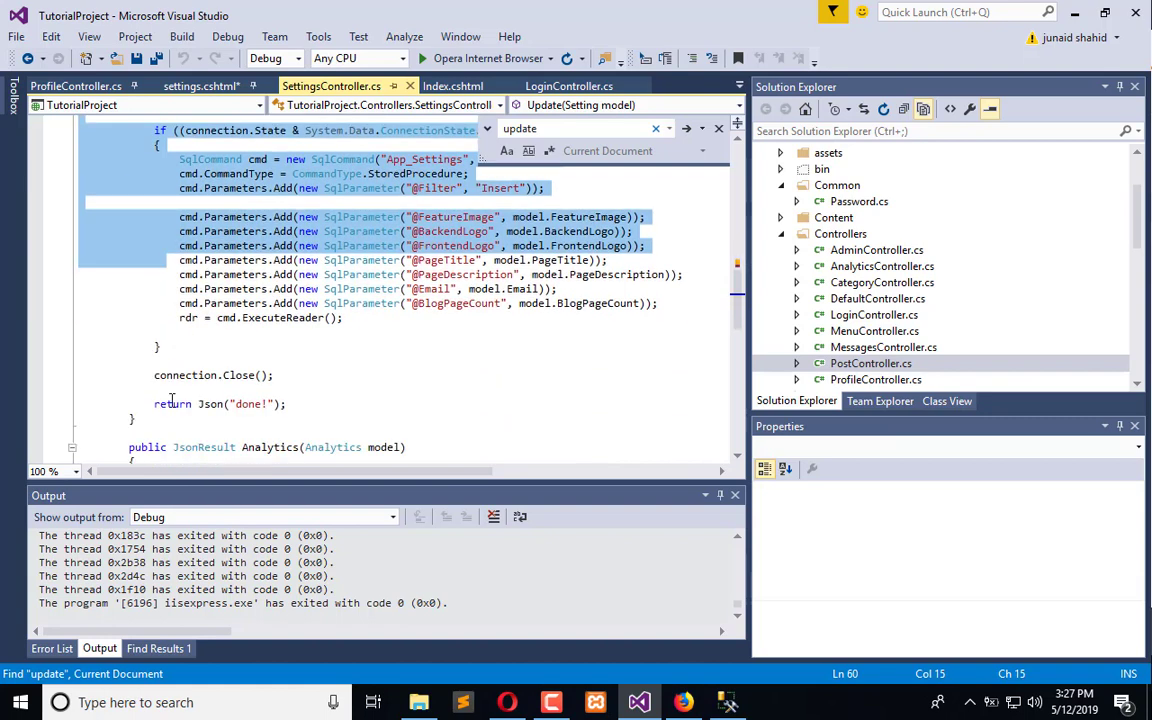
pyautogui.click(70, 84)
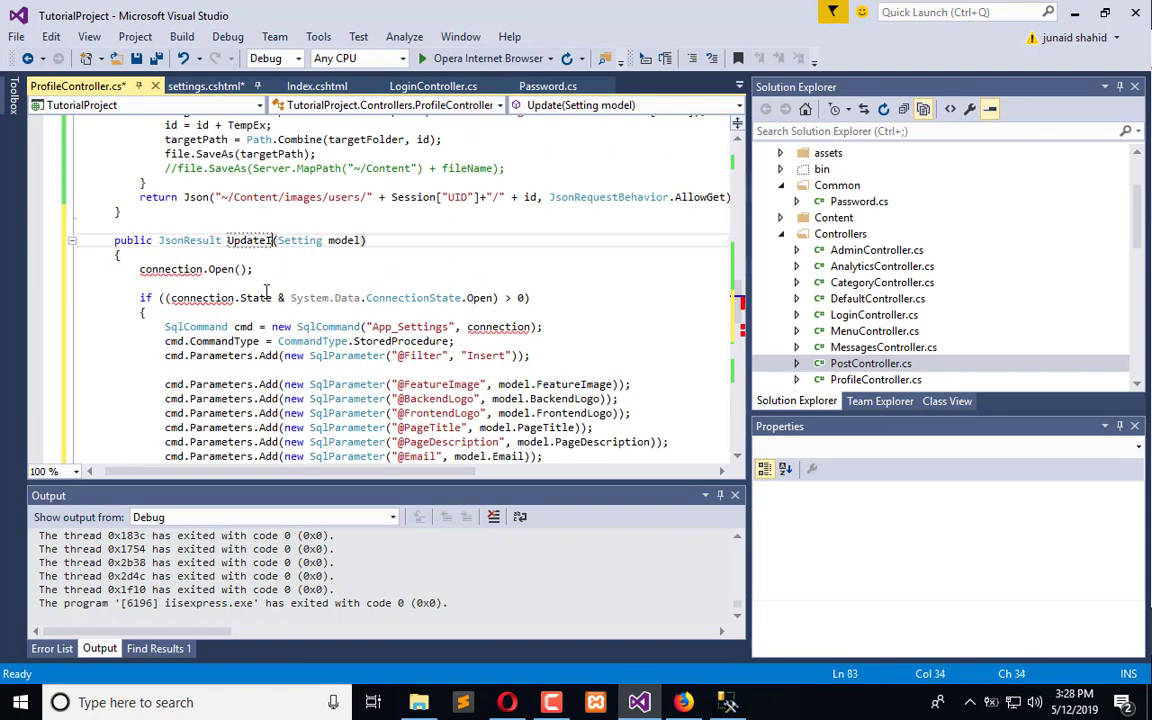
pyautogui.write('Pr')
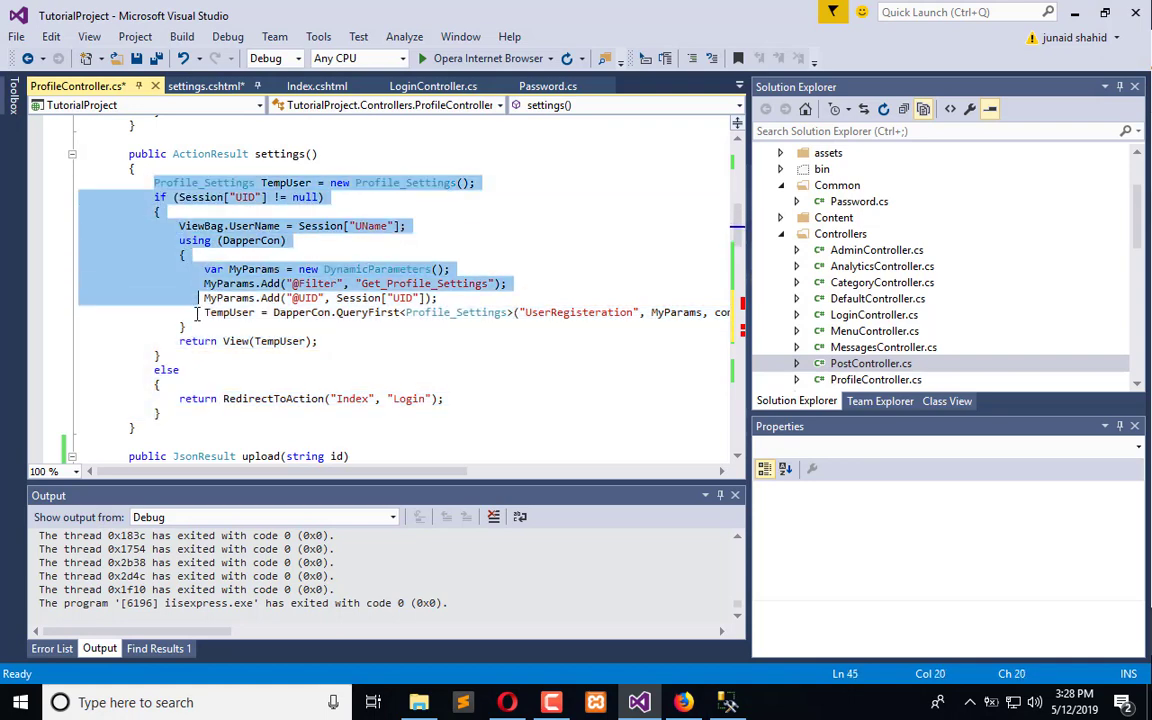
# Shape UpdateProfileImage from the settings body, commenting out view returns and returning Json 'done!' / 'faild!'
pyautogui.scroll(-3)
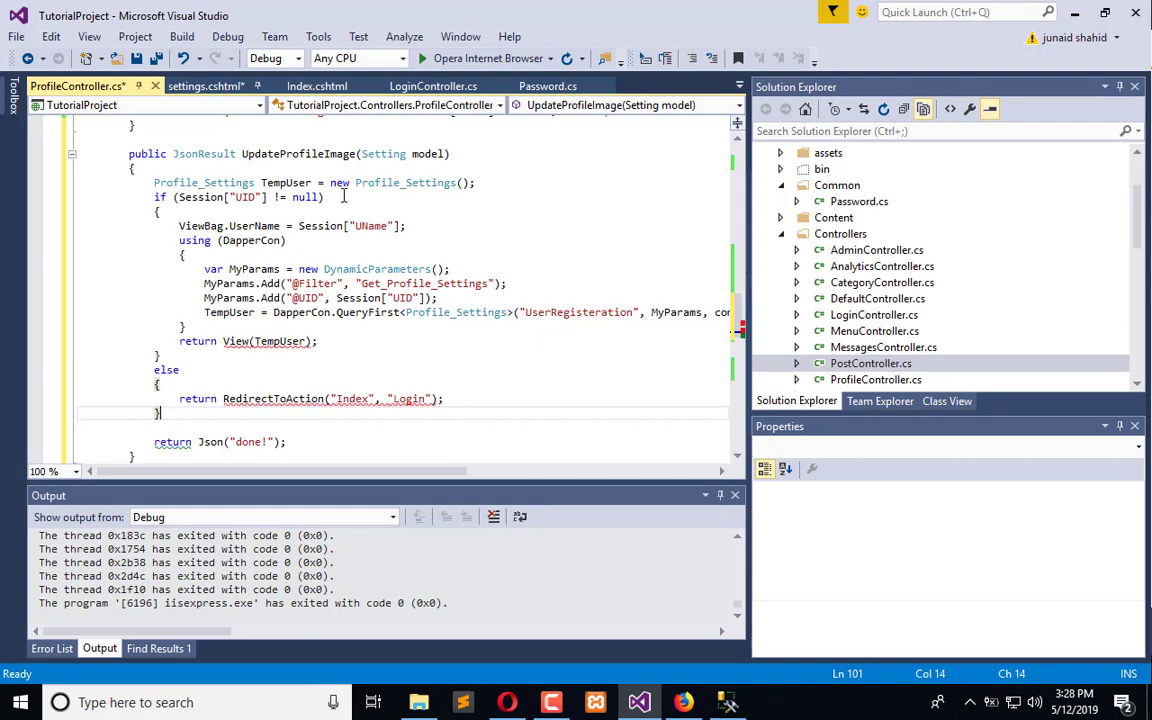
pyautogui.moveTo(388, 220)
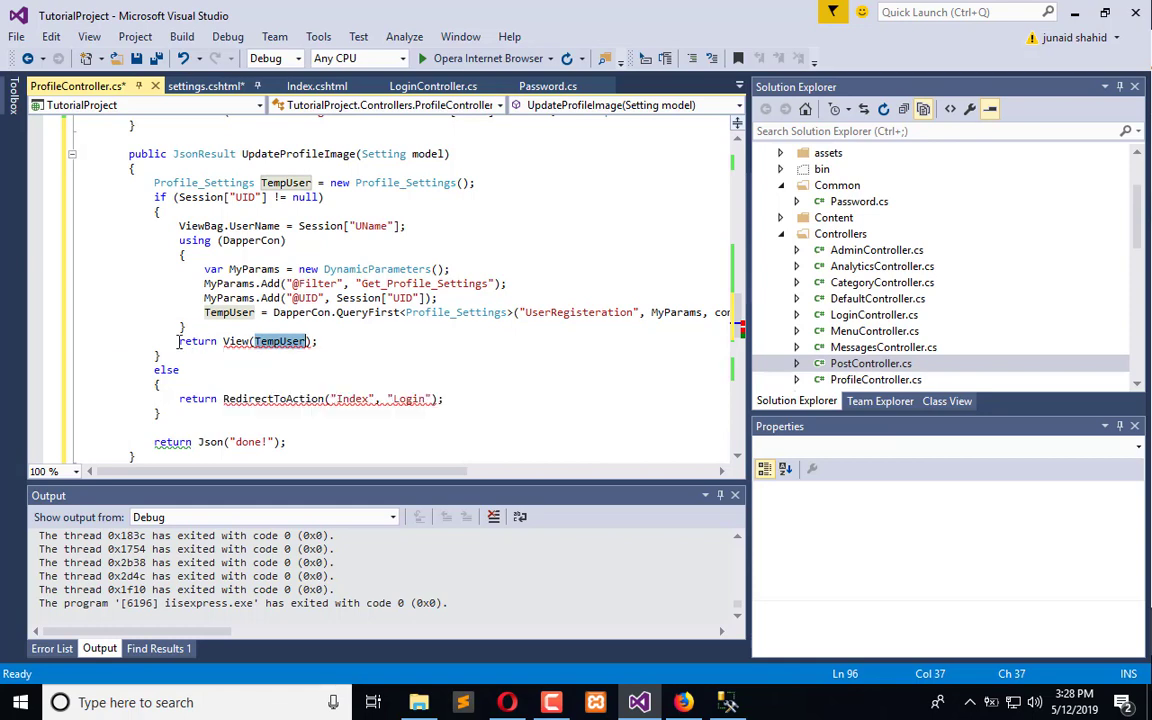
pyautogui.write('//')
pyautogui.write('return Json("done!");')
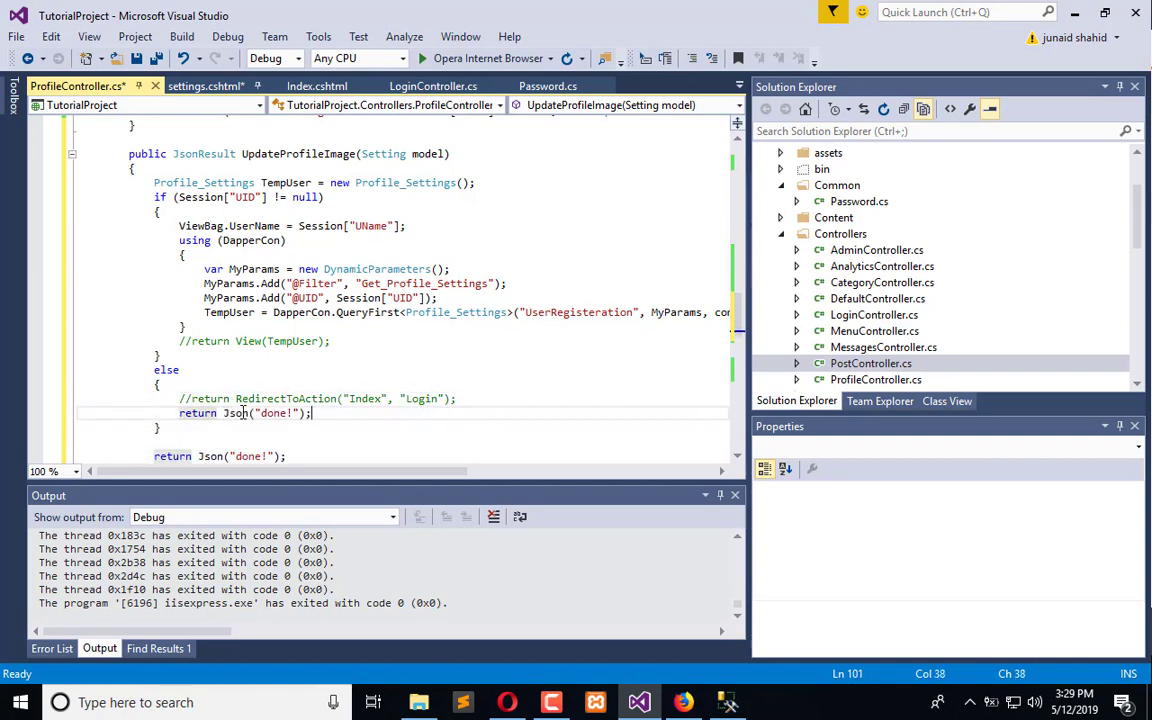
pyautogui.write('faild!')
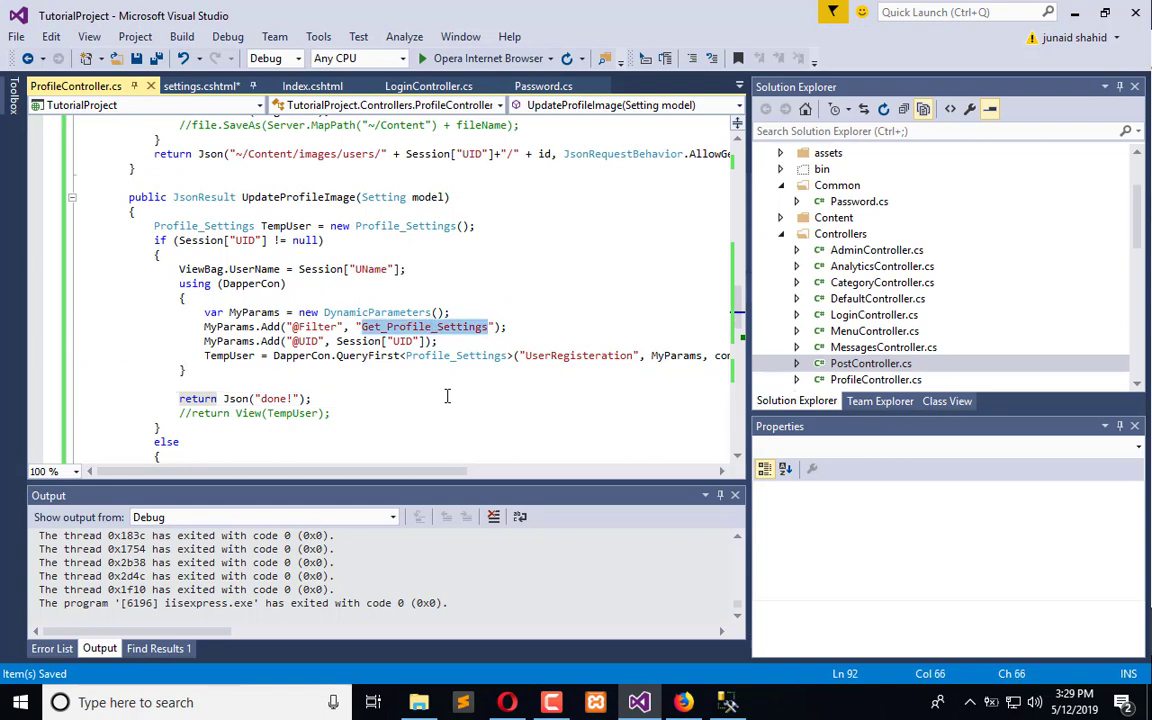
pyautogui.write('Update')
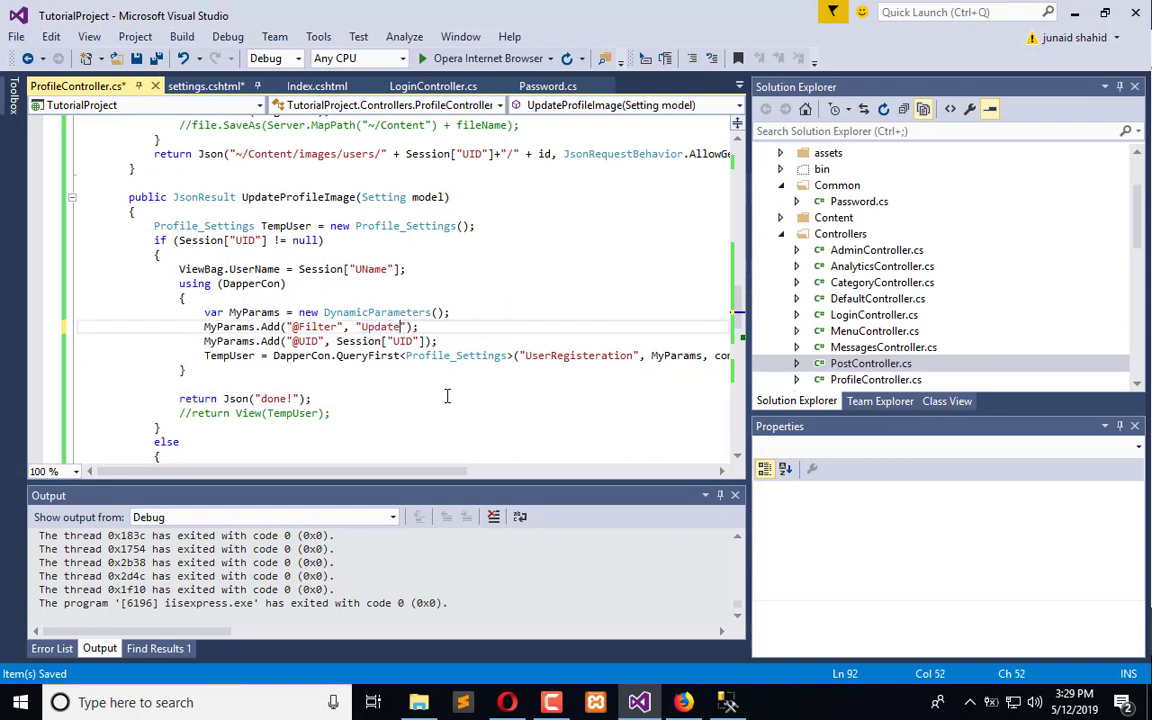
pyautogui.write('_Profuile_Image')
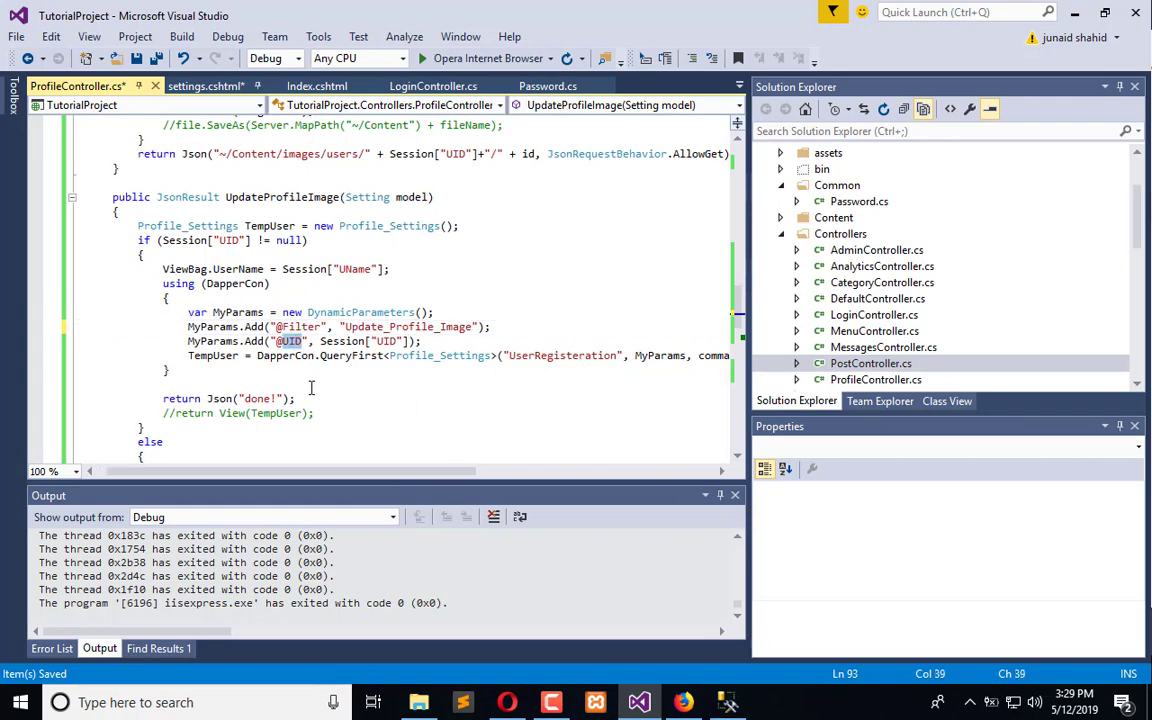
pyautogui.write('ProfileImage')
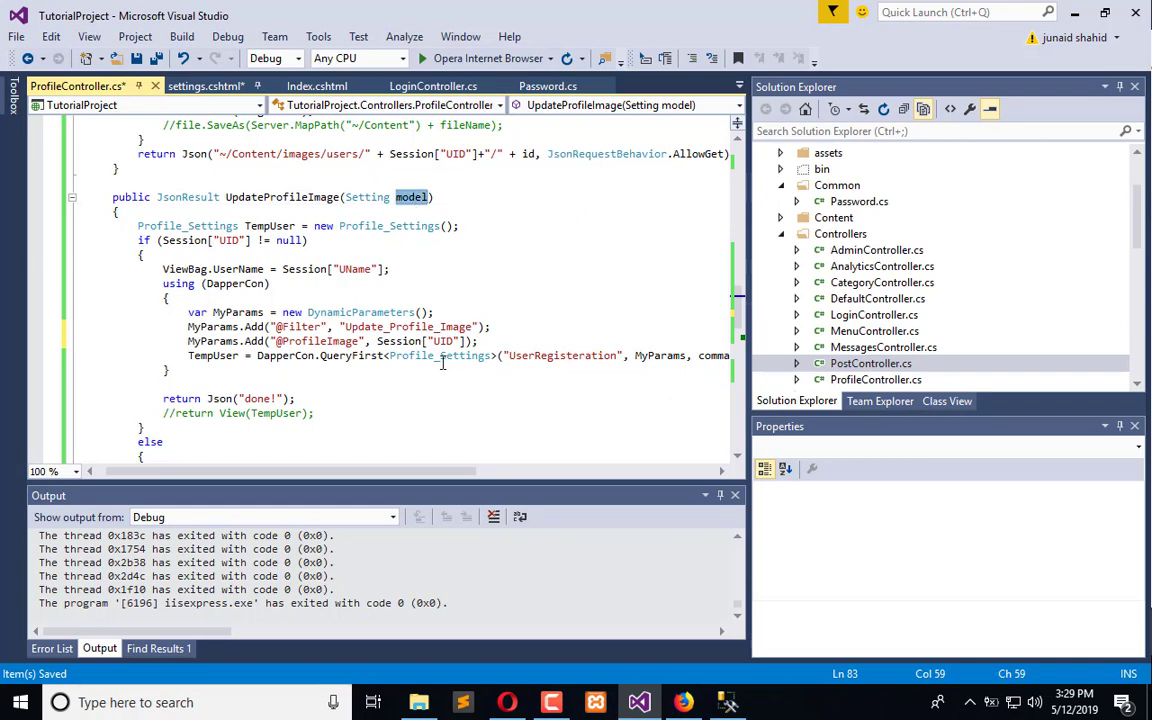
pyautogui.doubleClick(398, 340)
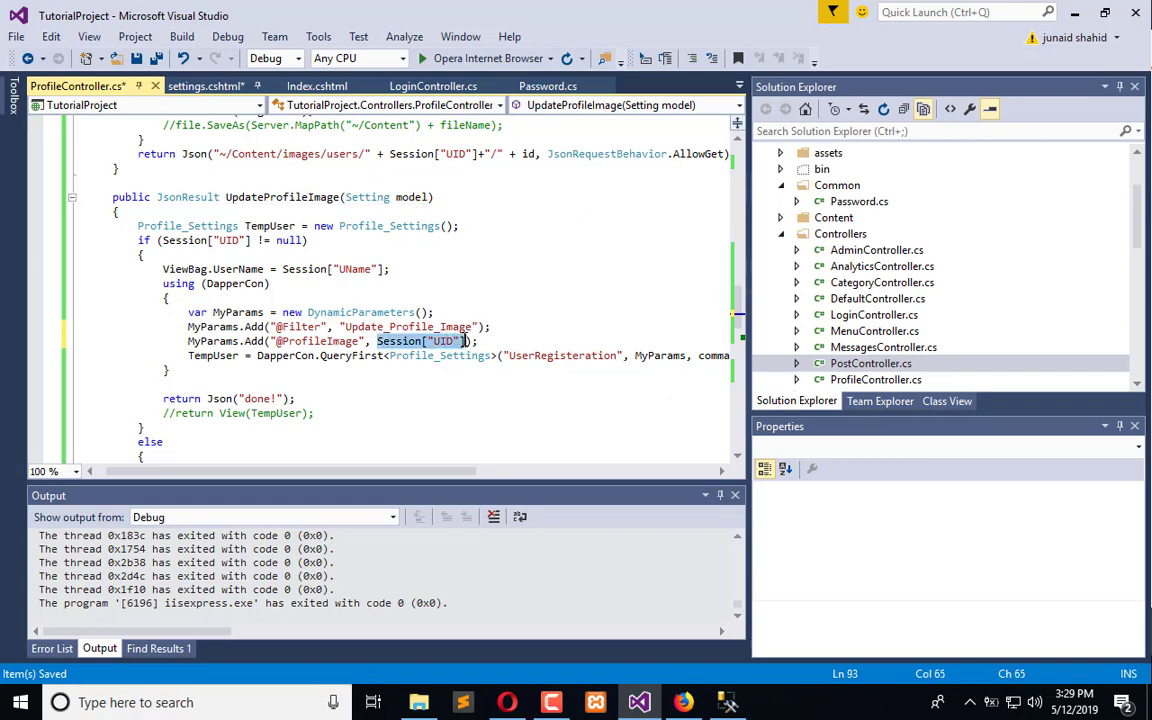
pyautogui.write('model.pro')
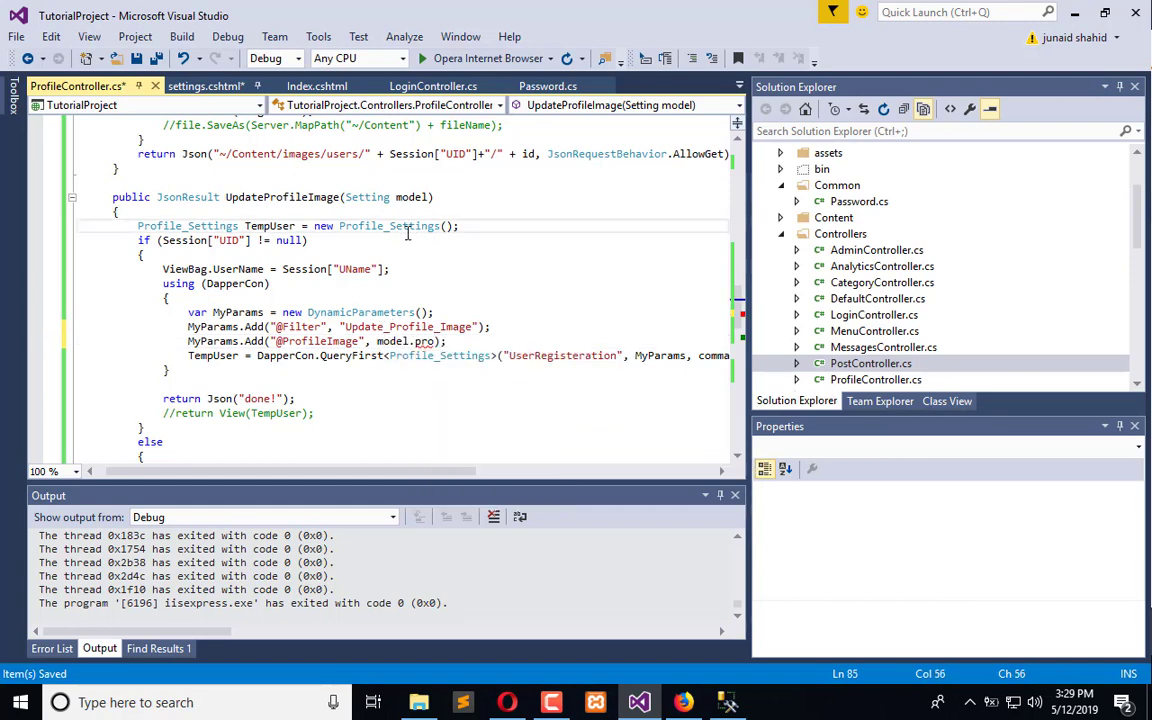
# Remove the Profile_Settings TempUser declaration line and review the now-undeclared TempUser usage
pyautogui.click(430, 224)
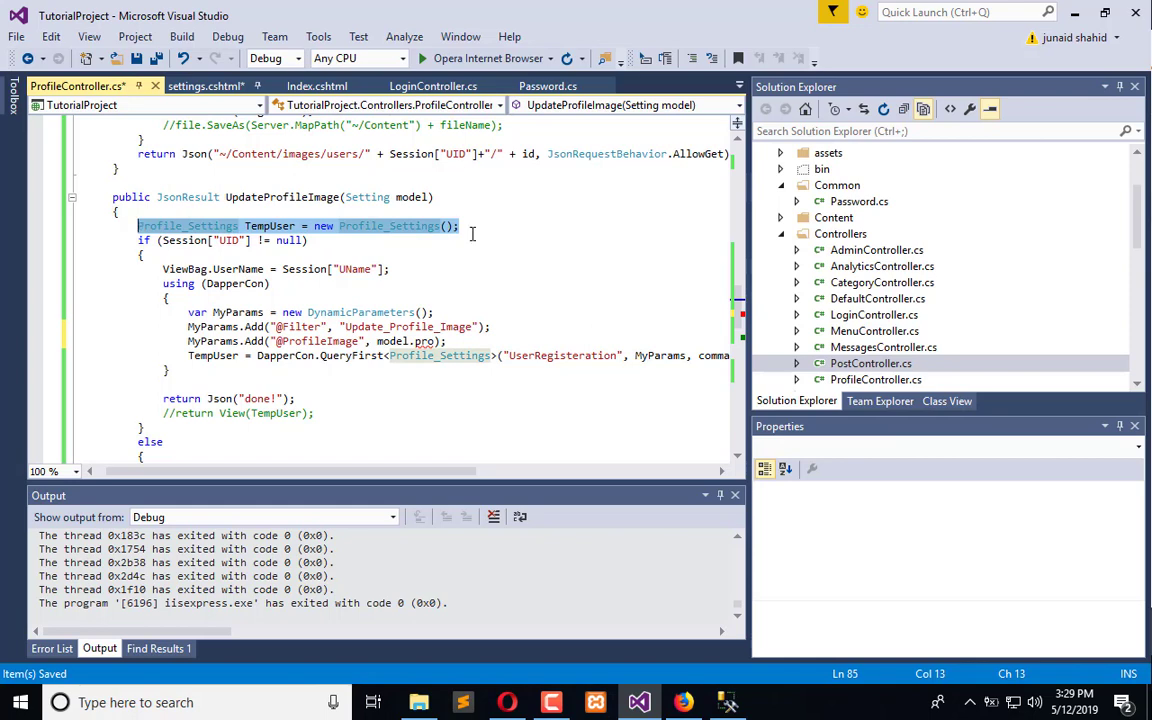
pyautogui.press('Delete')
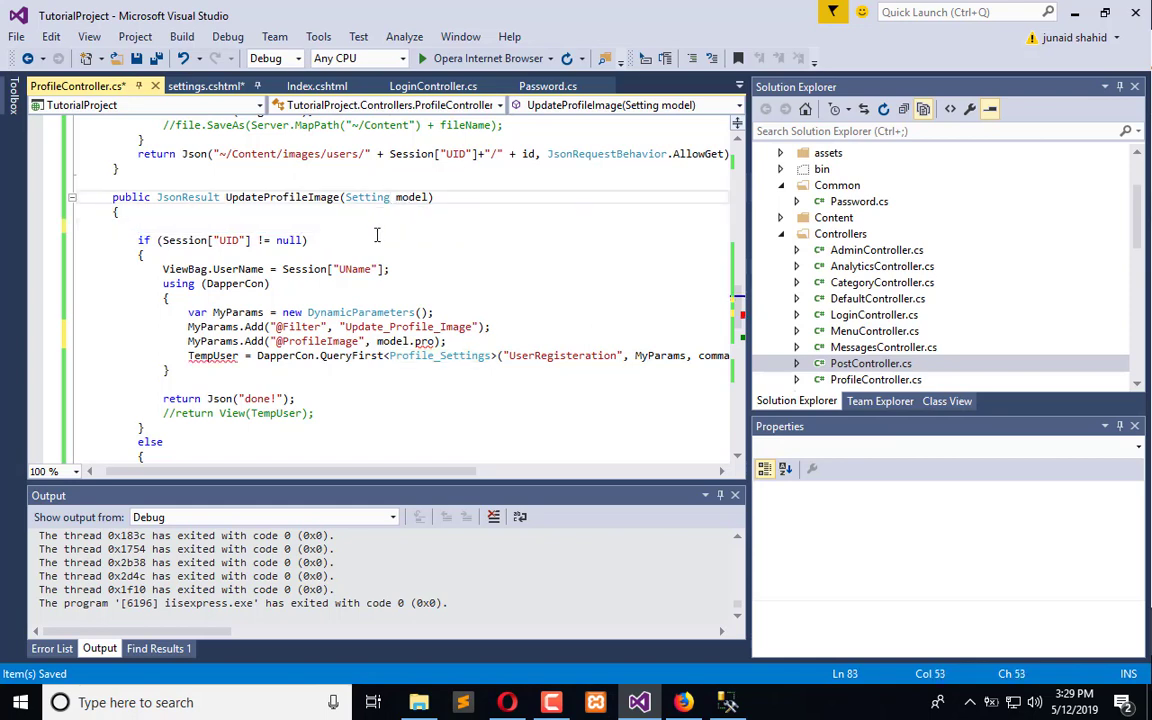
pyautogui.doubleClick(368, 198)
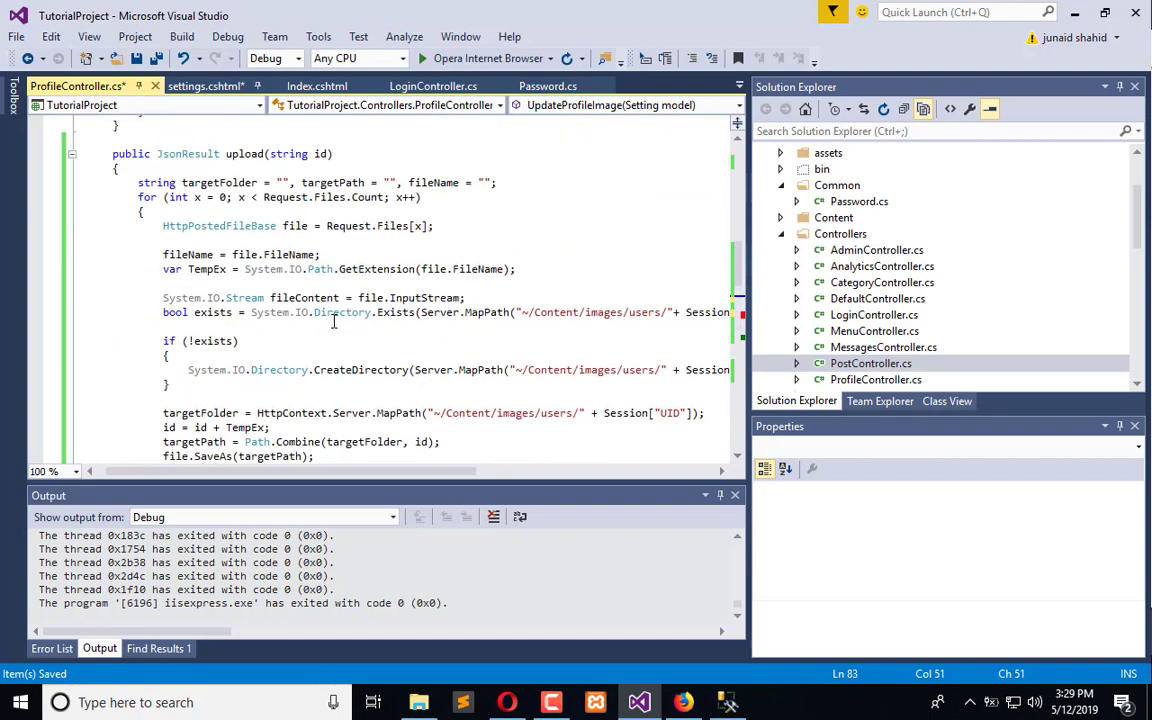
pyautogui.scroll(-3)
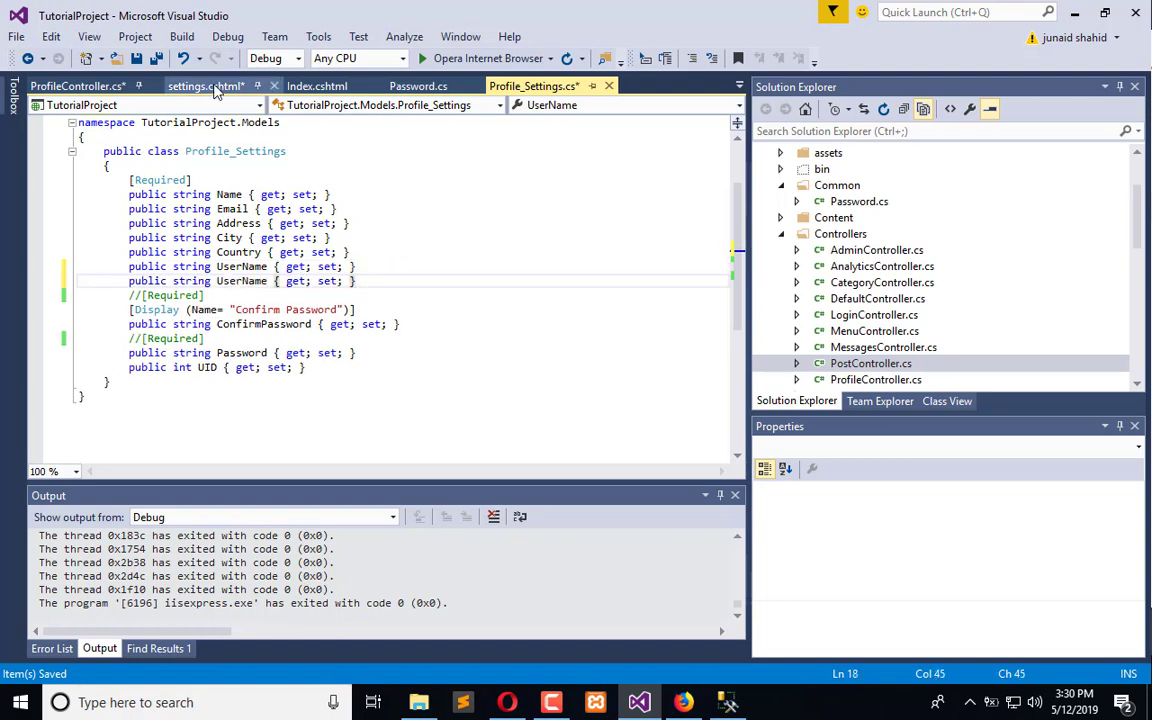
# Add a ProfileImage property to Profile_Settings and make UpdateProfileImage take a Profile_Settings model using model.ProfileImage
pyautogui.click(204, 84)
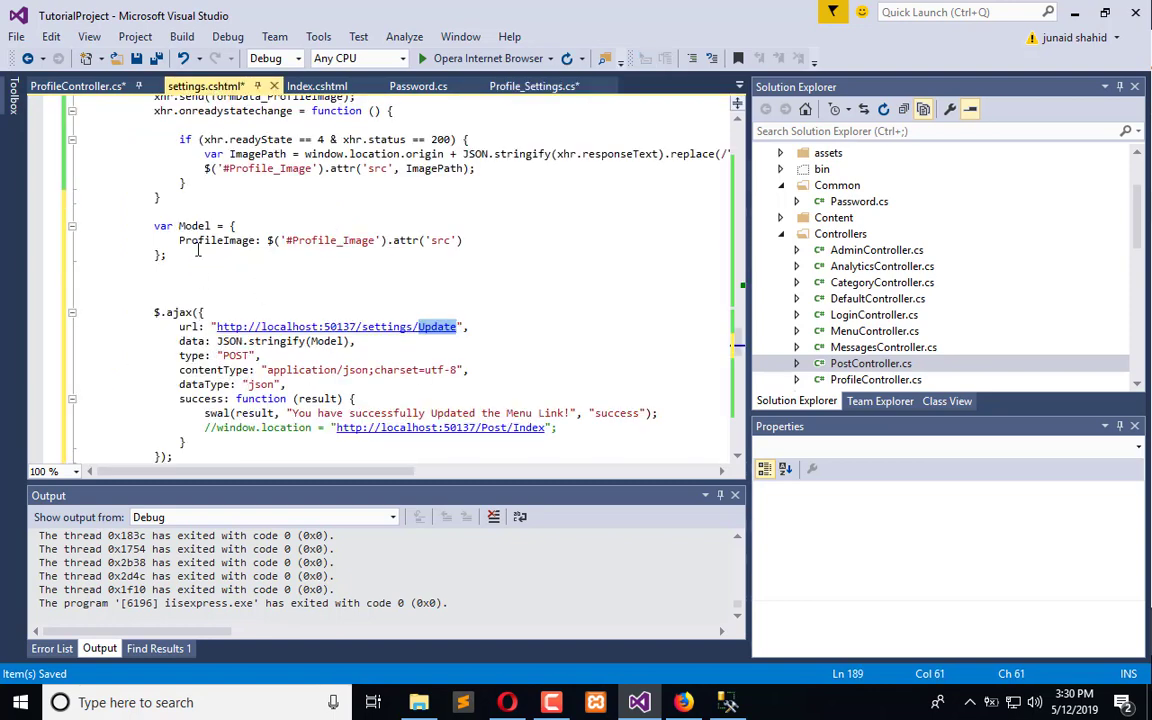
pyautogui.click(532, 84)
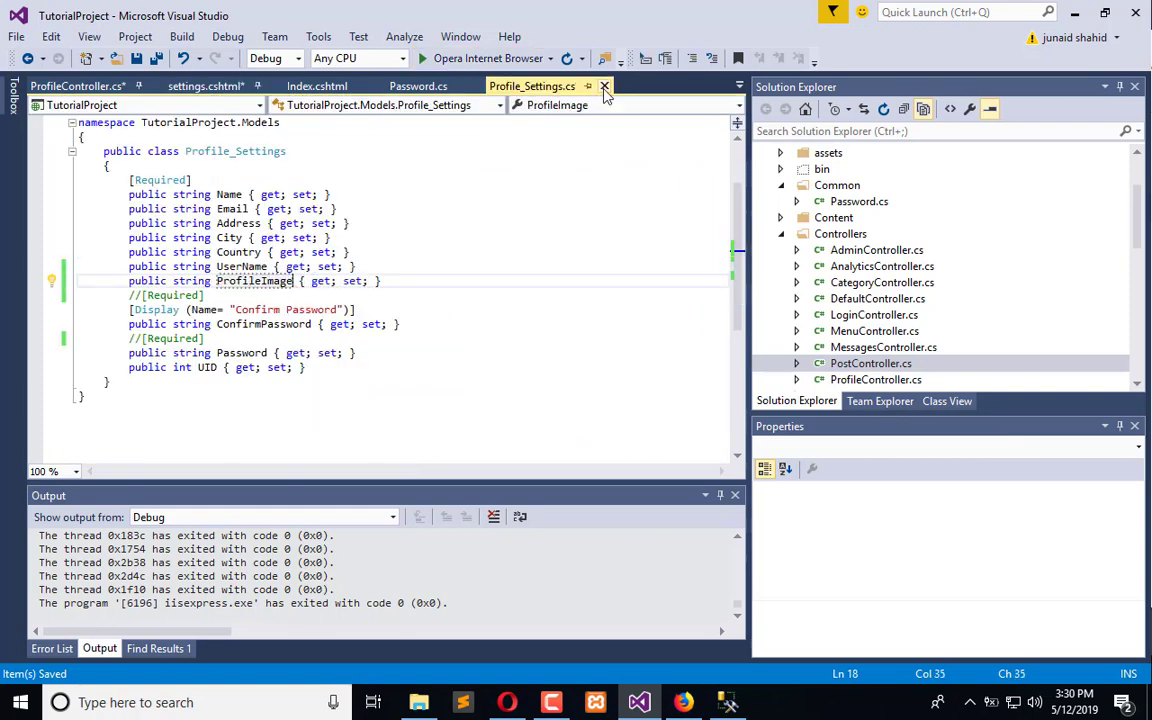
pyautogui.click(604, 84)
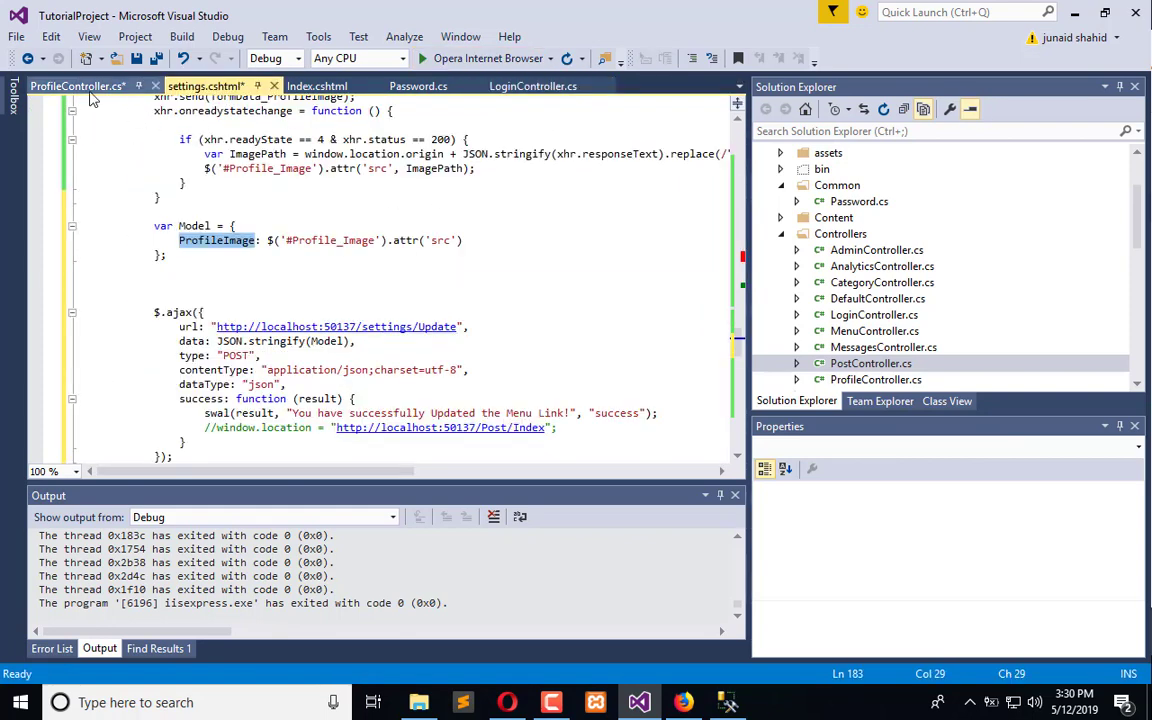
pyautogui.click(76, 84)
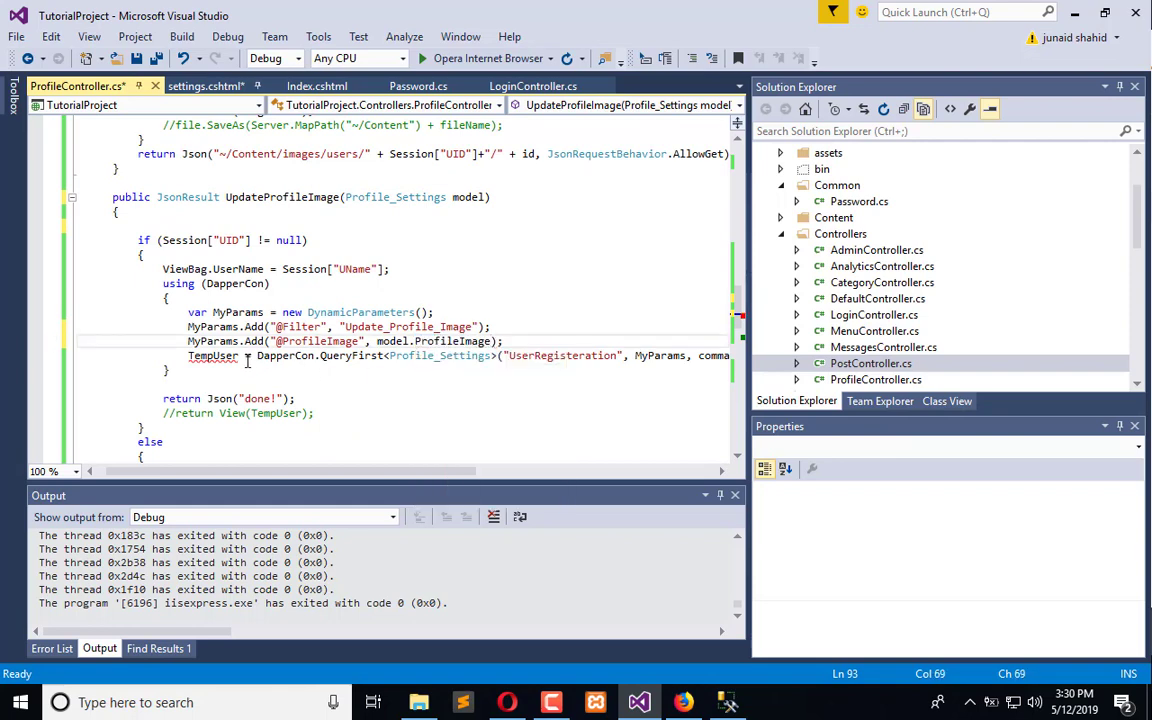
# Replace the TempUser QueryFirst<Profile_Settings> assignment with a DapperCon.ExecuteScalar call on UserRegisteration with MyParams
pyautogui.click(252, 356)
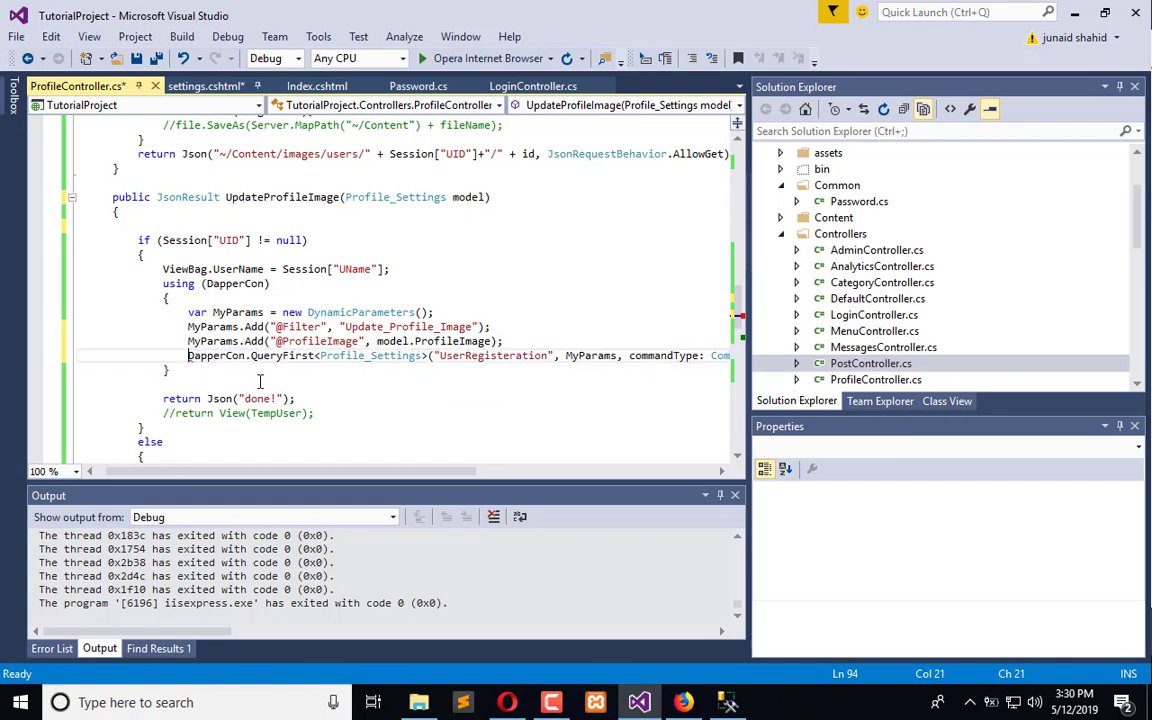
pyautogui.doubleClick(280, 356)
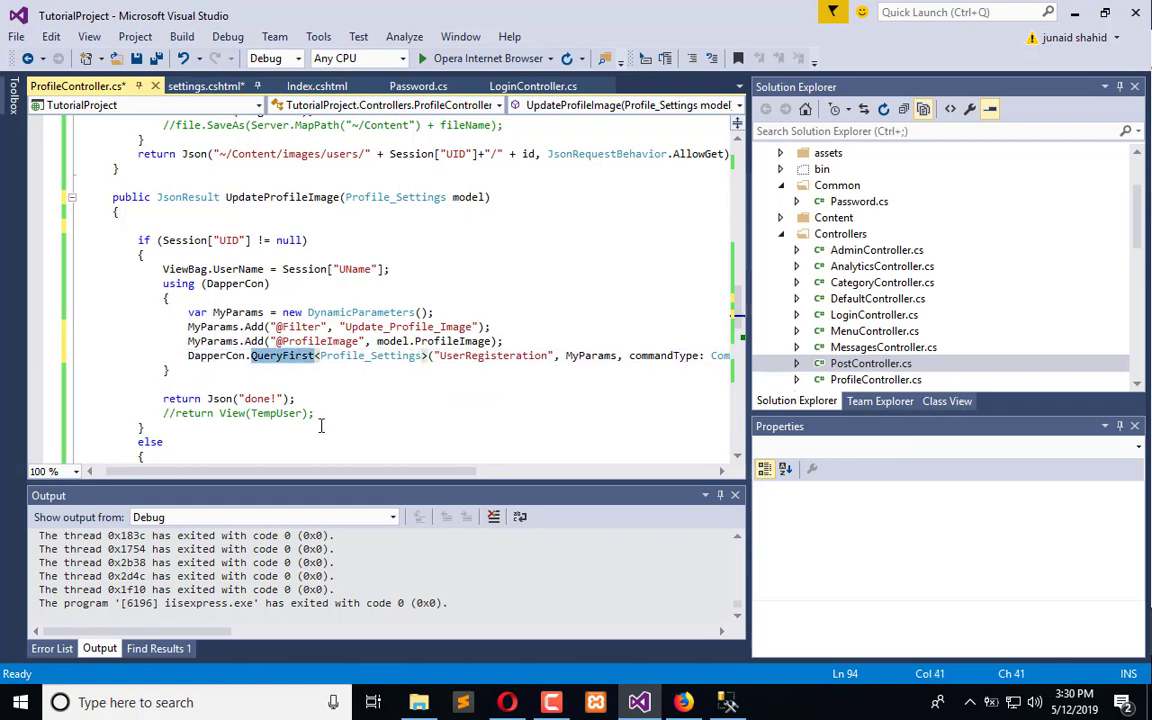
pyautogui.moveTo(322, 424)
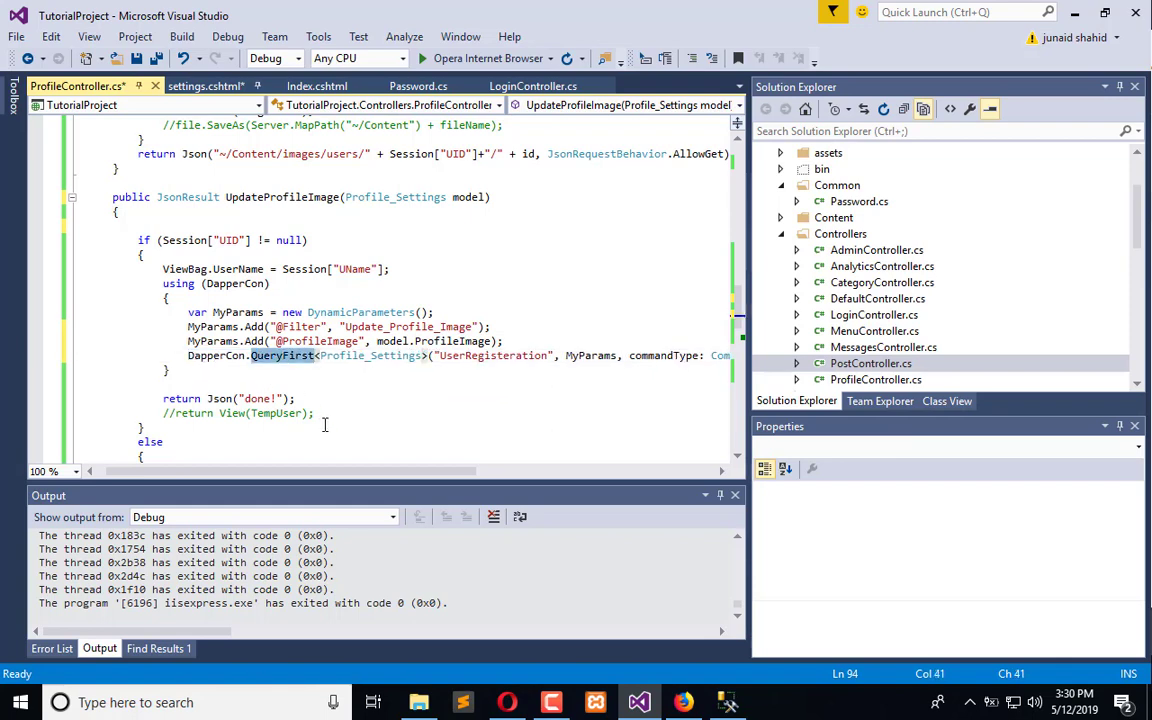
pyautogui.write('ex')
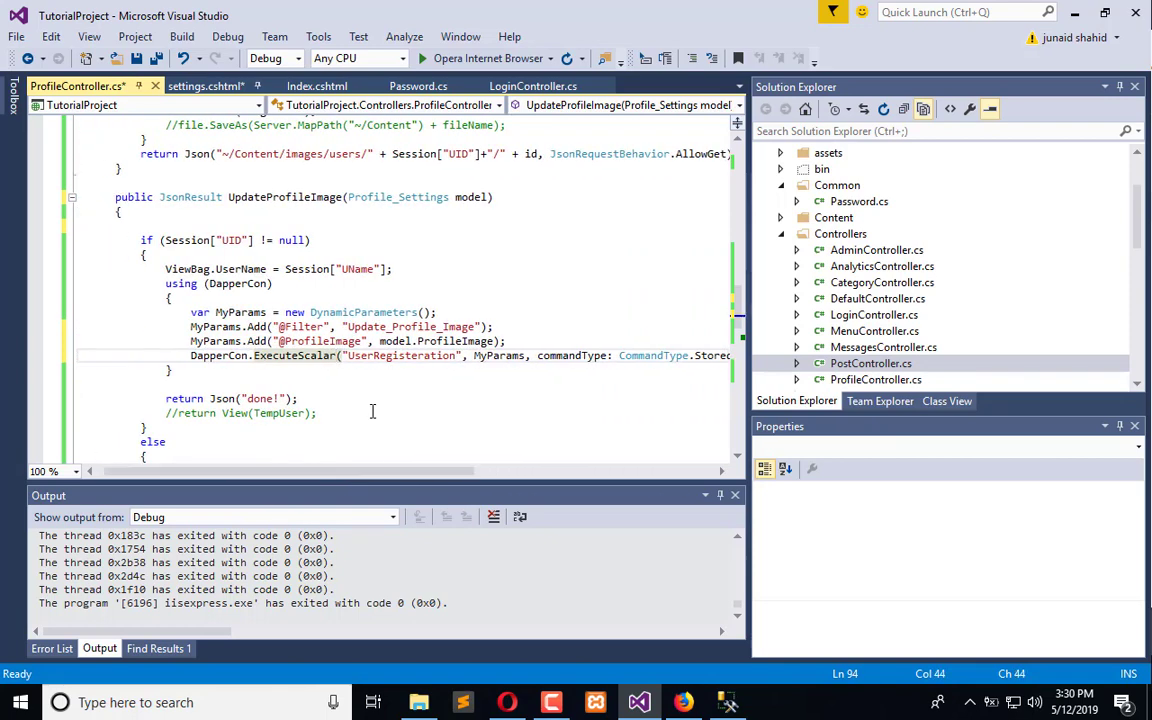
pyautogui.doubleClick(400, 356)
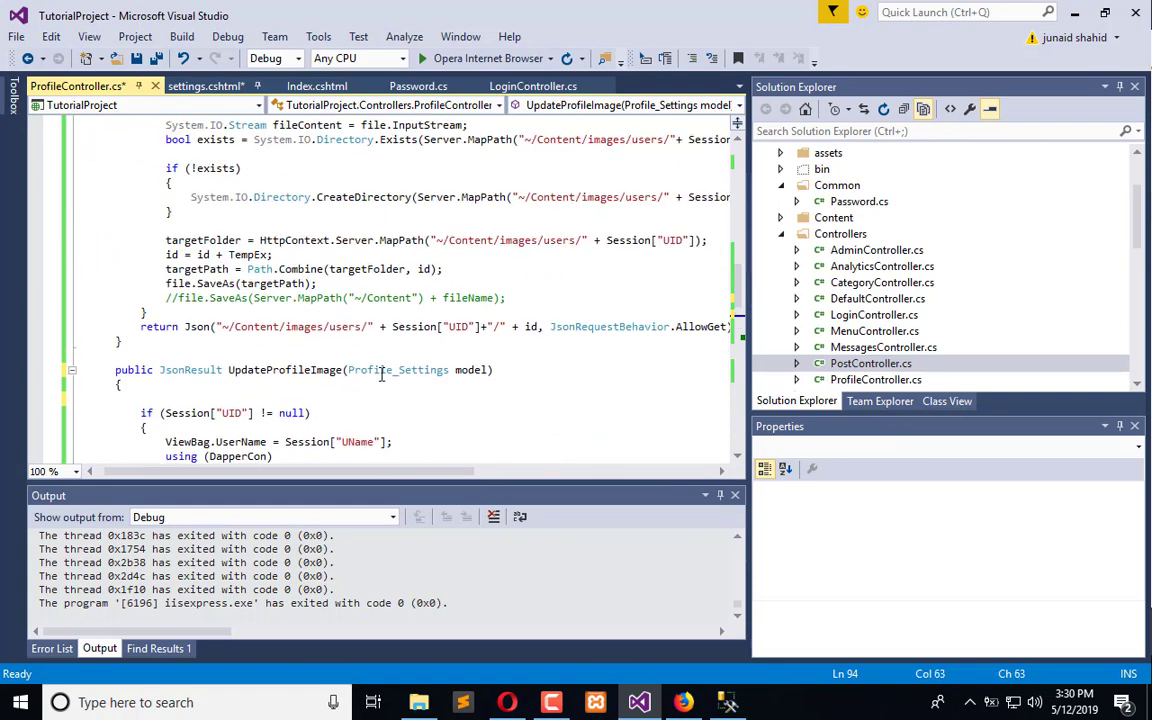
pyautogui.scroll(-3)
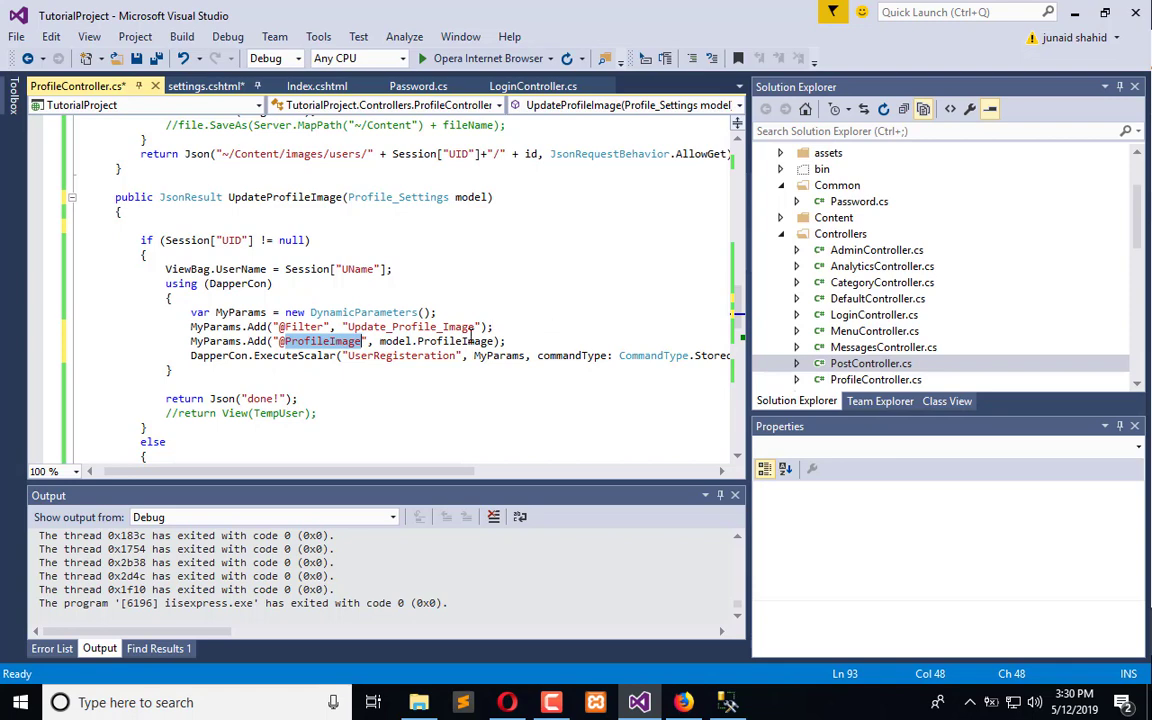
pyautogui.moveTo(316, 356)
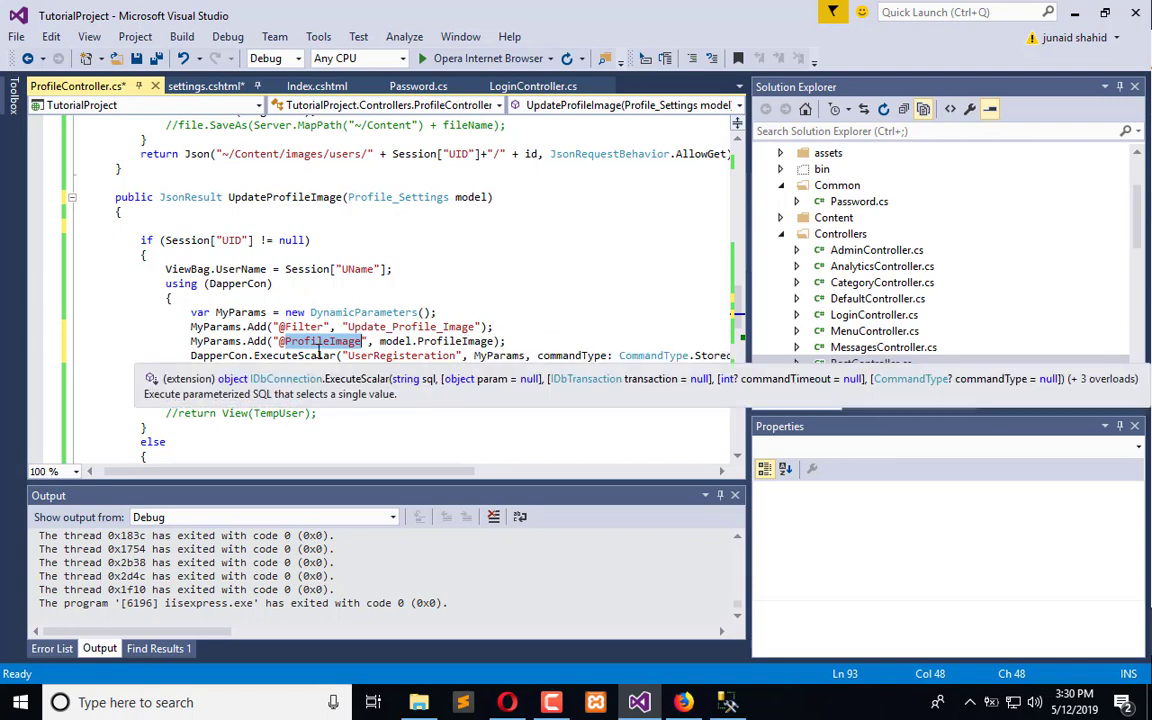